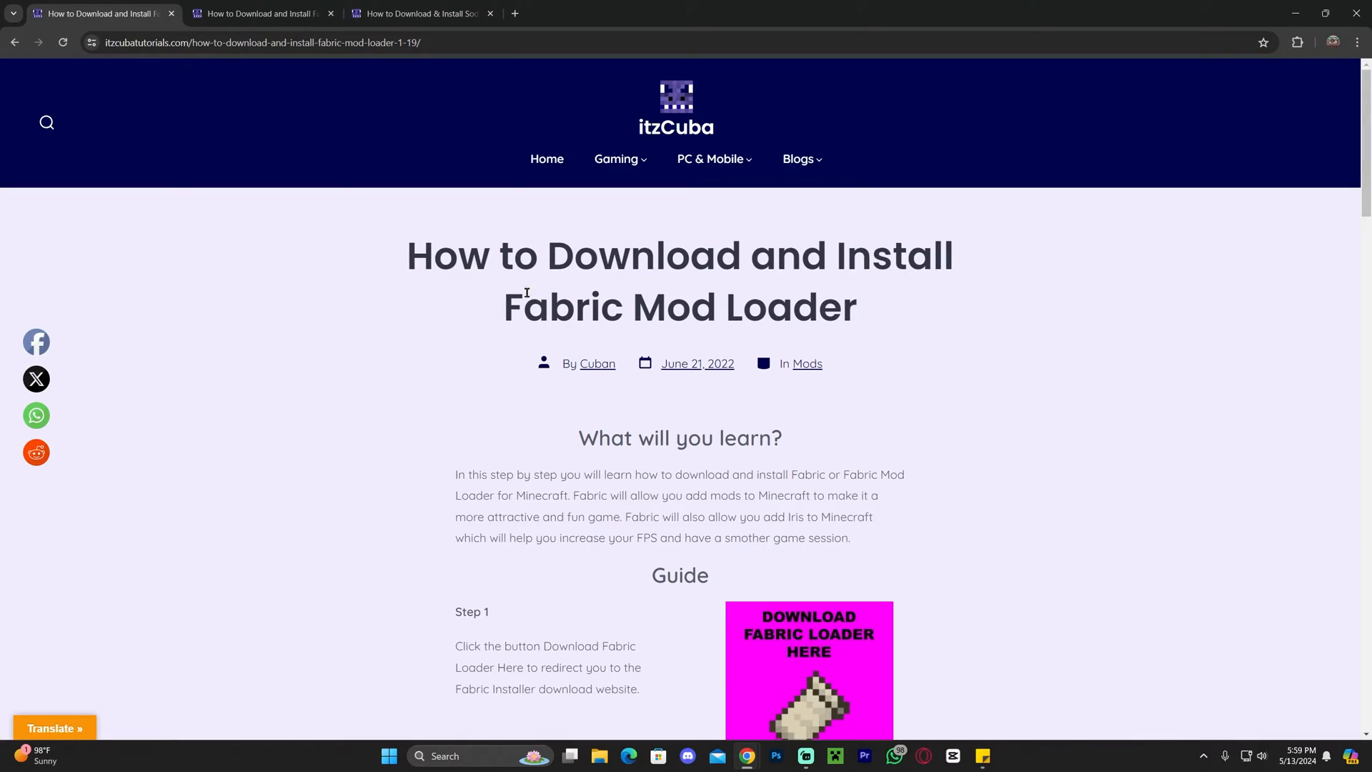
{"action": "mouse_move", "coordinate": [693, 311]}
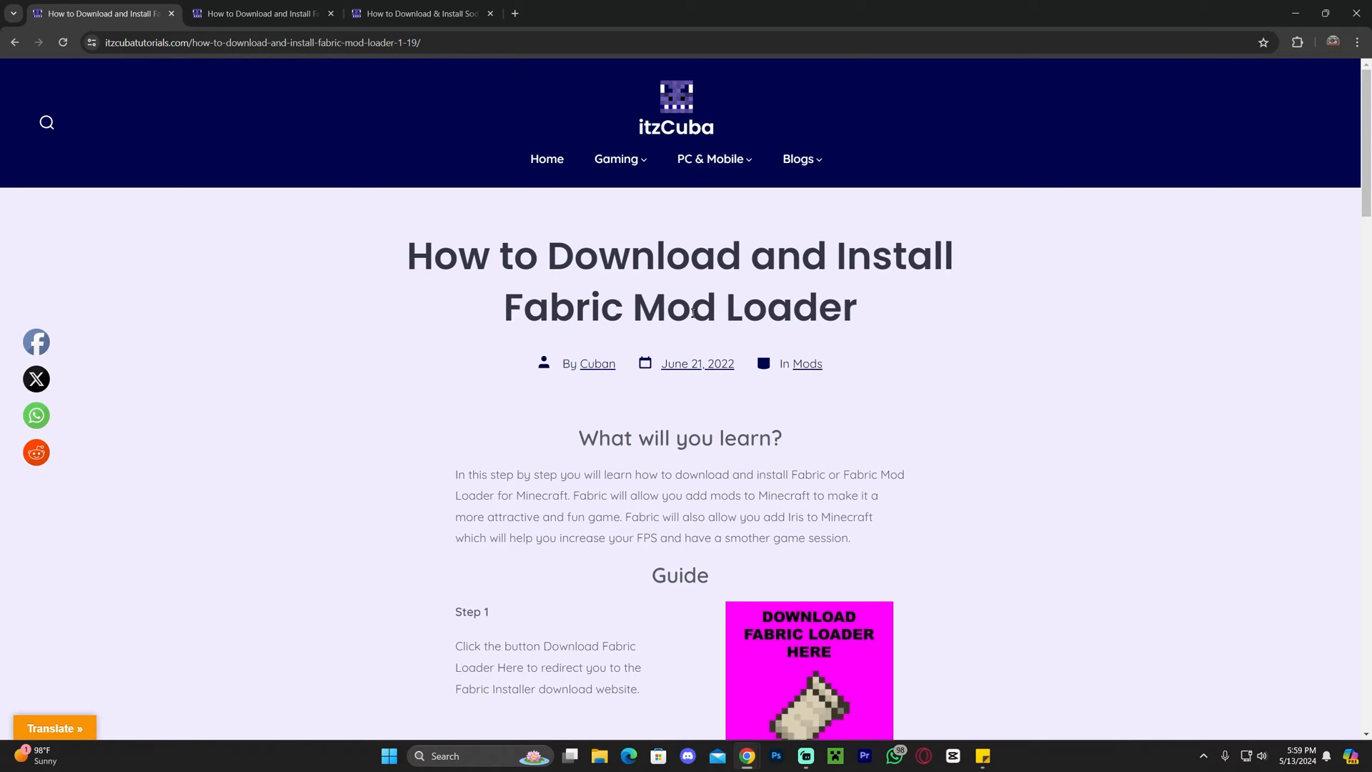
{"action": "mouse_move", "coordinate": [568, 296]}
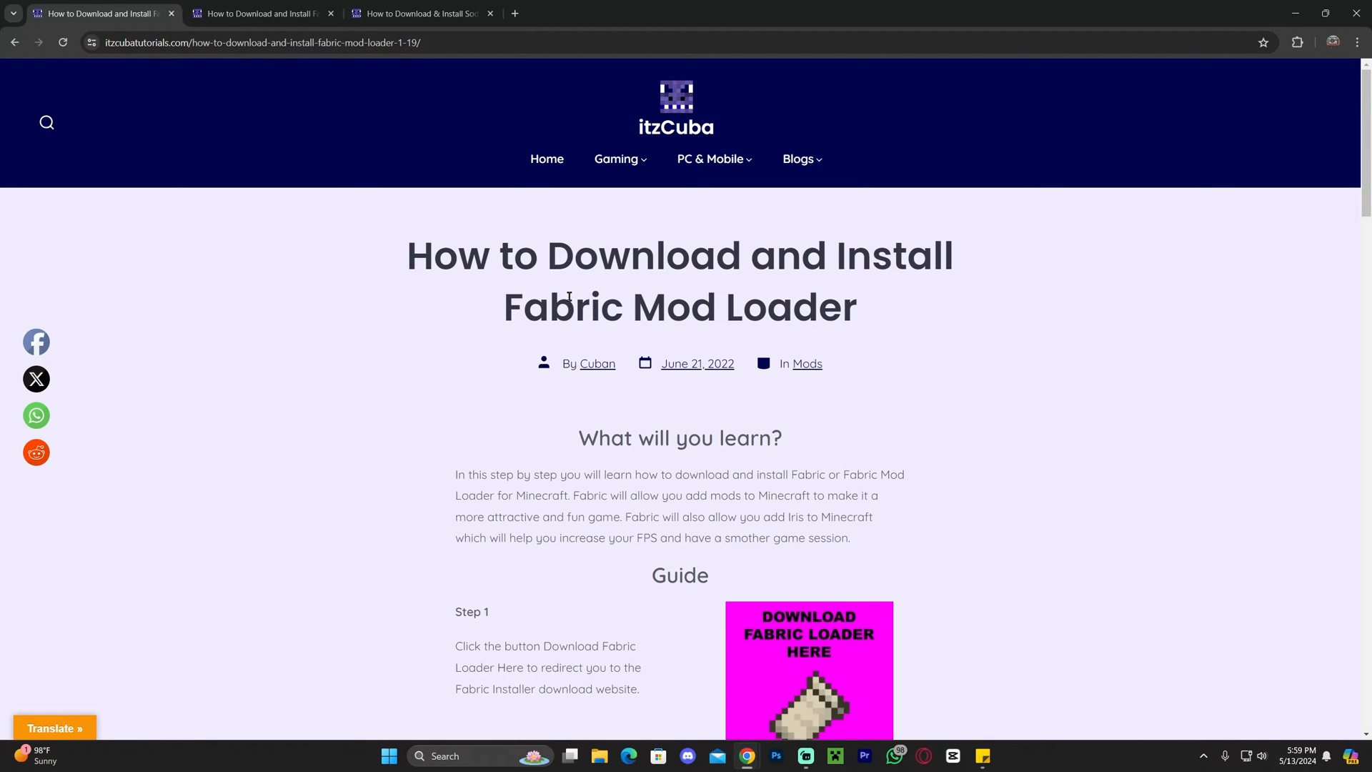
{"action": "mouse_move", "coordinate": [374, 343]}
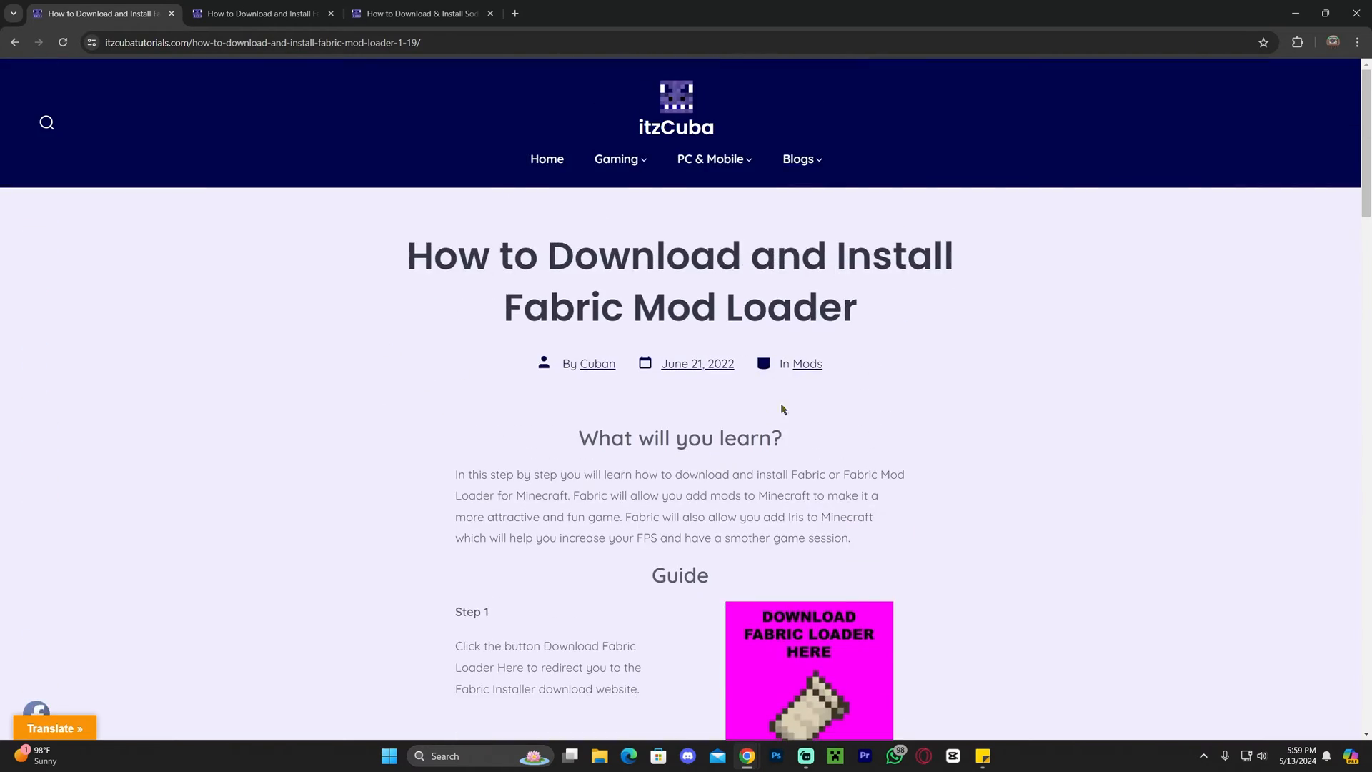
- Scroll the Fabric Mod Loader guide down to Step 1 with the installer download link
{"action": "scroll", "scroll_direction": "down", "scroll_amount": 3}
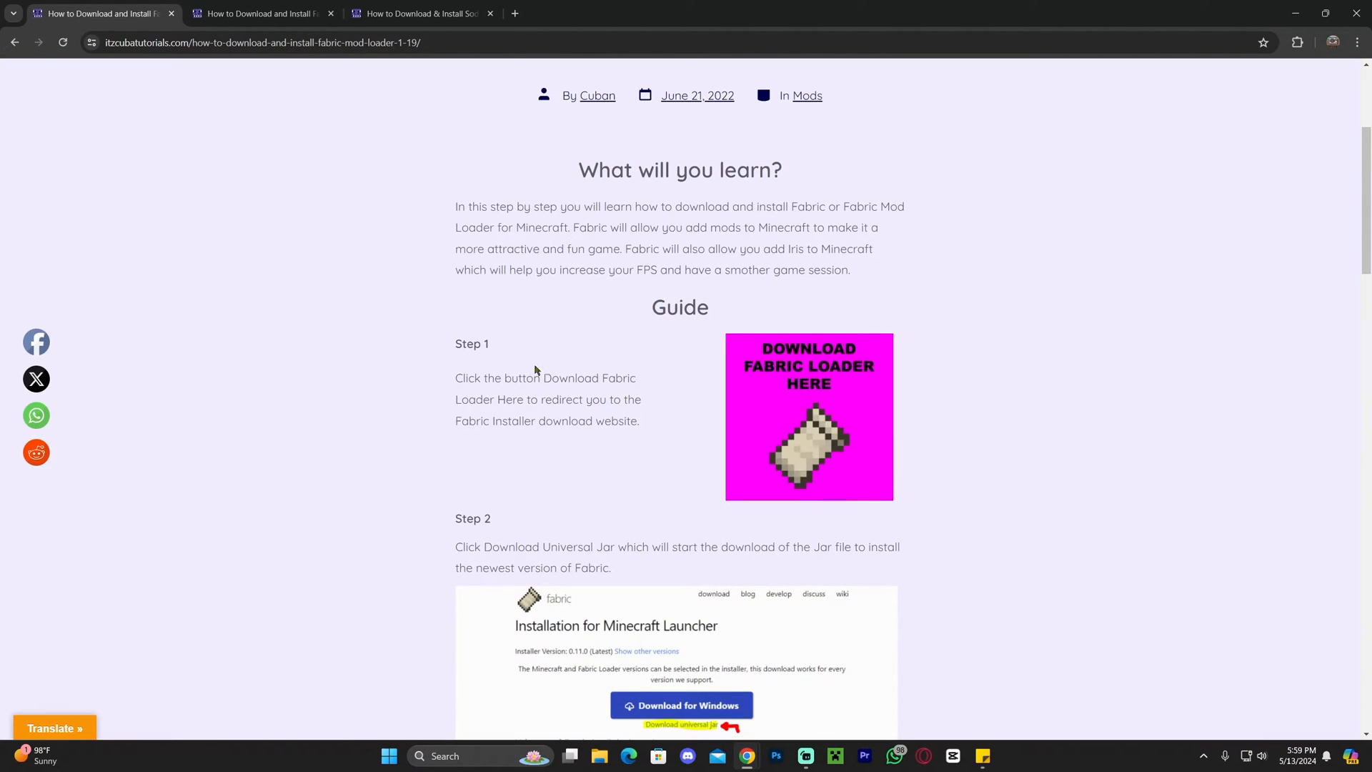
{"action": "mouse_move", "coordinate": [828, 378]}
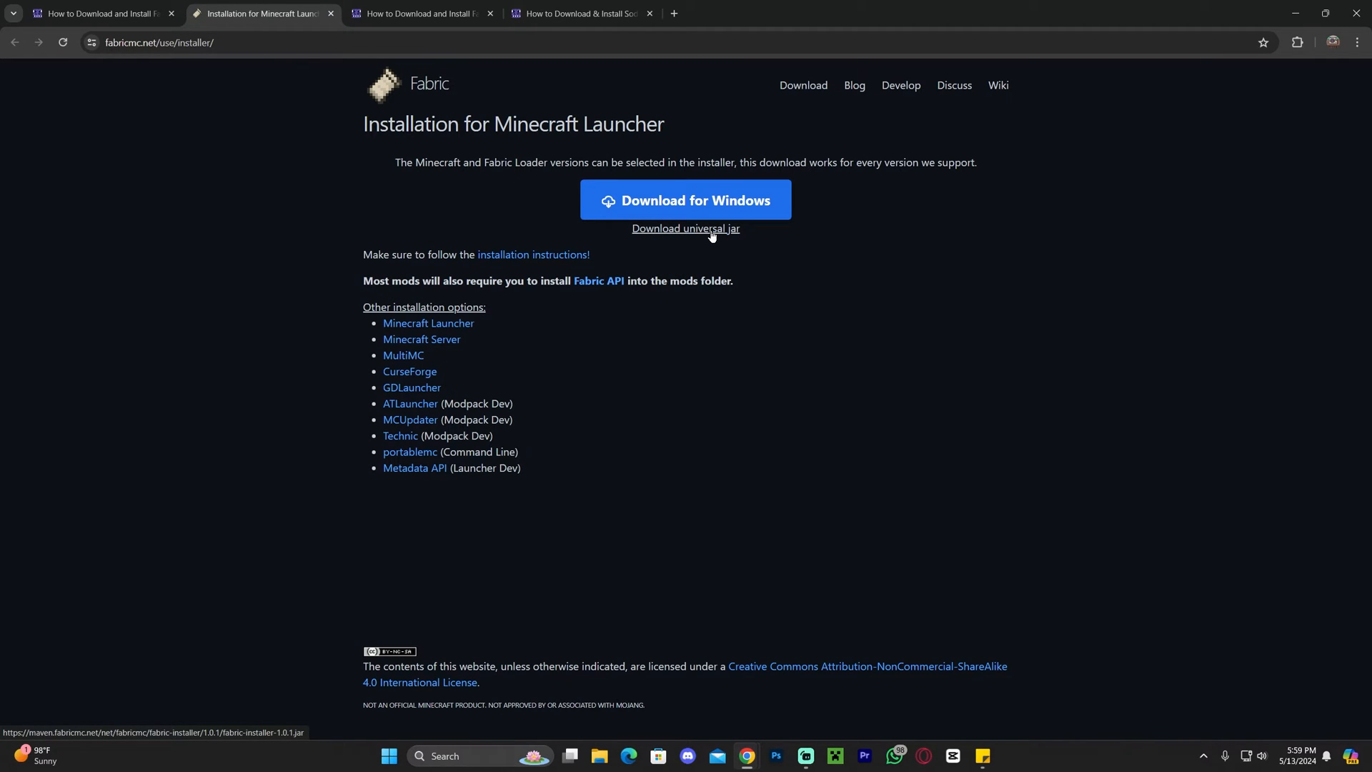
- Download the universal Fabric installer jar and save it to the Downloads folder
{"action": "left_click", "coordinate": [686, 227]}
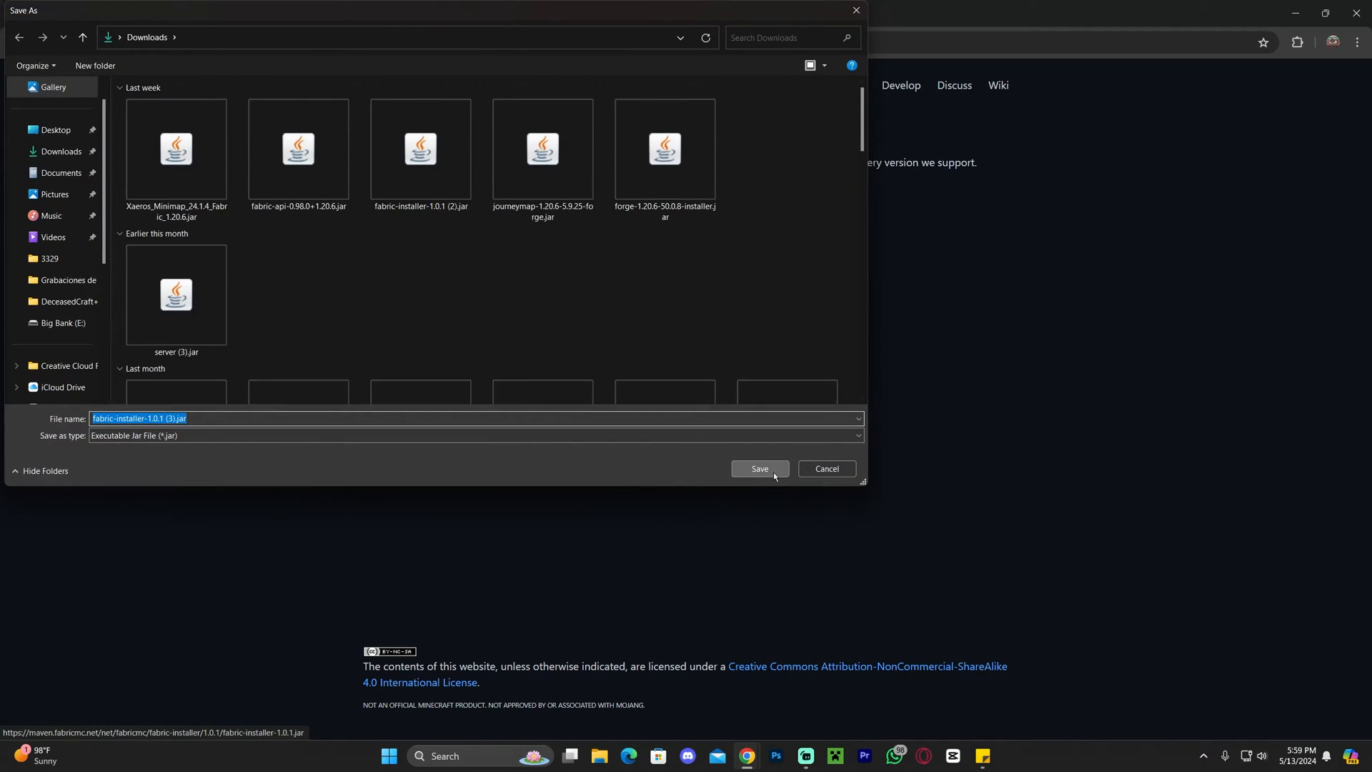
{"action": "left_click", "coordinate": [760, 469]}
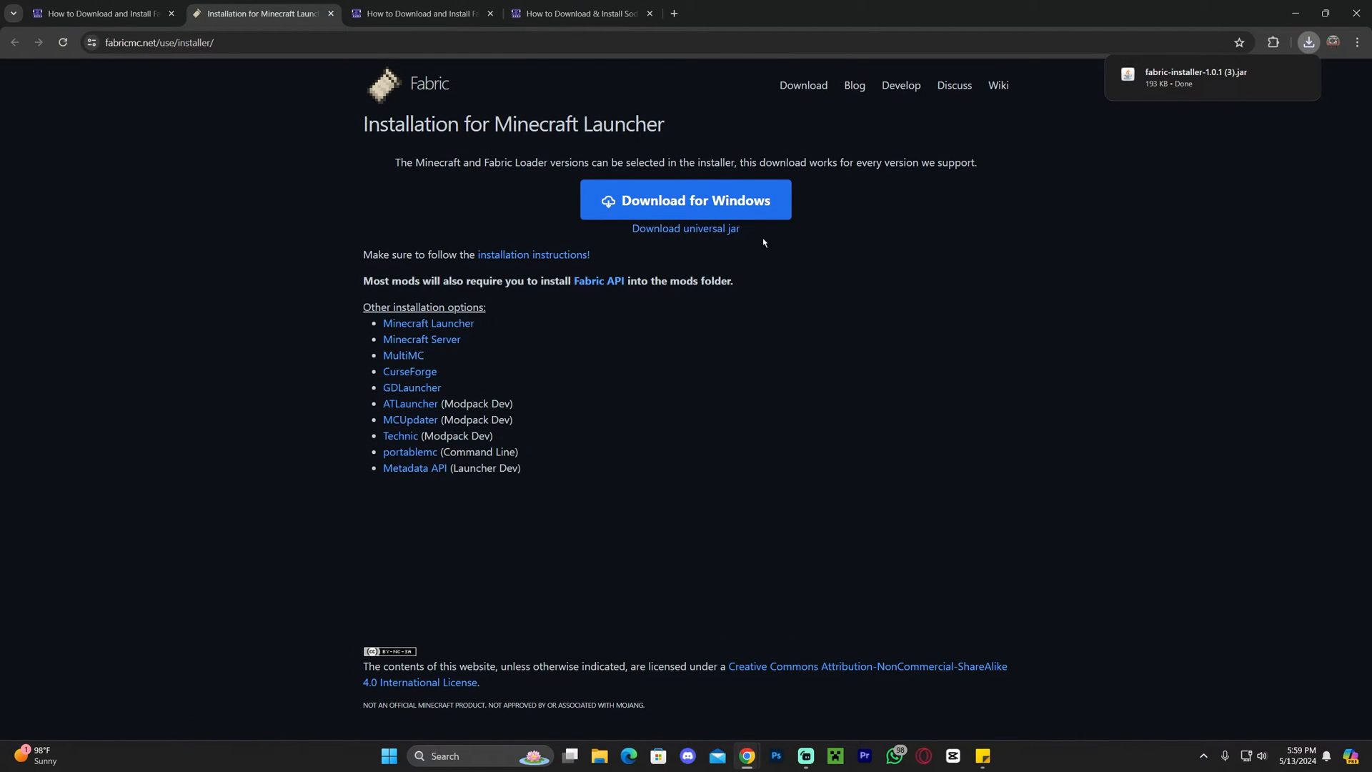
{"action": "mouse_move", "coordinate": [747, 263]}
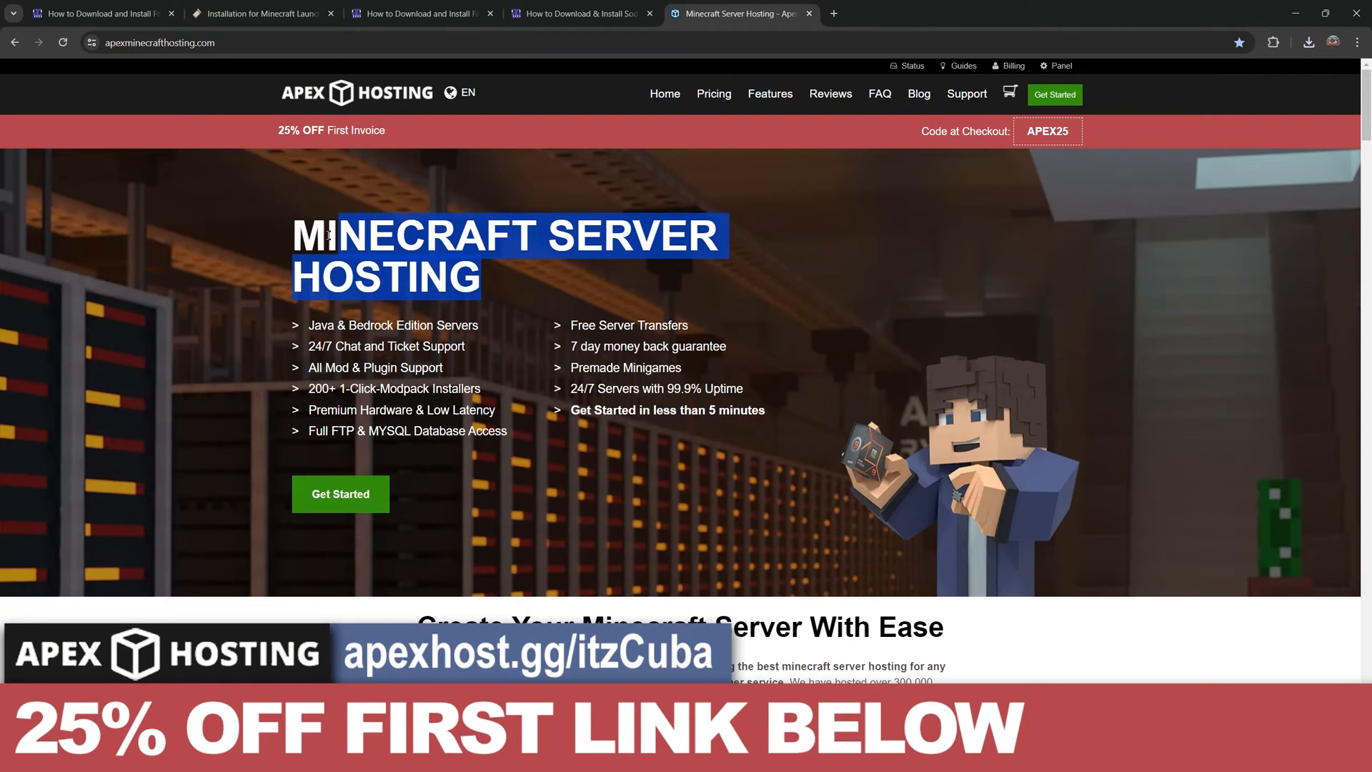
- Browse the Apex Hosting sponsor page, then close its tab and the Fabric installer tab
{"action": "left_click", "coordinate": [557, 277]}
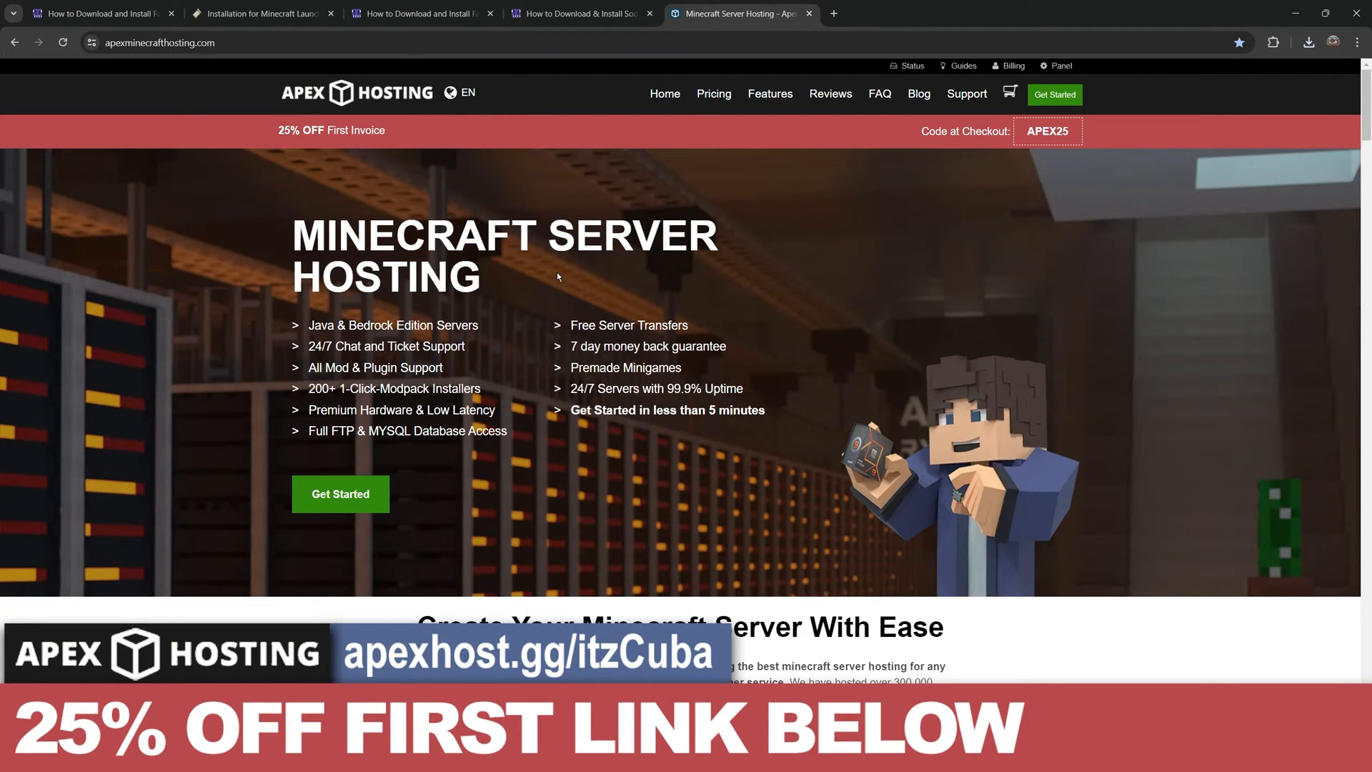
{"action": "double_click", "coordinate": [372, 326]}
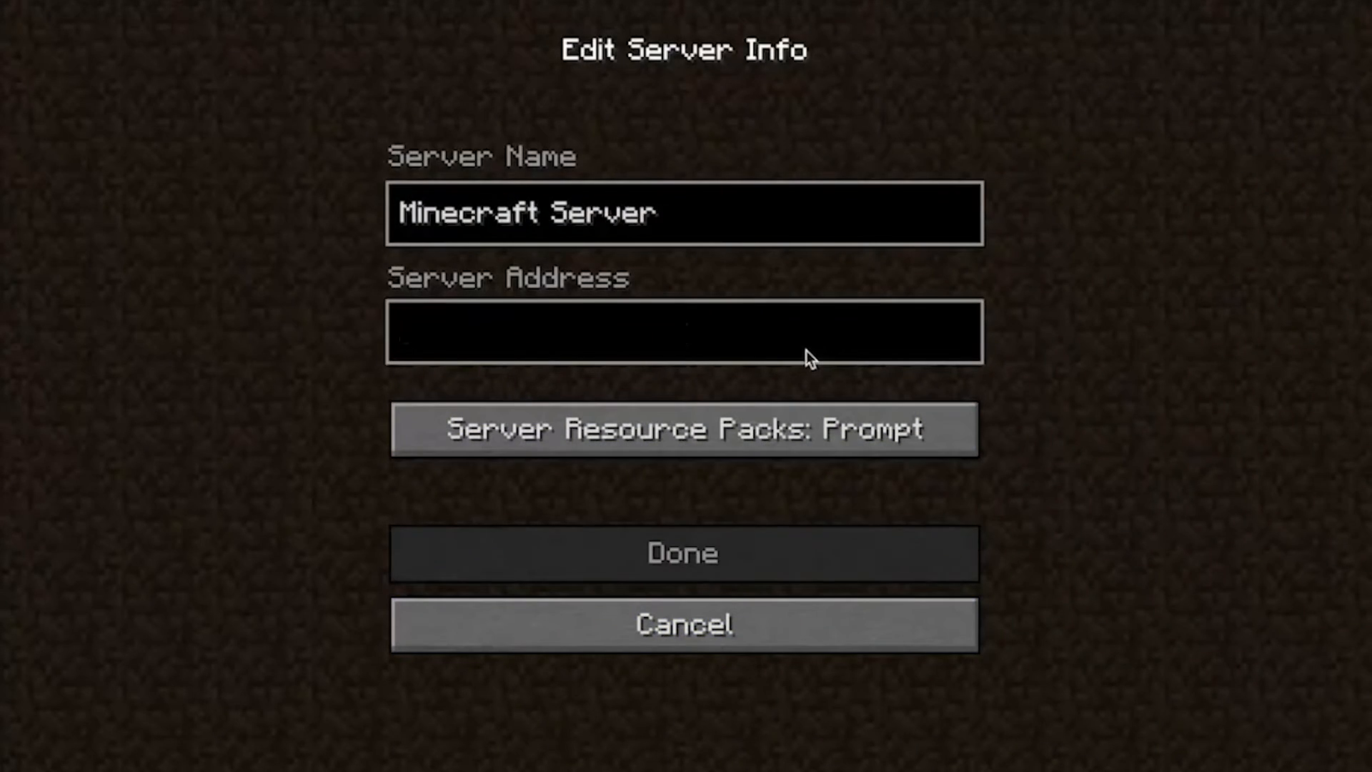
{"action": "left_click", "coordinate": [683, 552]}
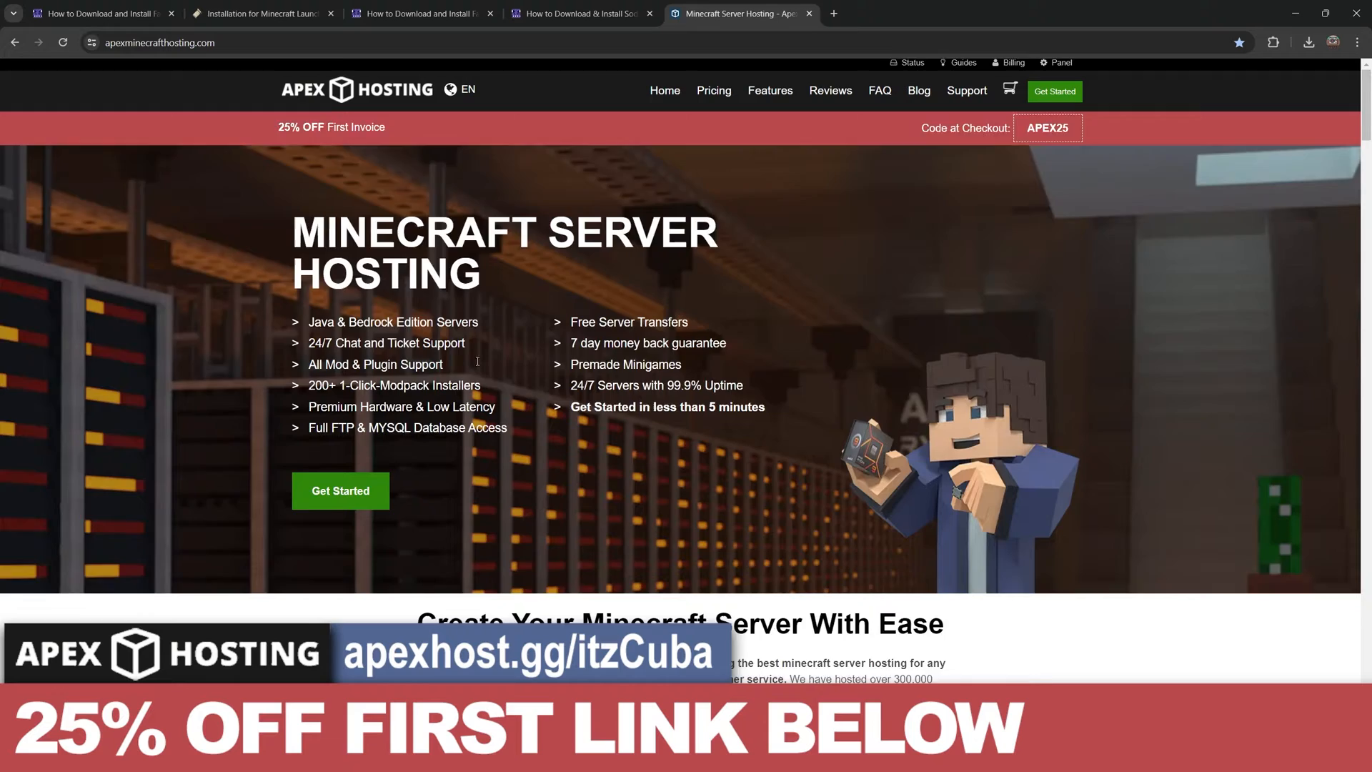
{"action": "scroll", "scroll_direction": "down", "scroll_amount": 3}
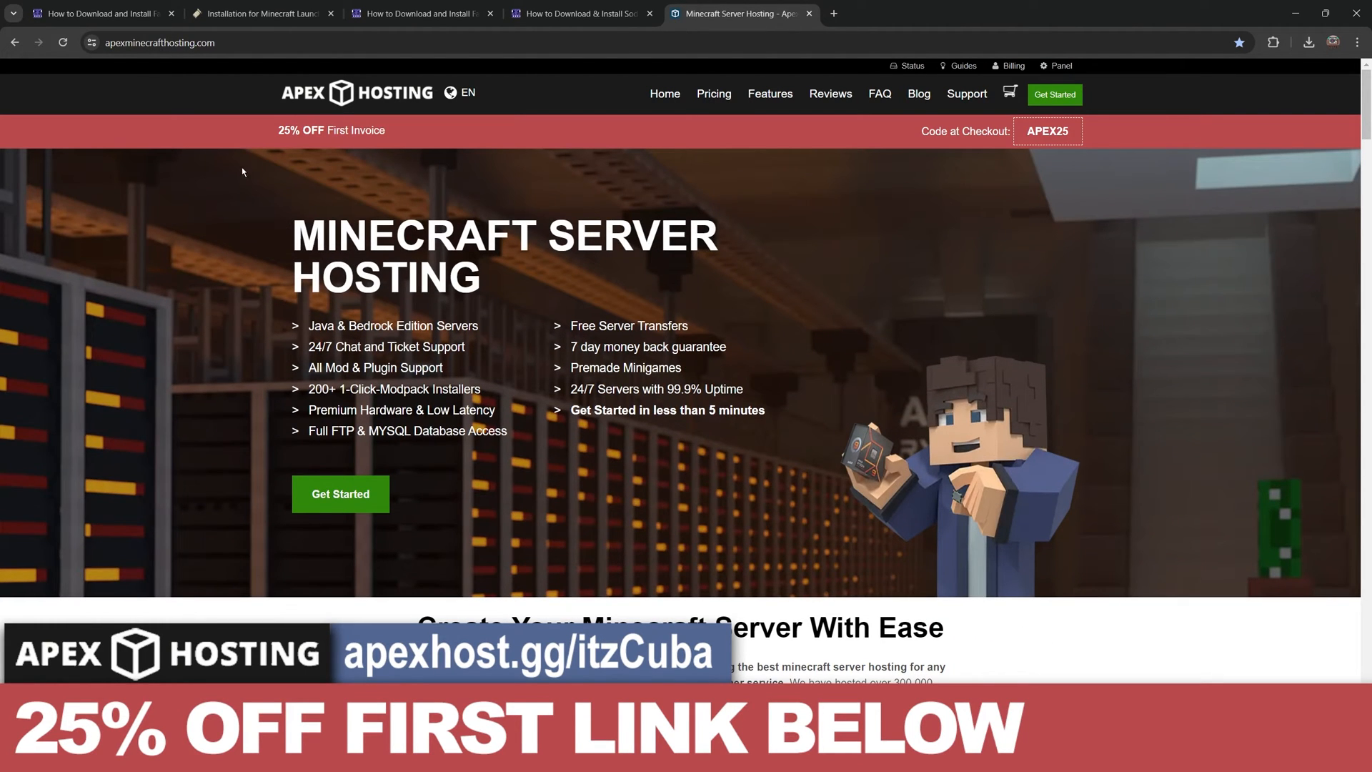
{"action": "mouse_move", "coordinate": [572, 249]}
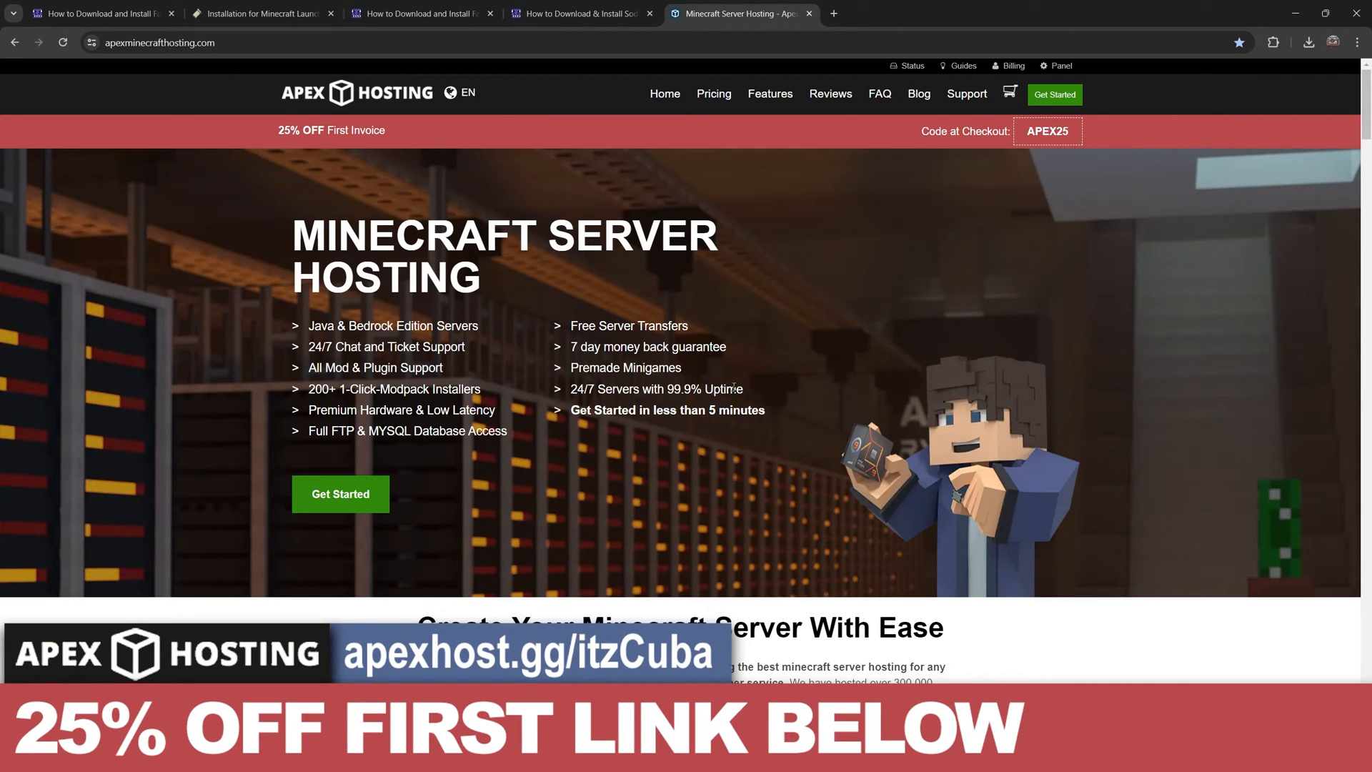
{"action": "left_click", "coordinate": [263, 13]}
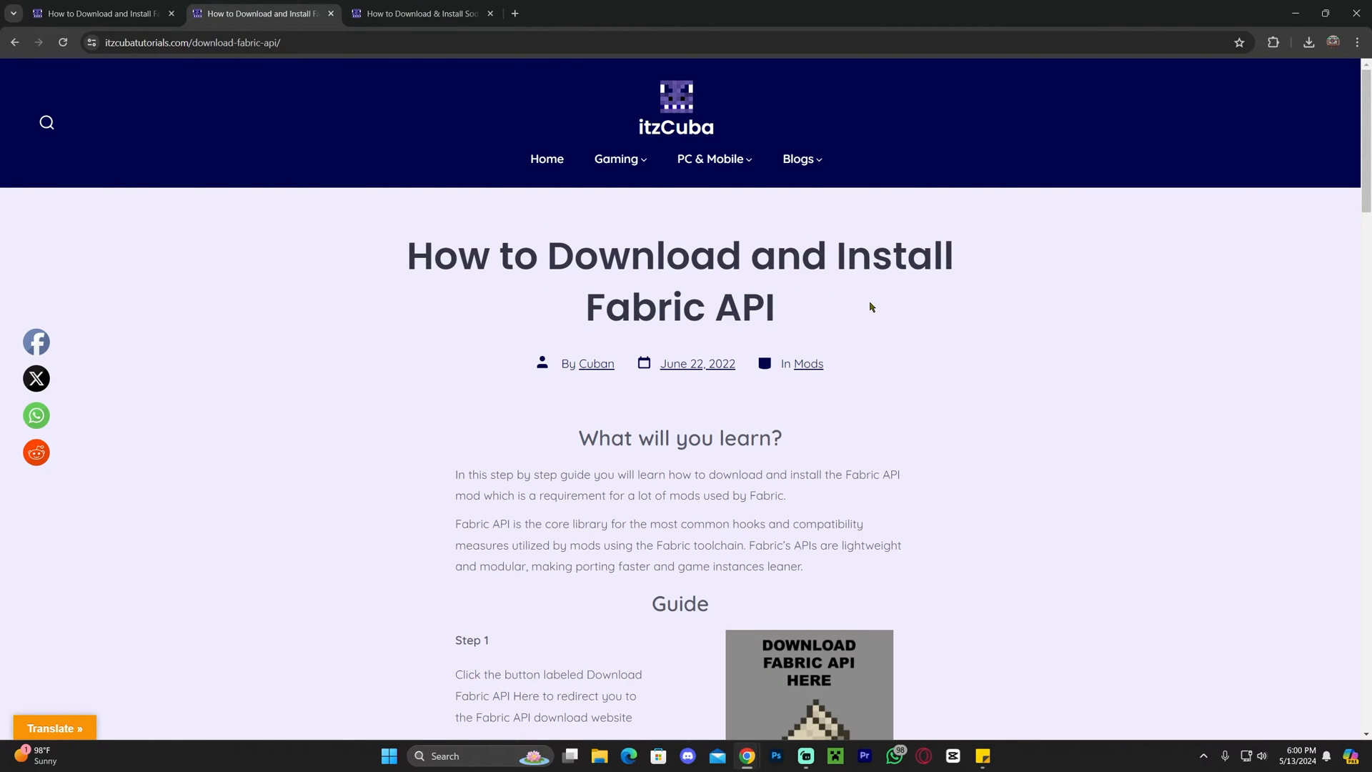
- Scroll the Fabric API guide to Step 1 and follow its link to the CurseForge files page
{"action": "double_click", "coordinate": [743, 307]}
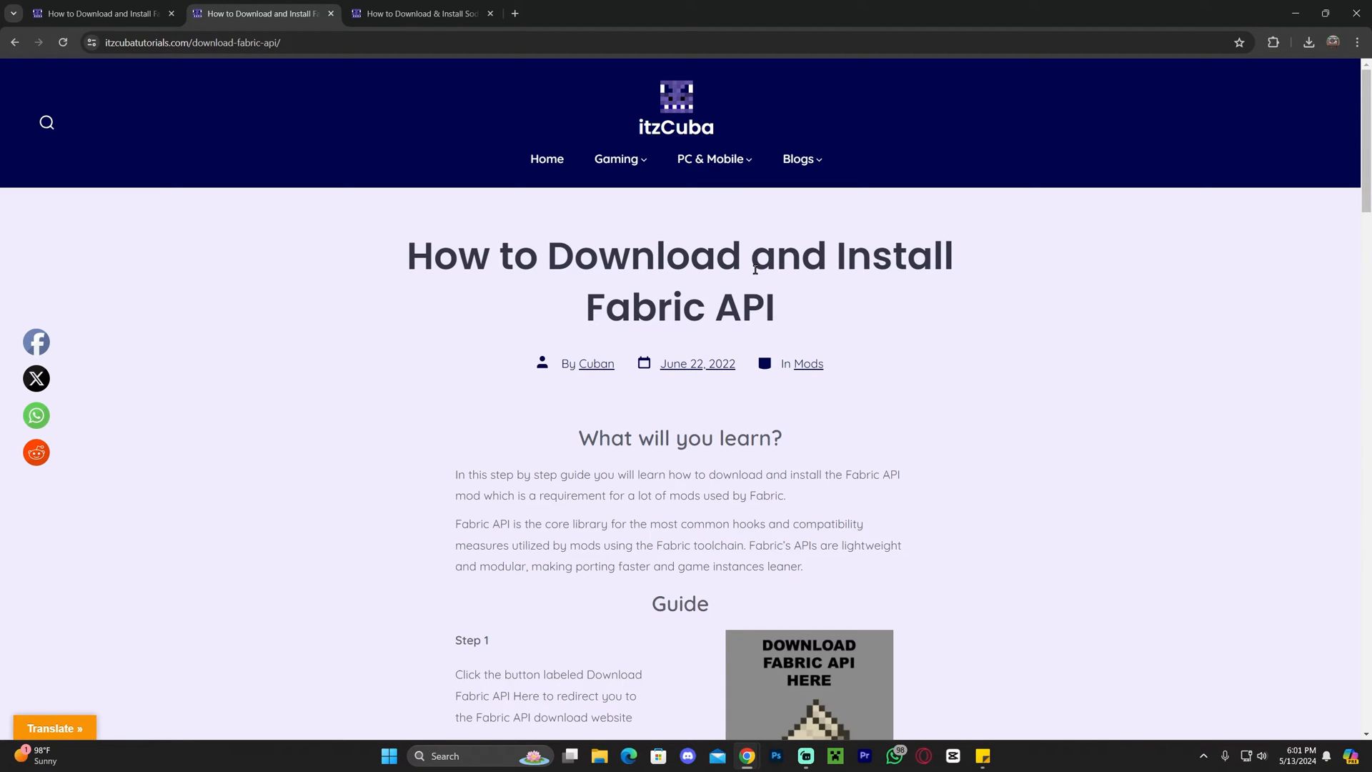
{"action": "mouse_move", "coordinate": [758, 298]}
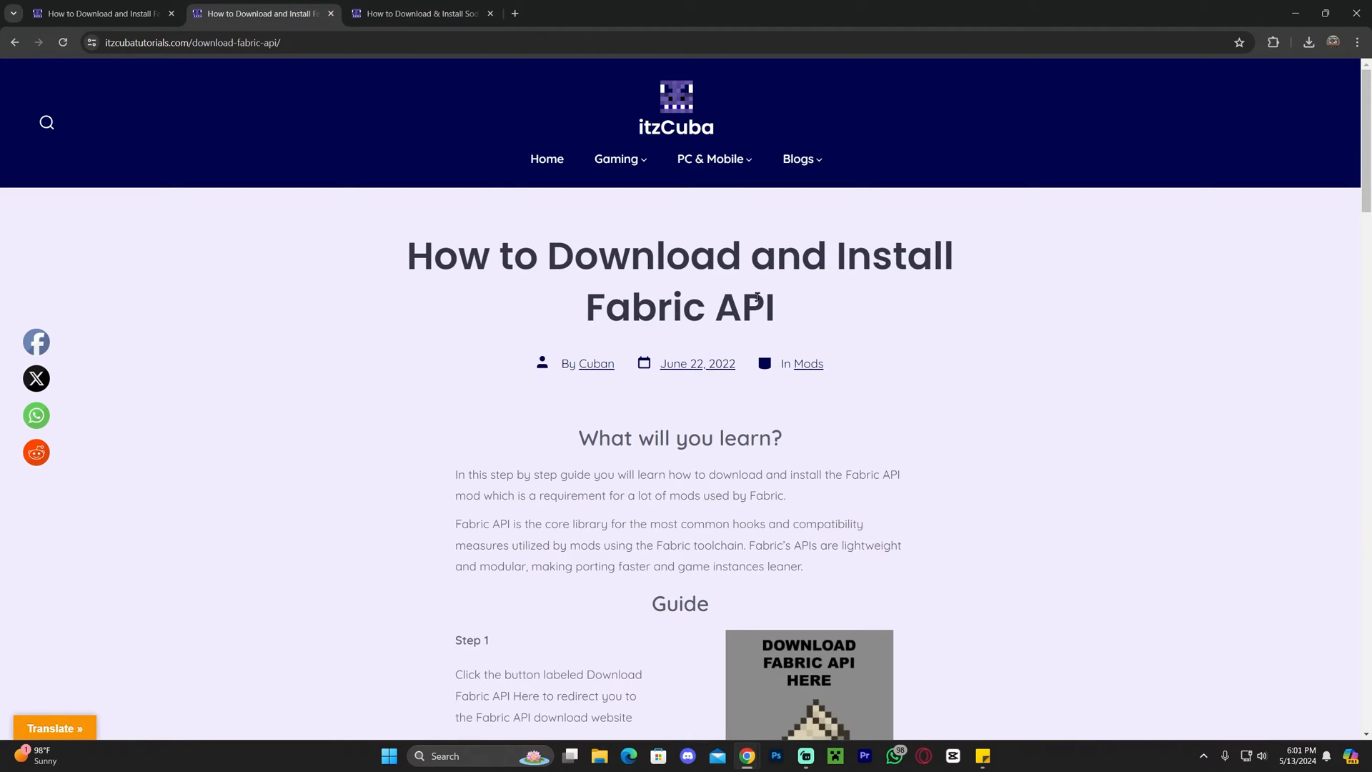
{"action": "scroll", "scroll_direction": "down", "scroll_amount": 3}
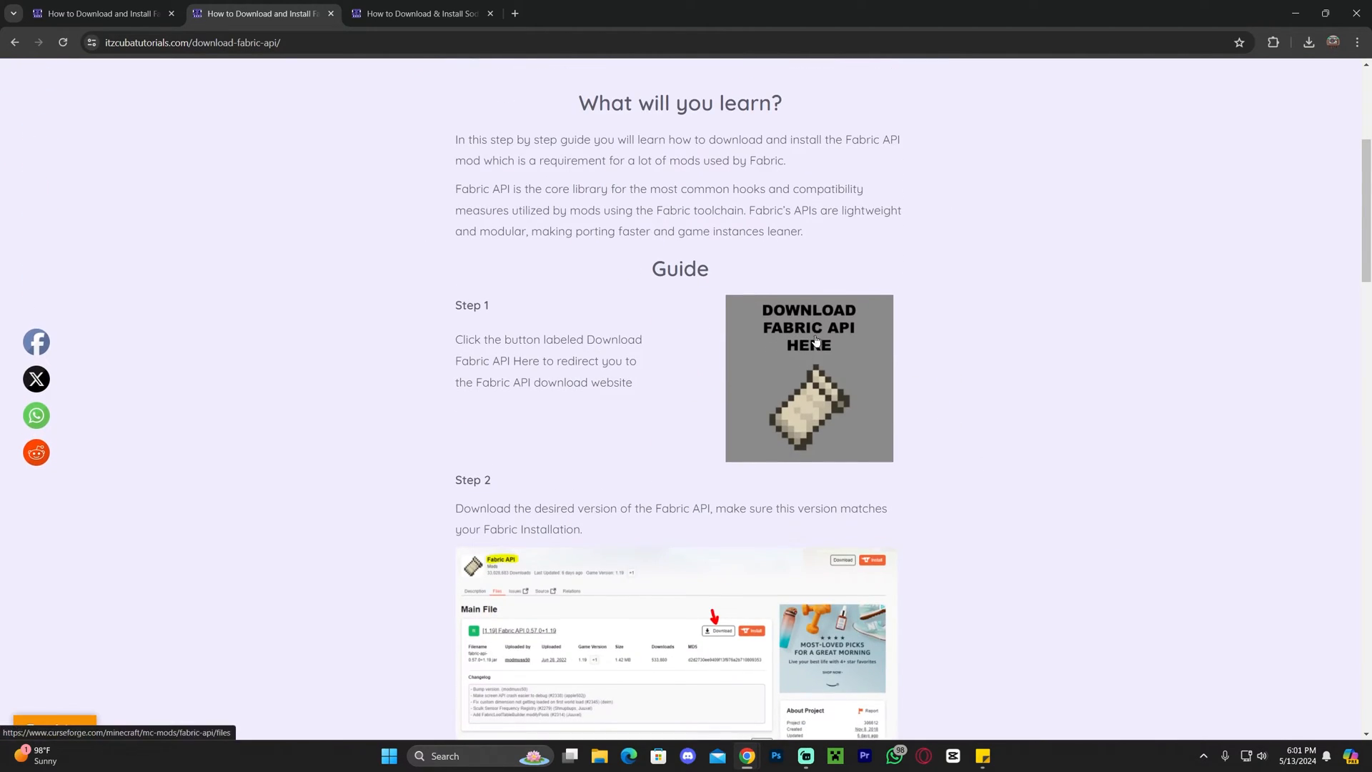
{"action": "left_click", "coordinate": [809, 378]}
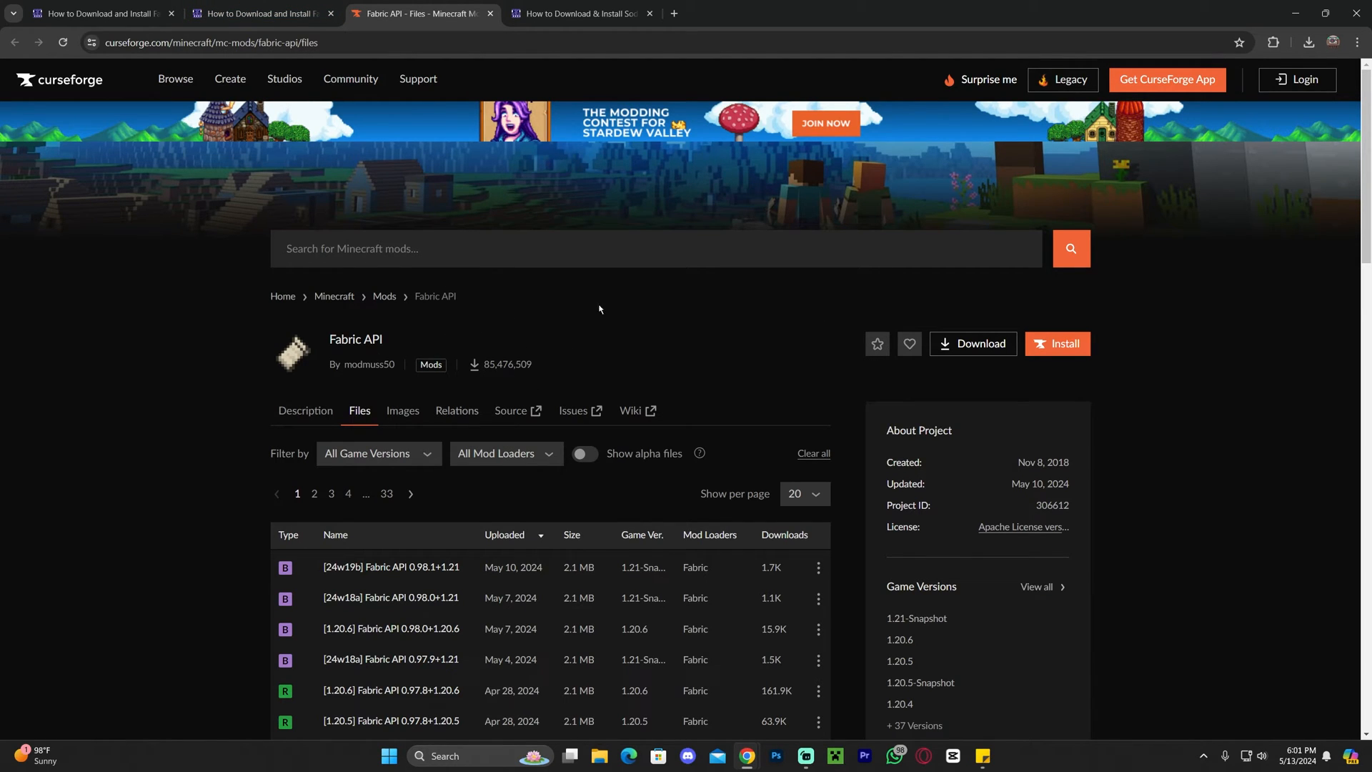
- Filter CurseForge files to 1.20.6 and download Fabric API 0.98.0+1.20.6
{"action": "scroll", "scroll_direction": "down", "scroll_amount": 3}
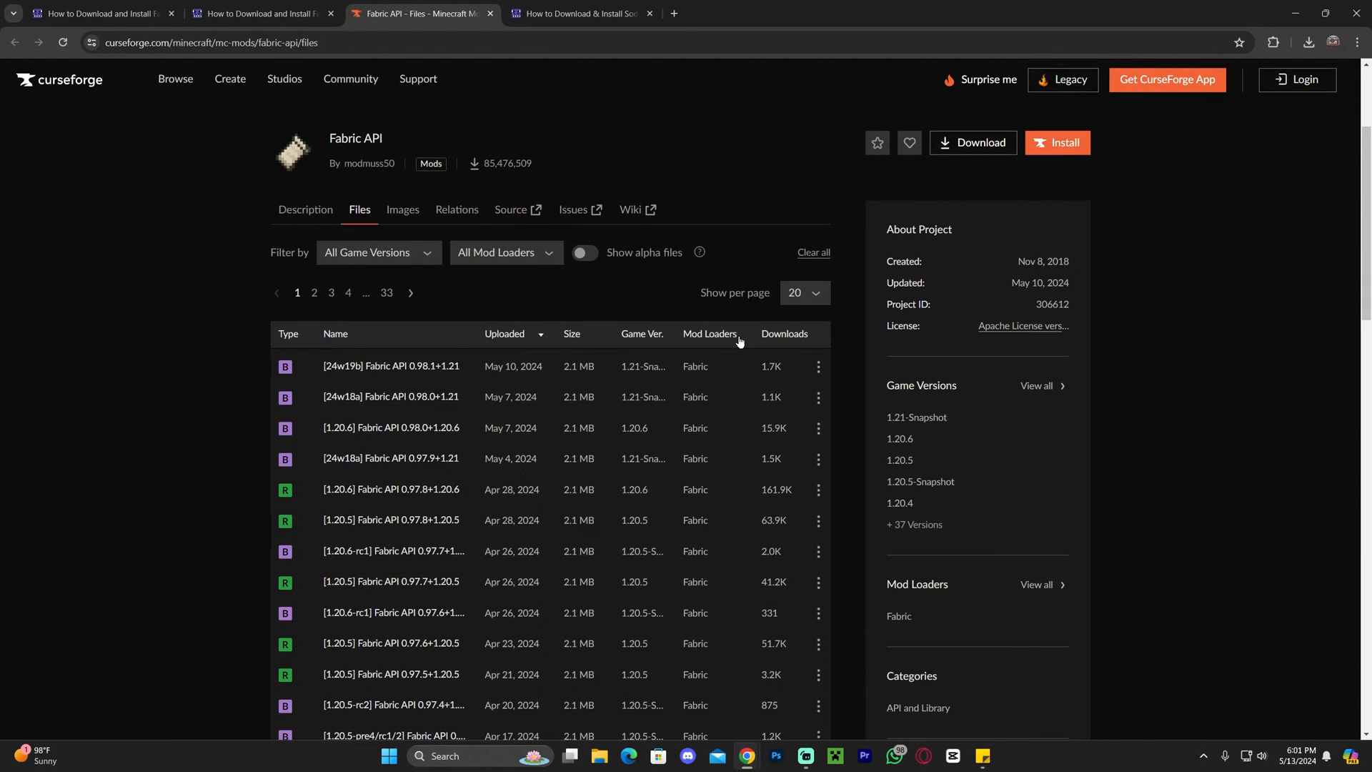
{"action": "scroll", "scroll_direction": "down", "scroll_amount": 3}
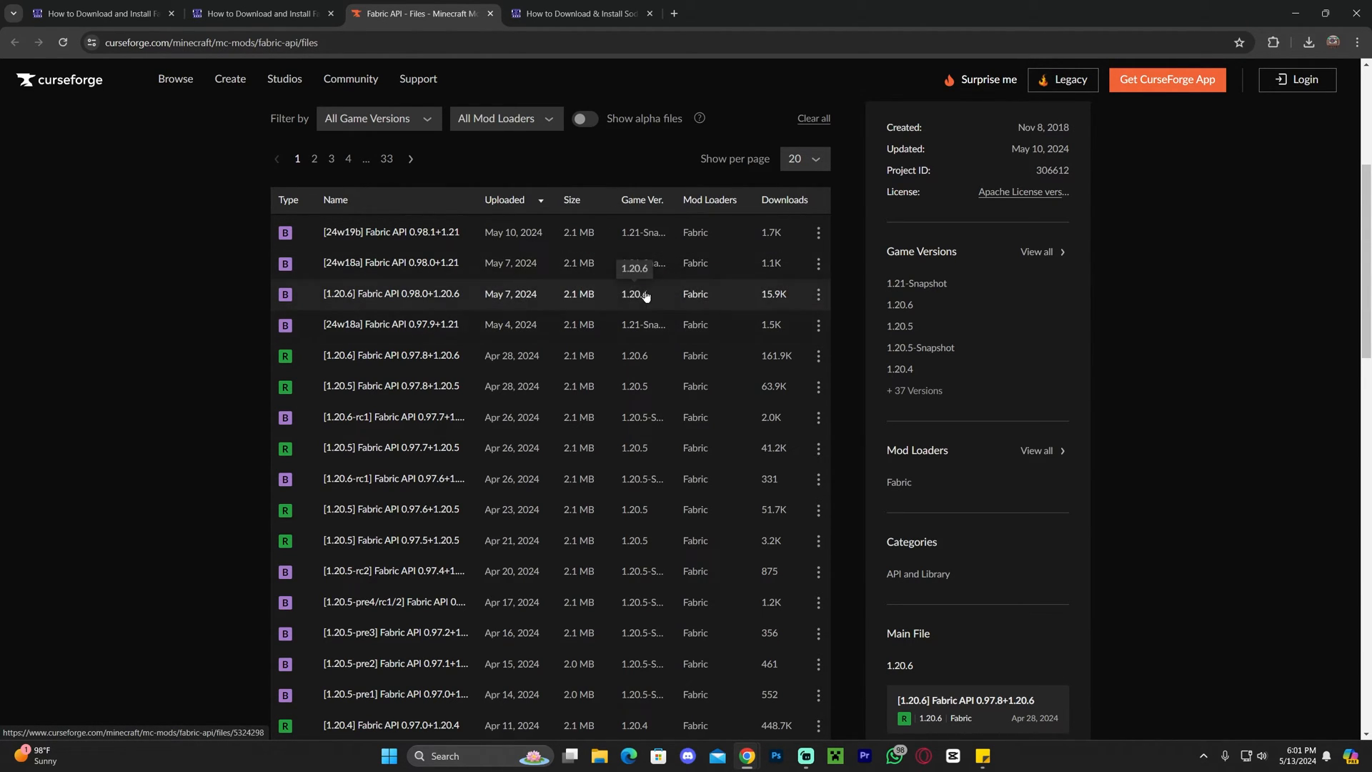
{"action": "left_click", "coordinate": [377, 118]}
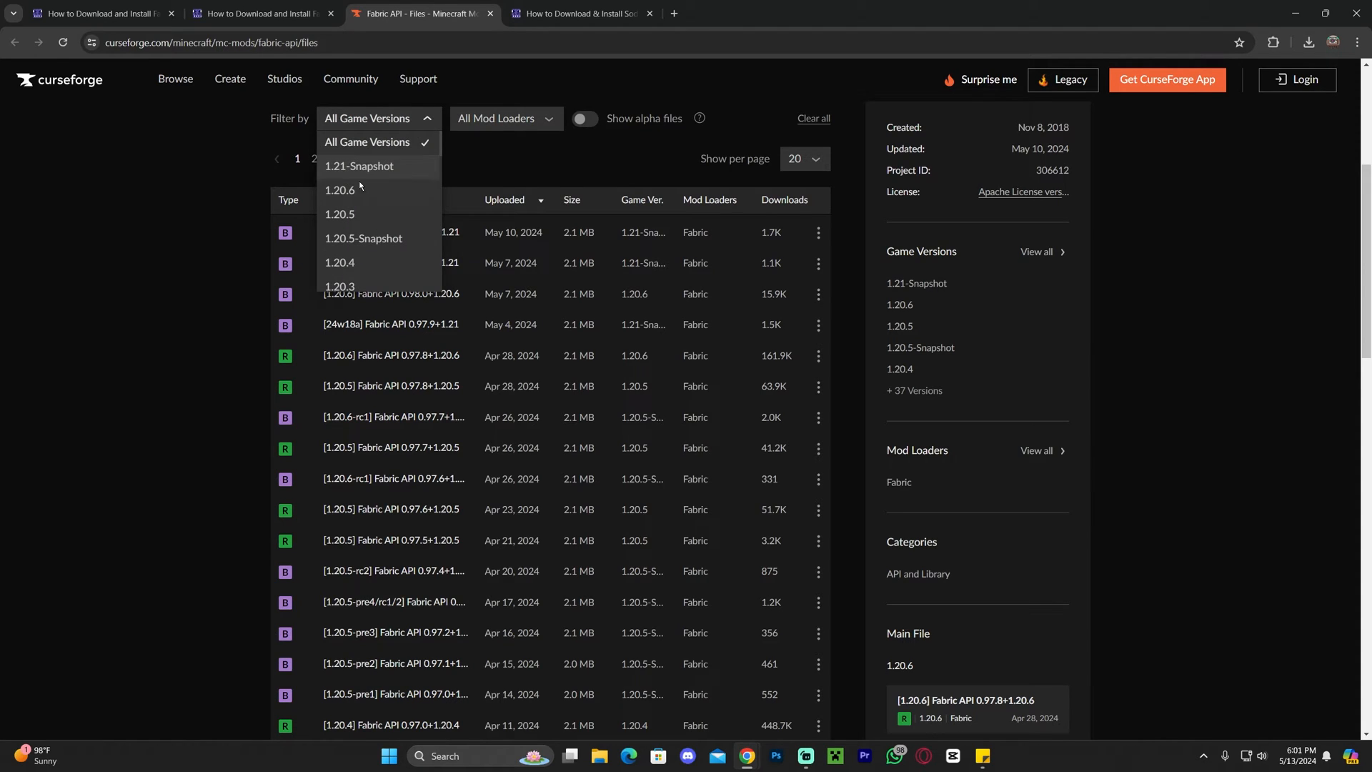
{"action": "left_click", "coordinate": [340, 189]}
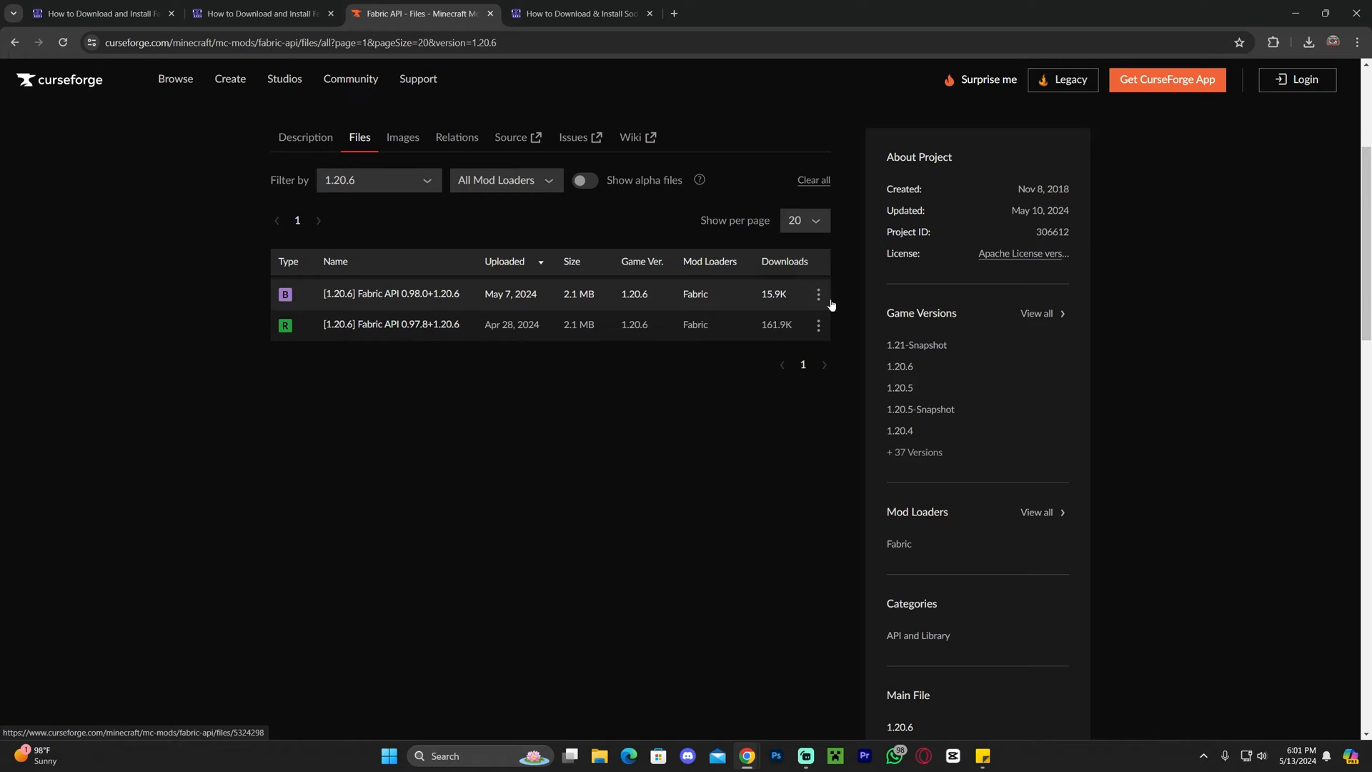
{"action": "left_click", "coordinate": [817, 294]}
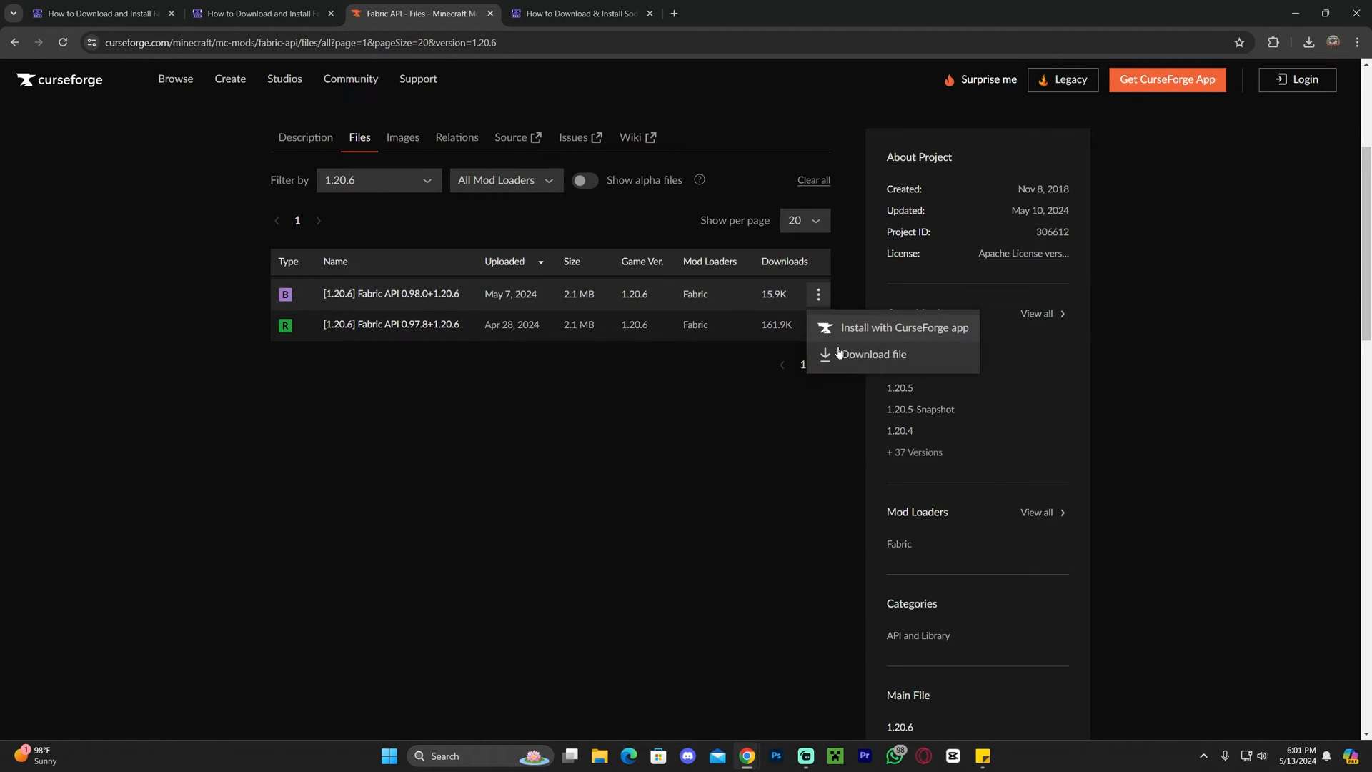
{"action": "left_click", "coordinate": [874, 355]}
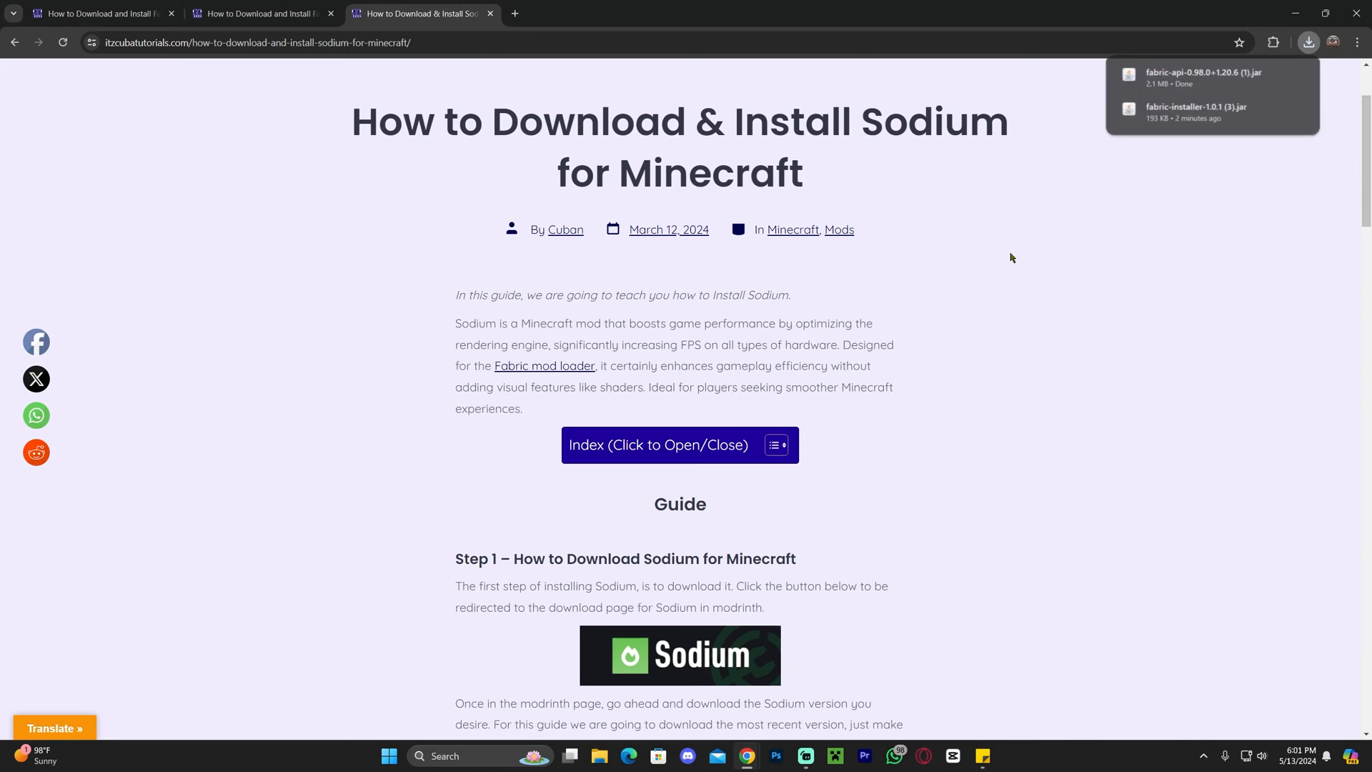
- Scroll the Sodium guide to Step 1 and follow its banner to Modrinth's Sodium versions page
{"action": "scroll", "scroll_direction": "down", "scroll_amount": 3}
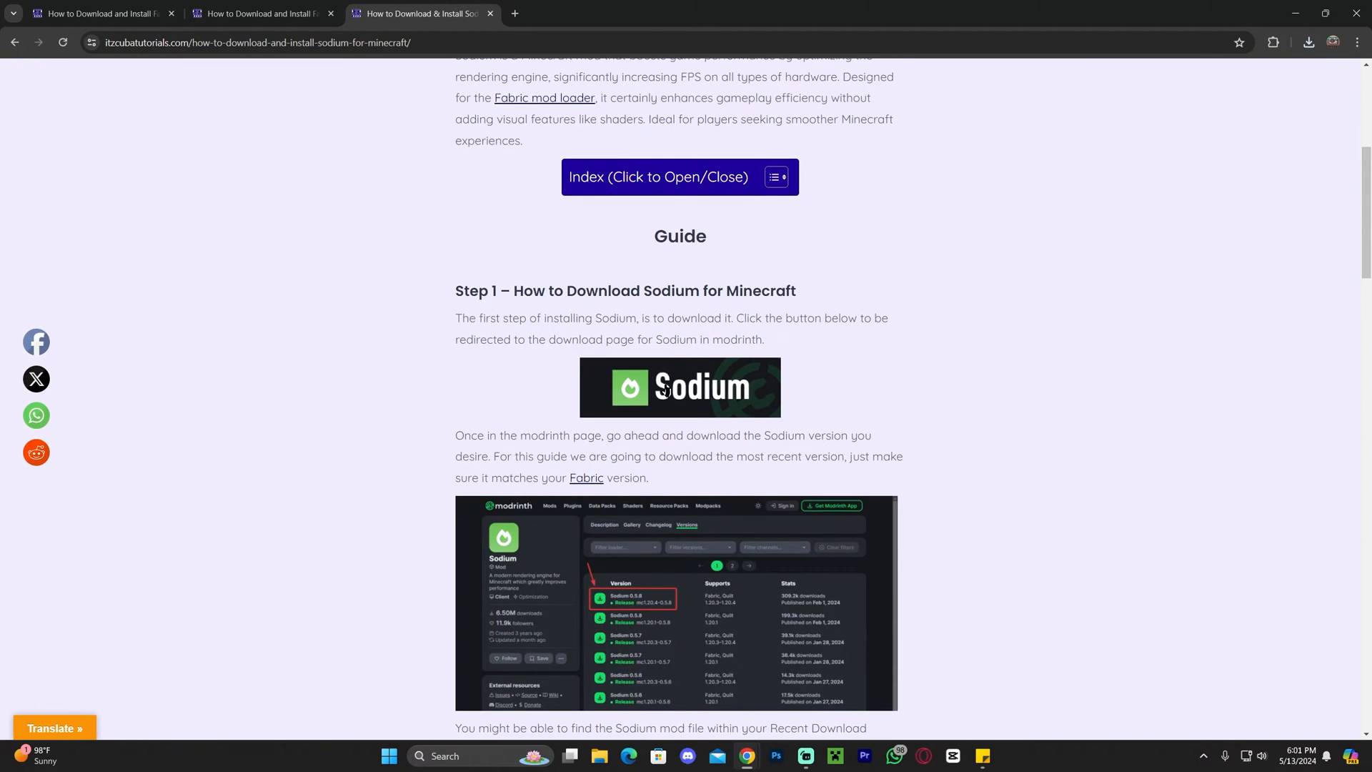
{"action": "left_click", "coordinate": [680, 386]}
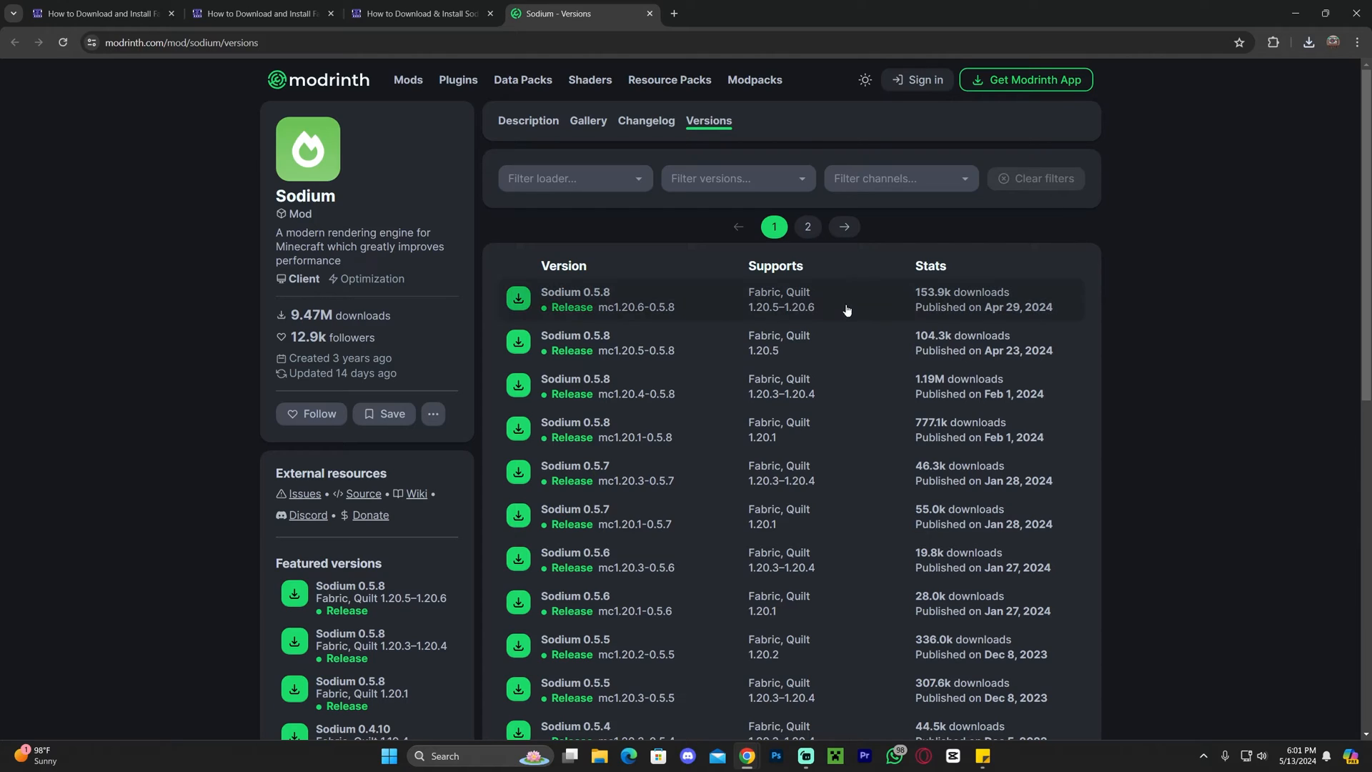
{"action": "mouse_move", "coordinate": [801, 297]}
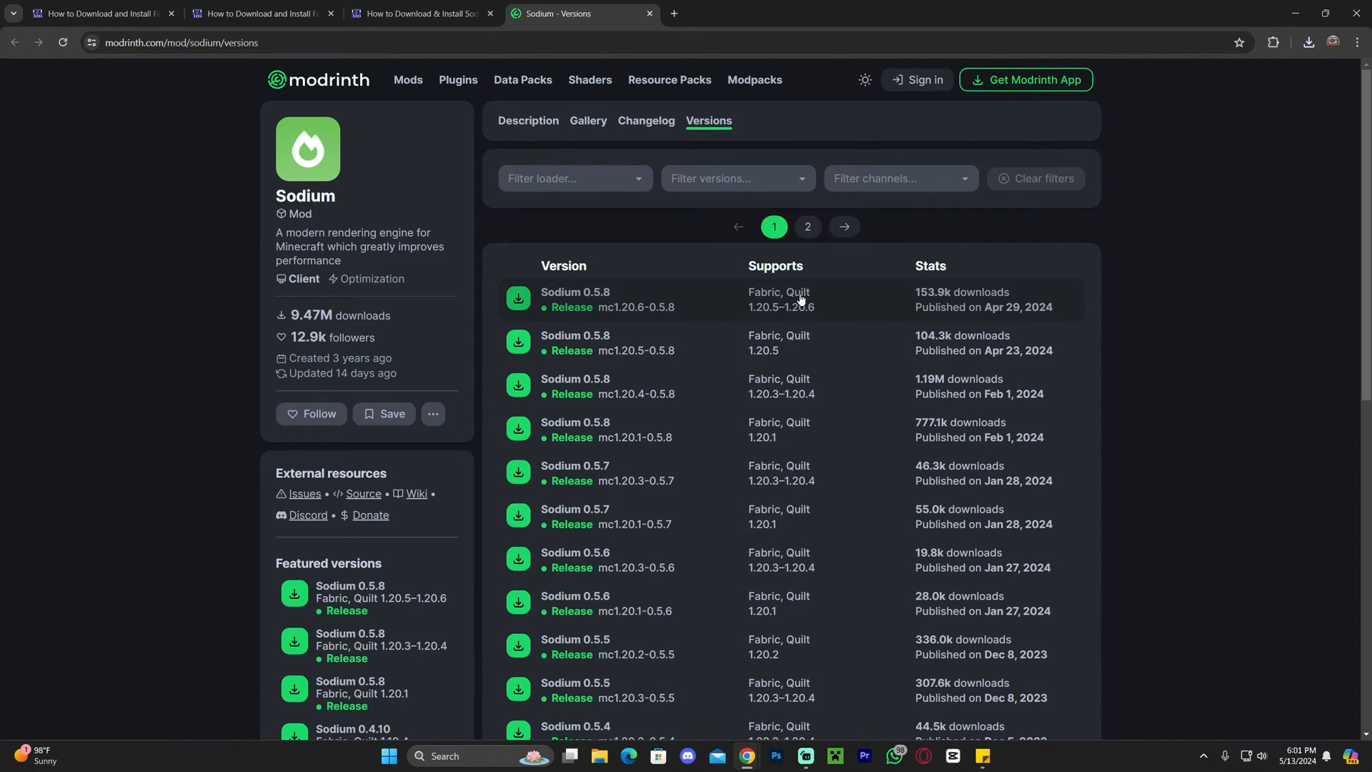
- Filter Modrinth versions to 1.20.6, download Sodium 0.5.8 (mc1.20.6-0.5.8) and minimize the browser
{"action": "left_click", "coordinate": [737, 179]}
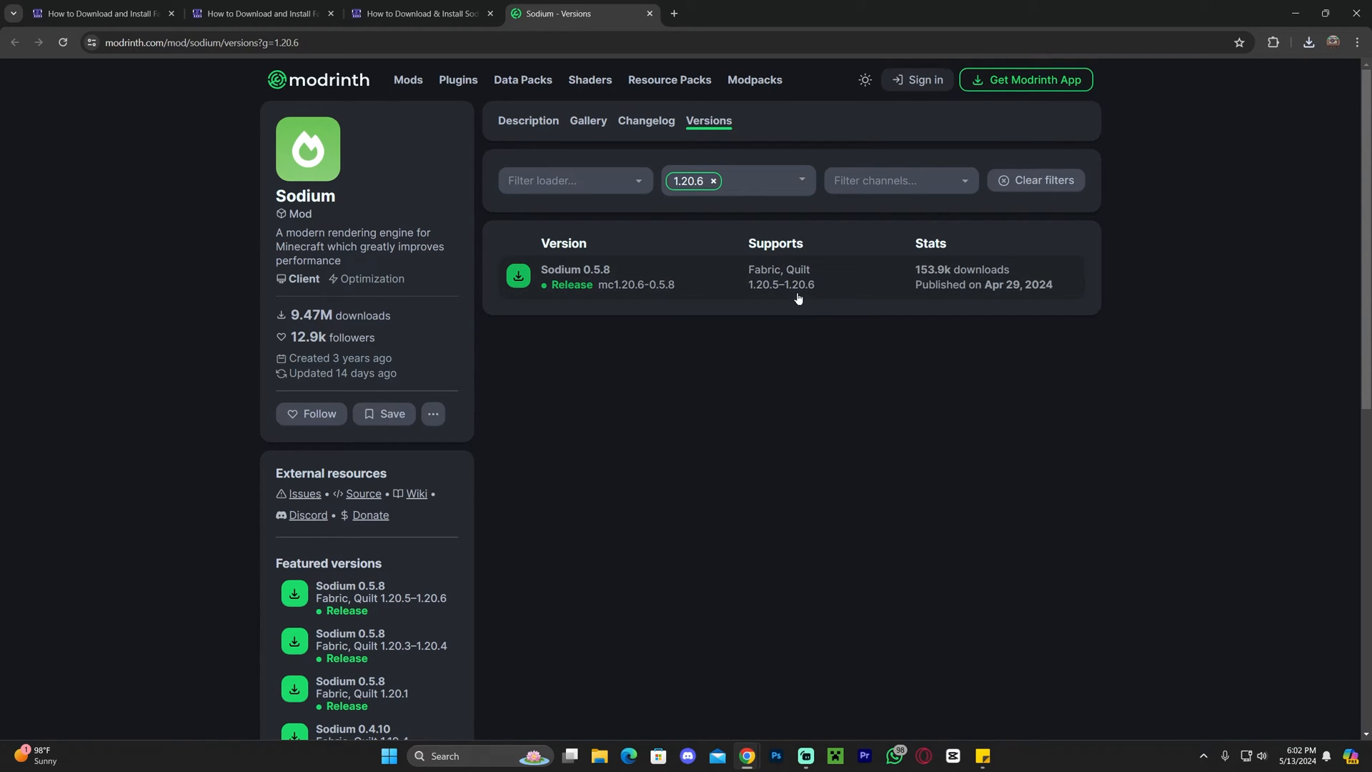
{"action": "left_click", "coordinate": [518, 276]}
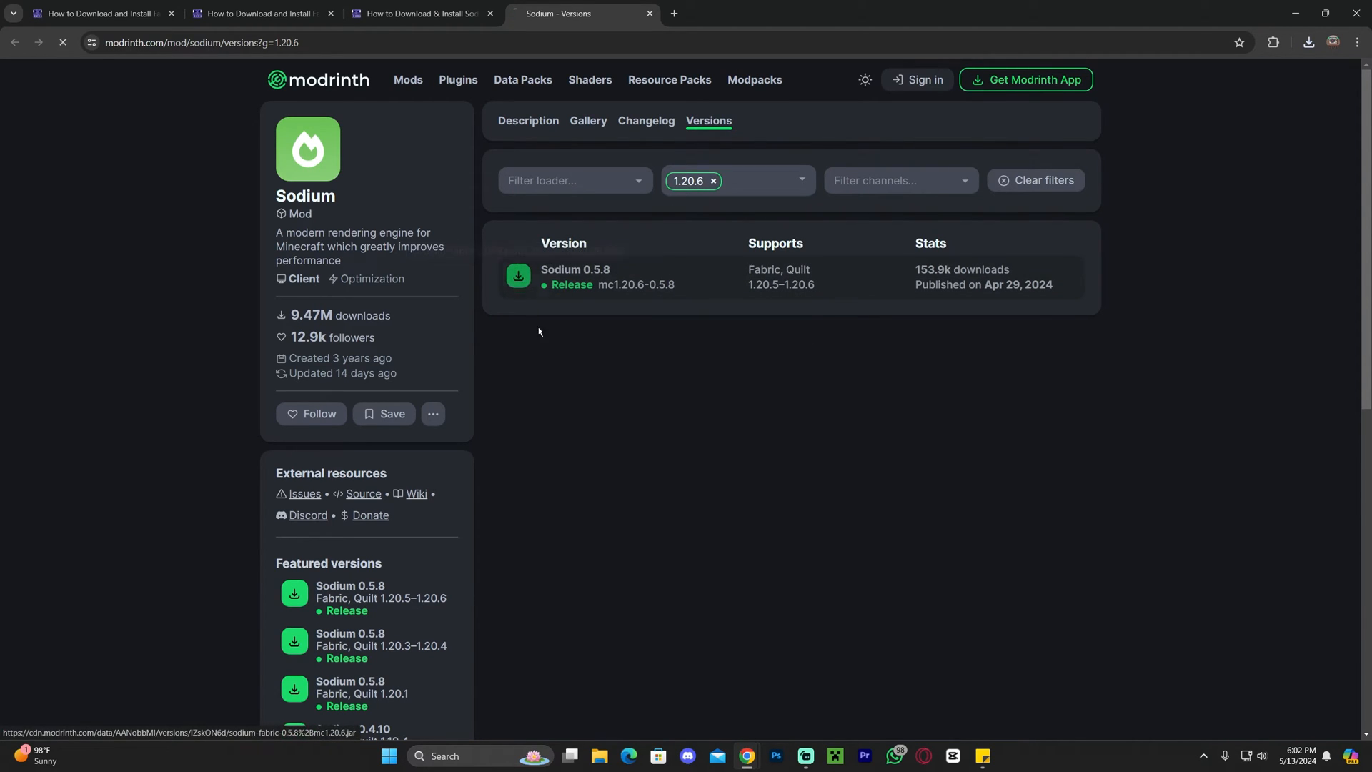
{"action": "left_click", "coordinate": [517, 275]}
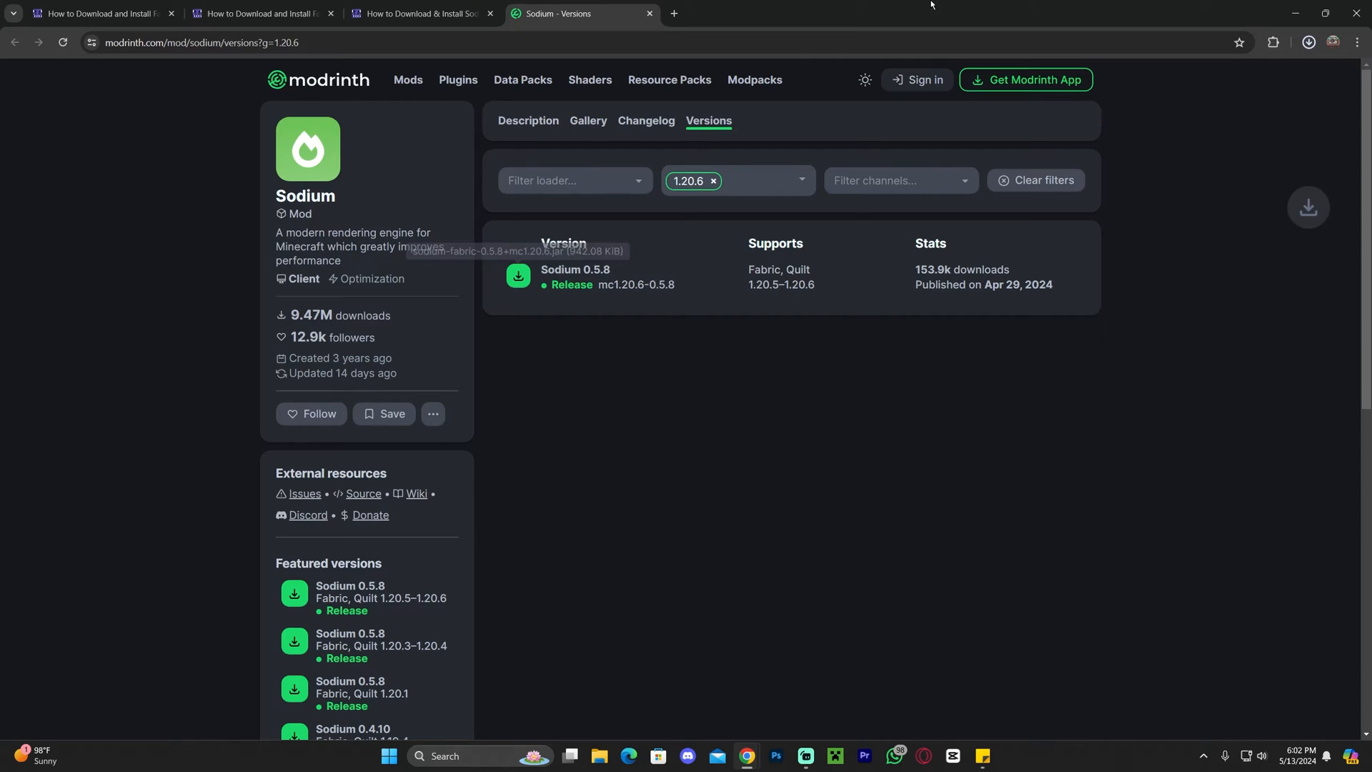
{"action": "left_click", "coordinate": [1326, 11]}
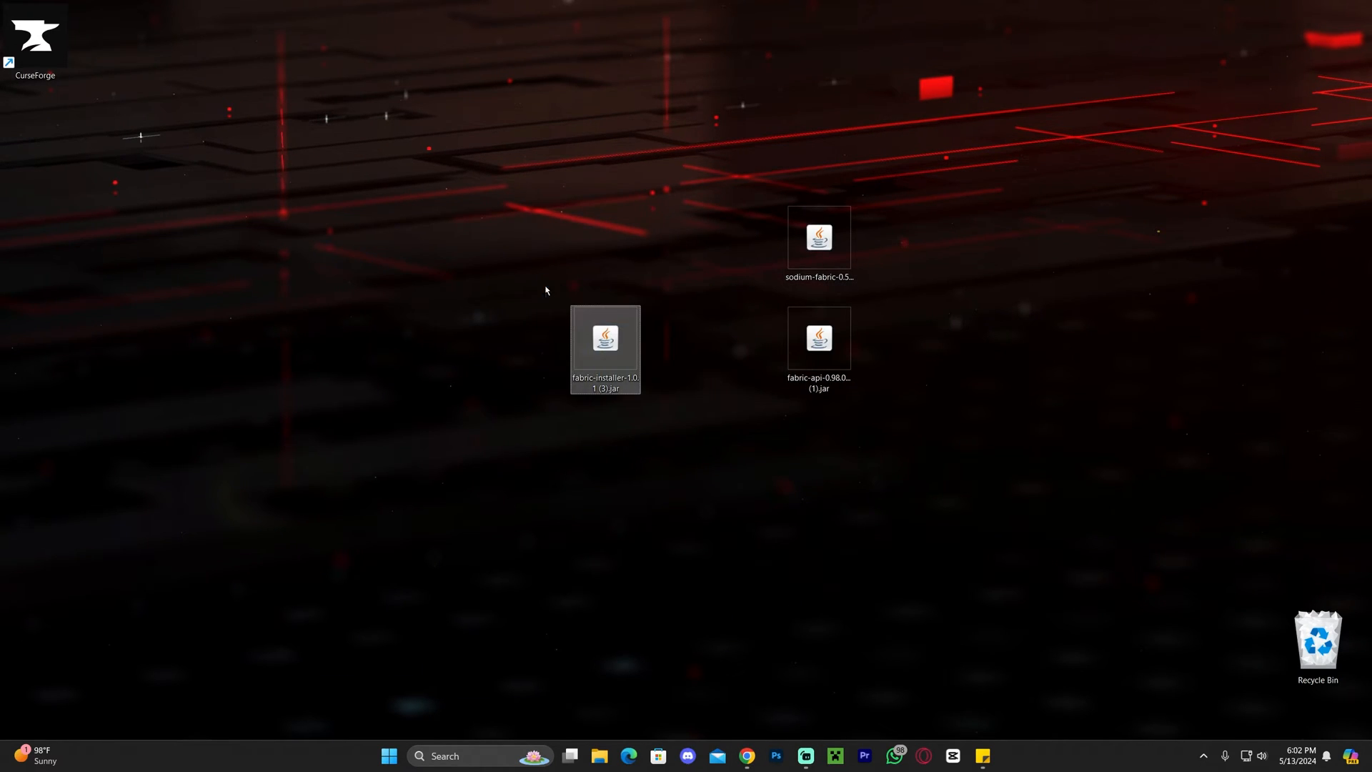
{"action": "mouse_move", "coordinate": [471, 235]}
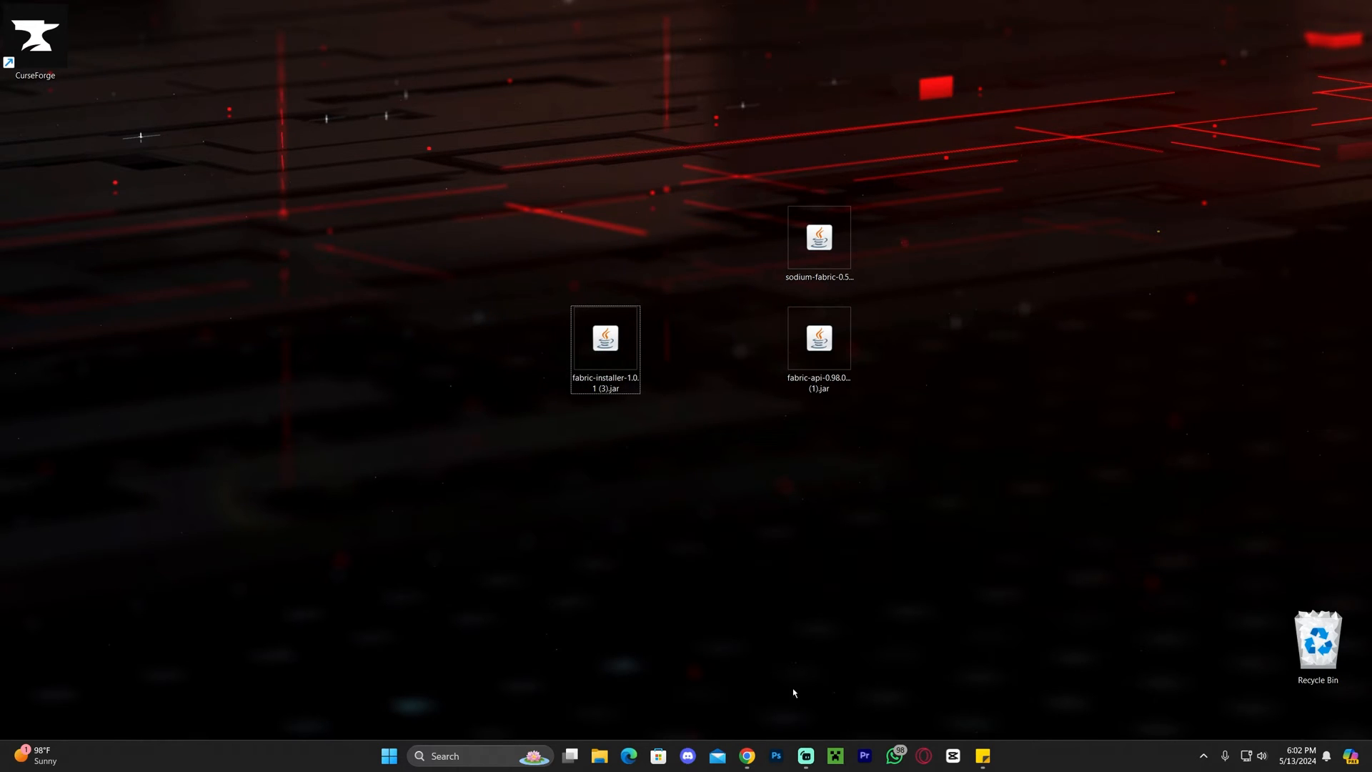
{"action": "mouse_move", "coordinate": [758, 500]}
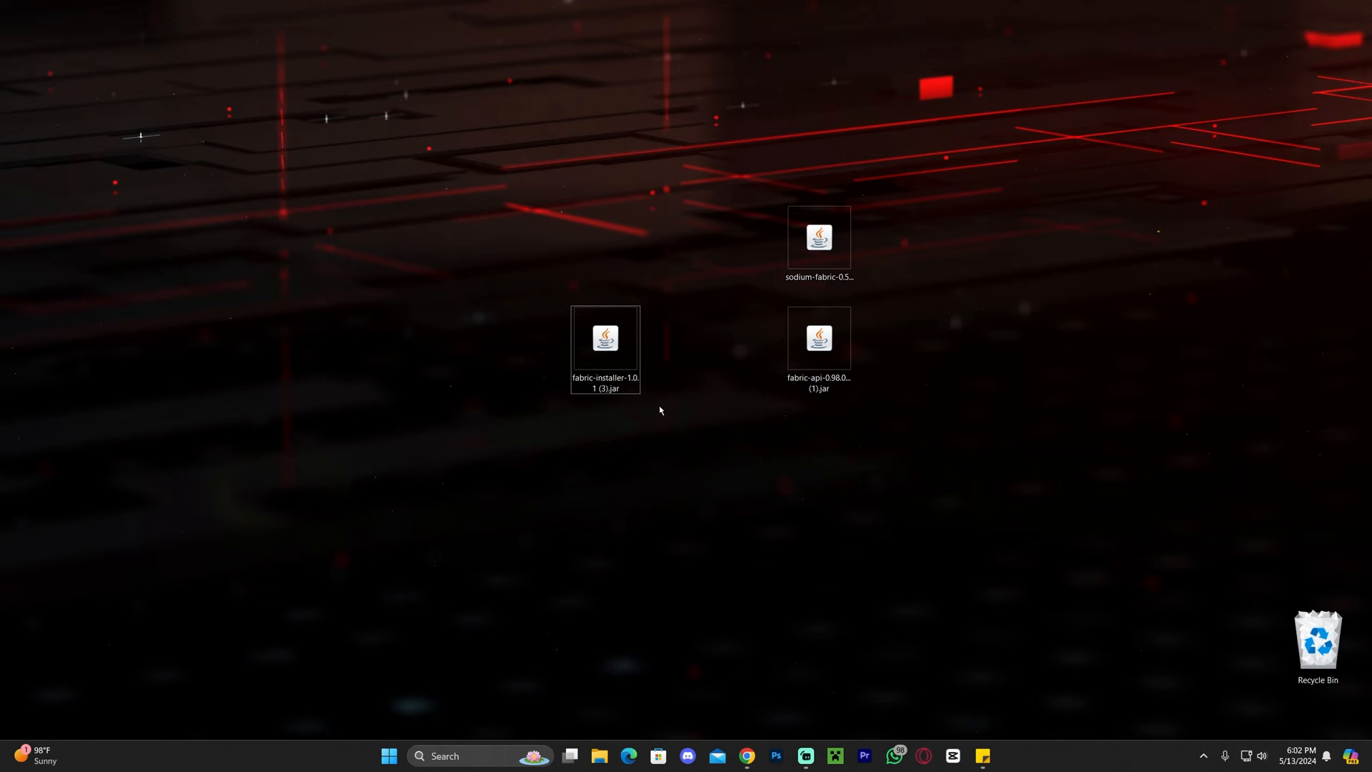
{"action": "mouse_move", "coordinate": [677, 395]}
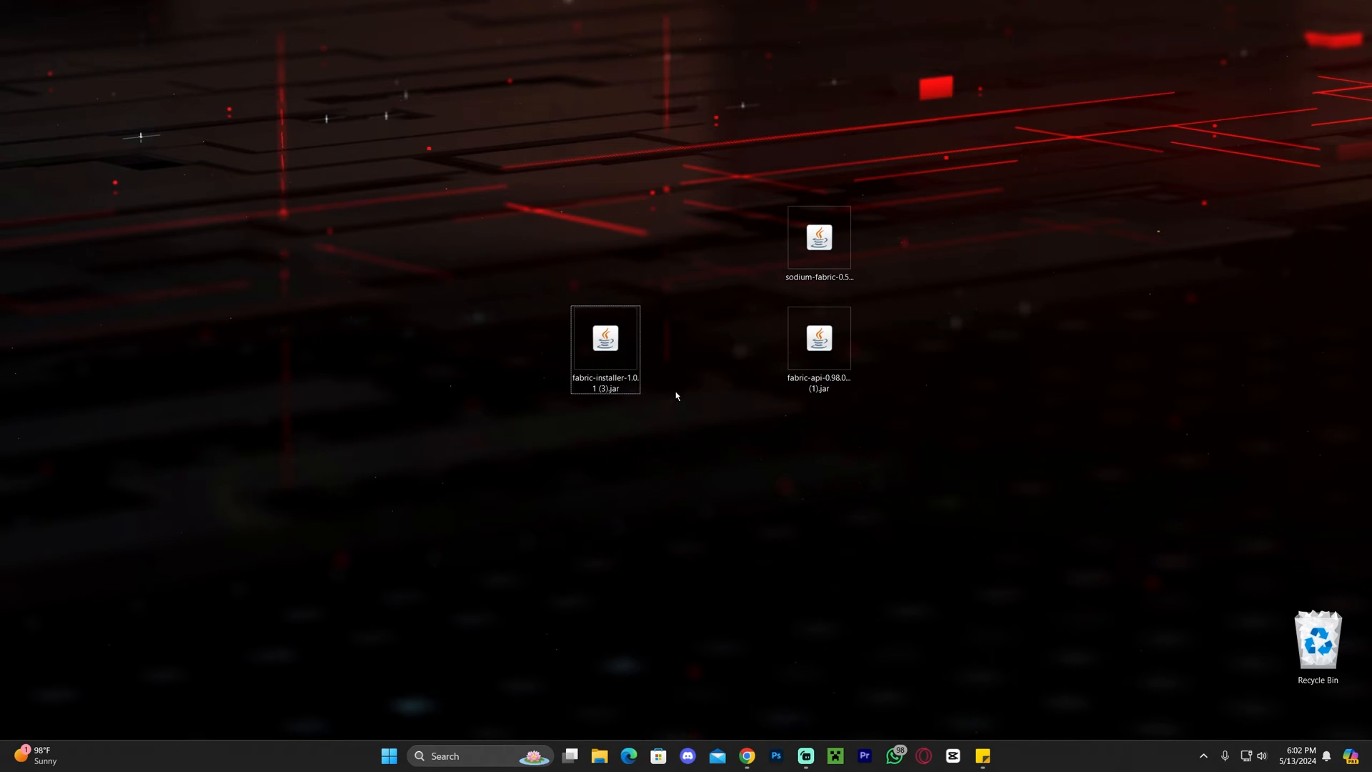
{"action": "mouse_move", "coordinate": [712, 421]}
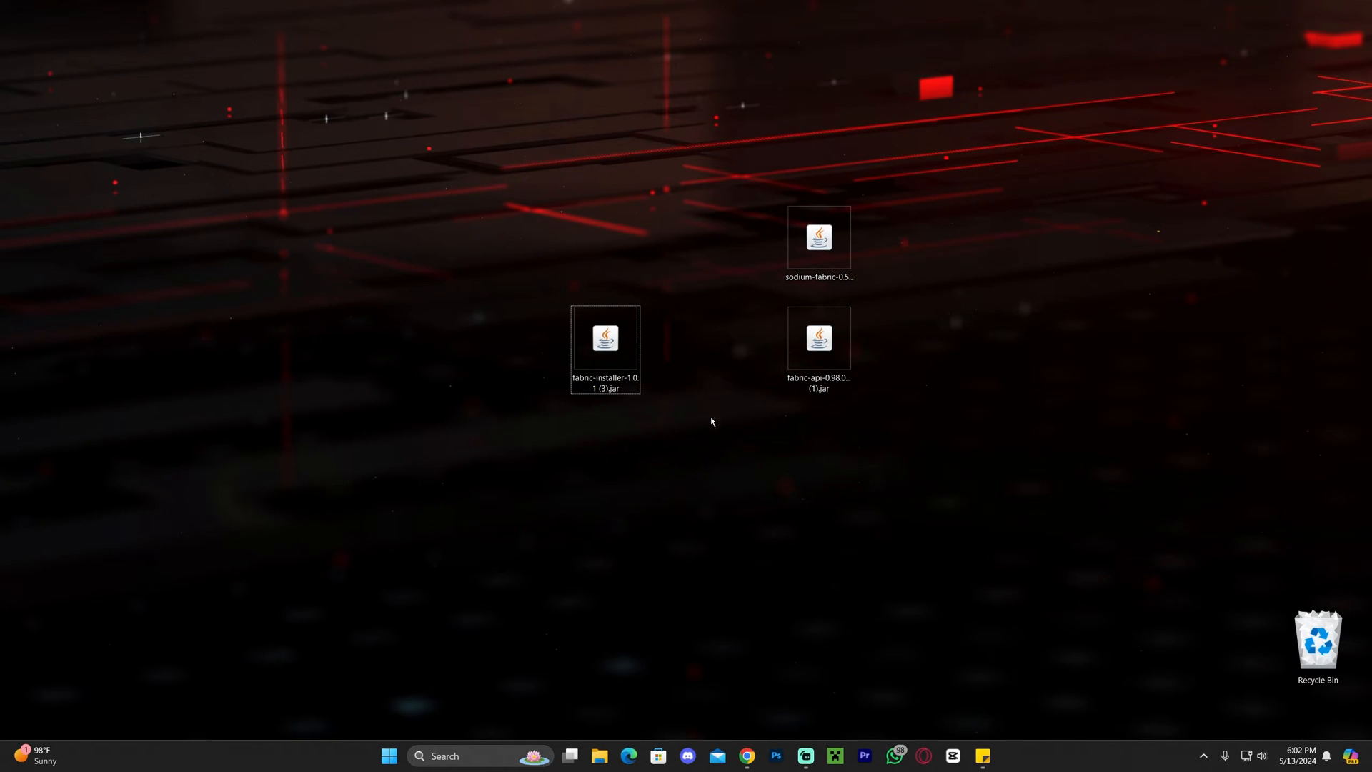
{"action": "mouse_move", "coordinate": [749, 432]}
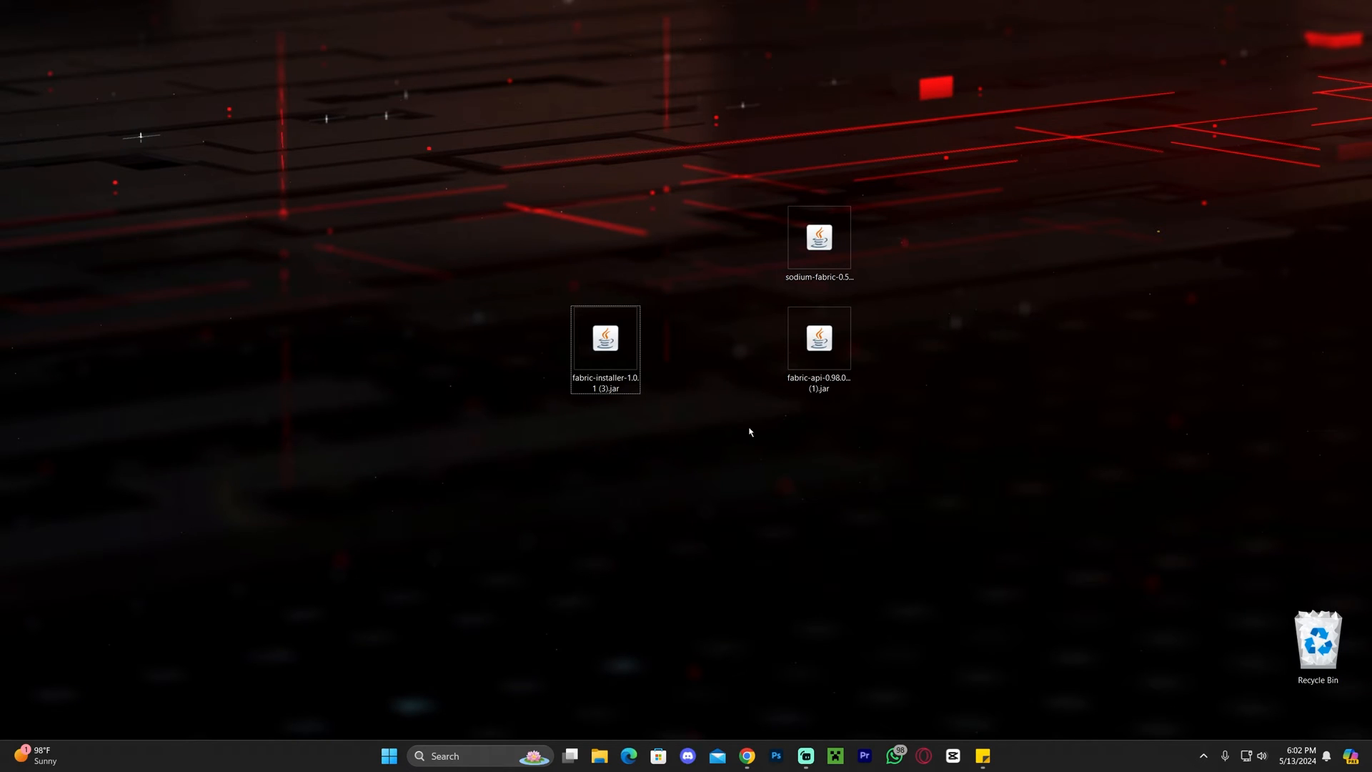
- Bring the browser with the Java 21 guide back up from the taskbar
{"action": "left_click", "coordinate": [606, 346]}
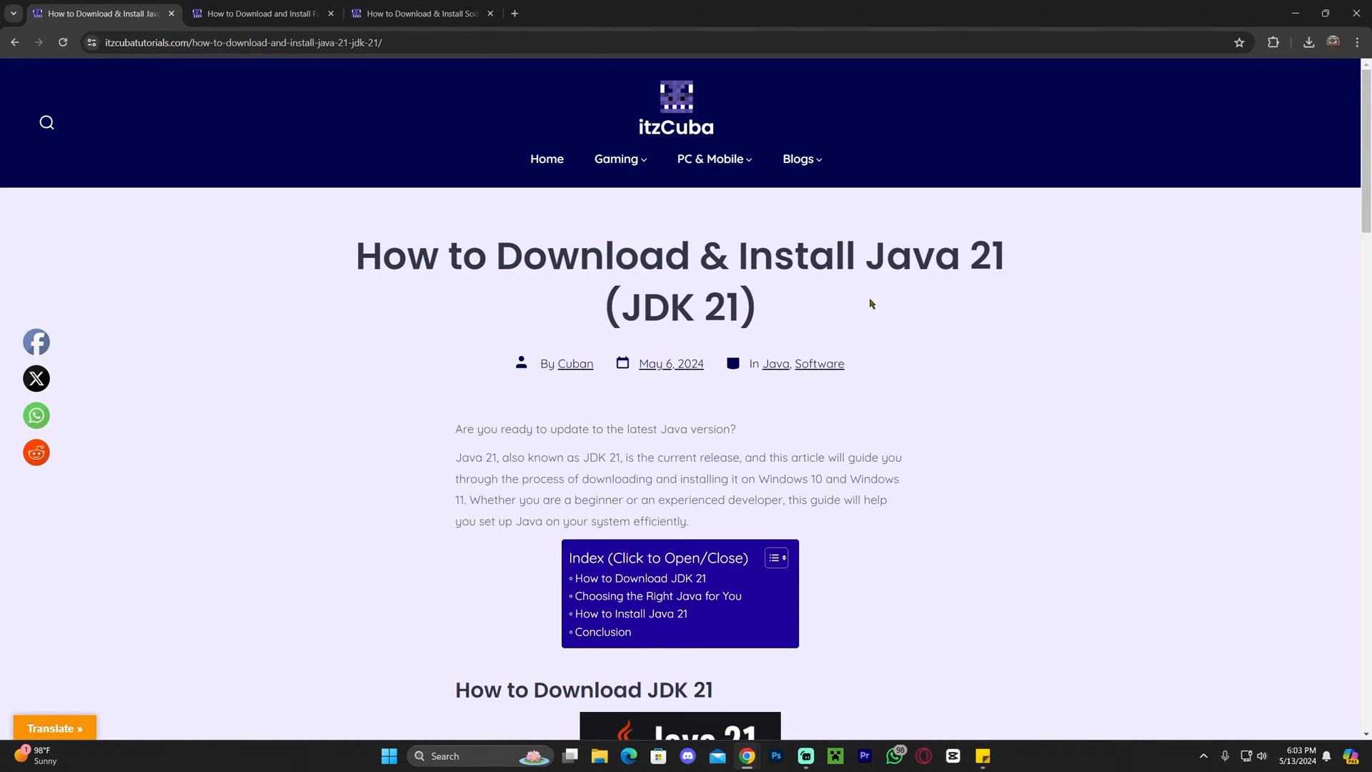
- Scroll the Java 21 article down to the How to Download JDK 21 section
{"action": "scroll", "scroll_direction": "down", "scroll_amount": 3}
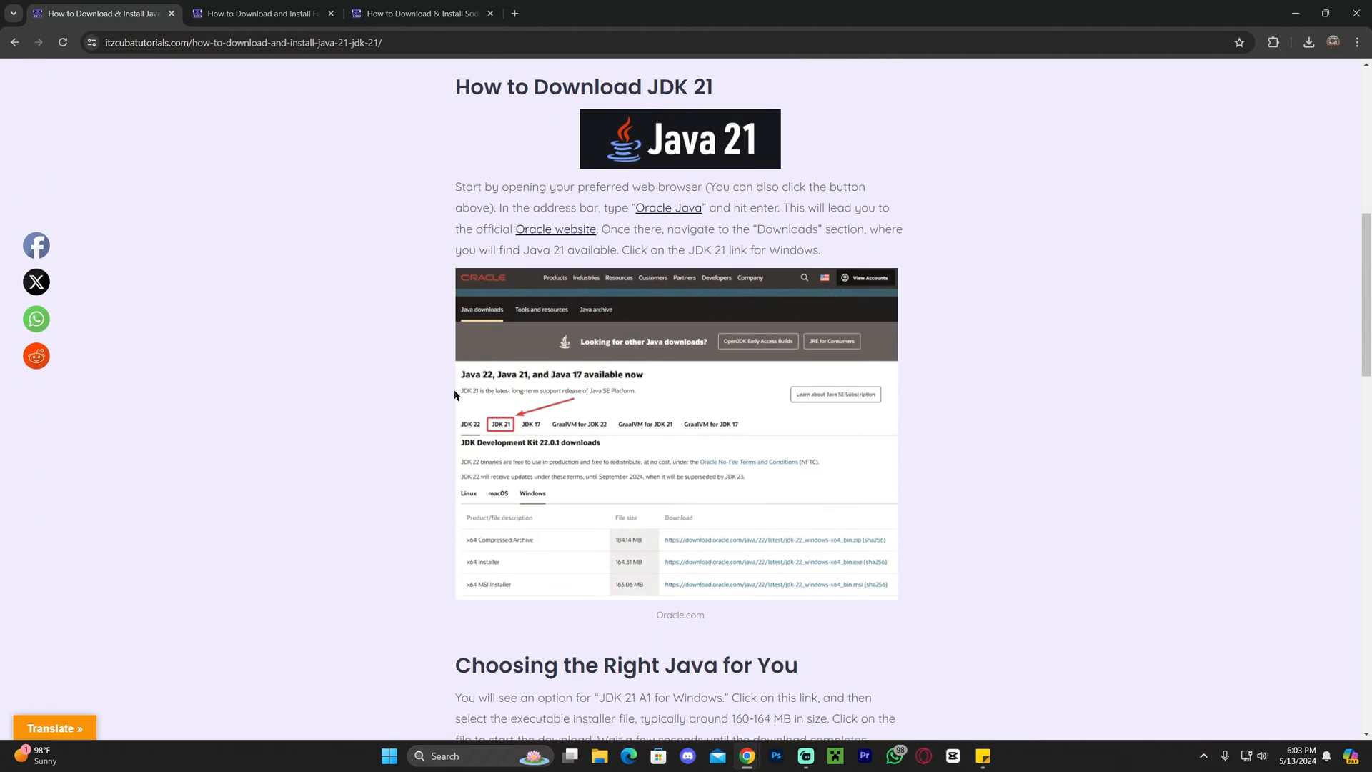
{"action": "scroll", "scroll_direction": "down", "scroll_amount": 3}
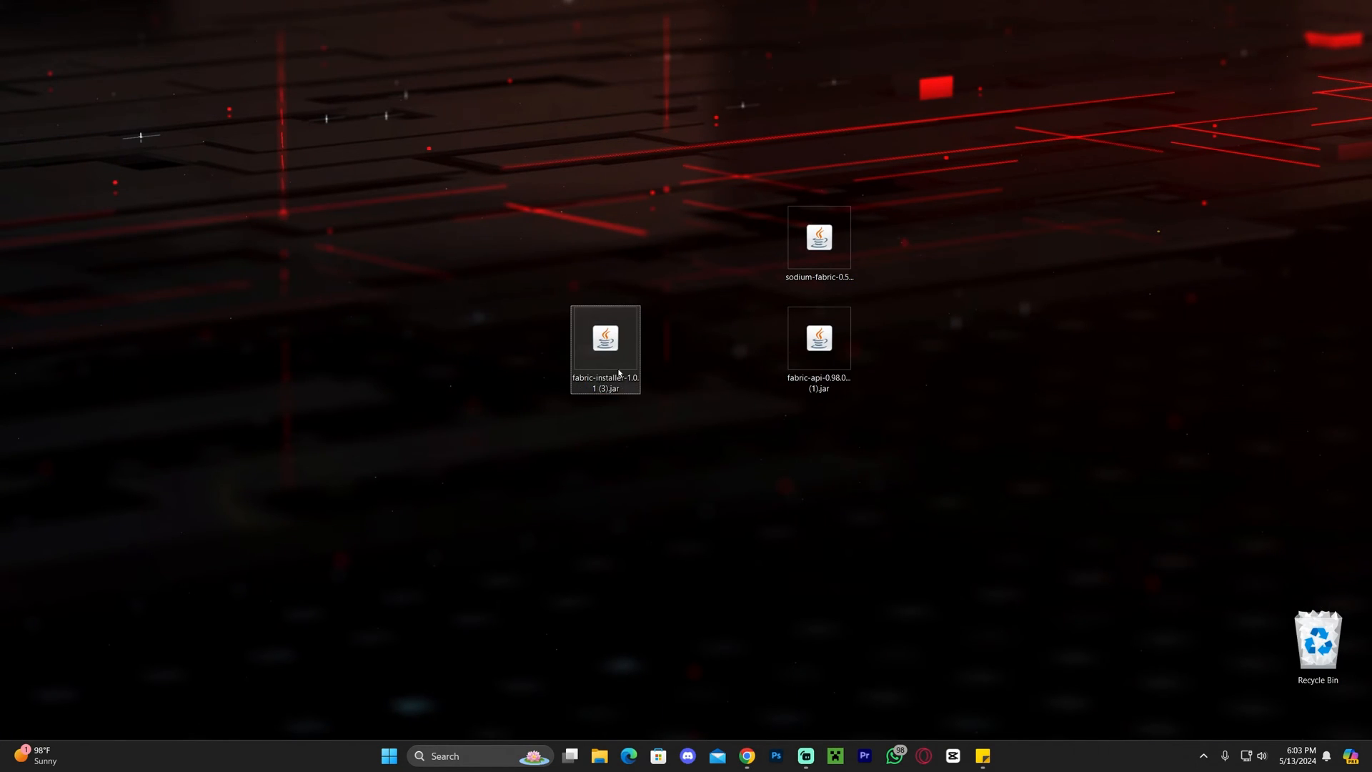
{"action": "mouse_move", "coordinate": [629, 373]}
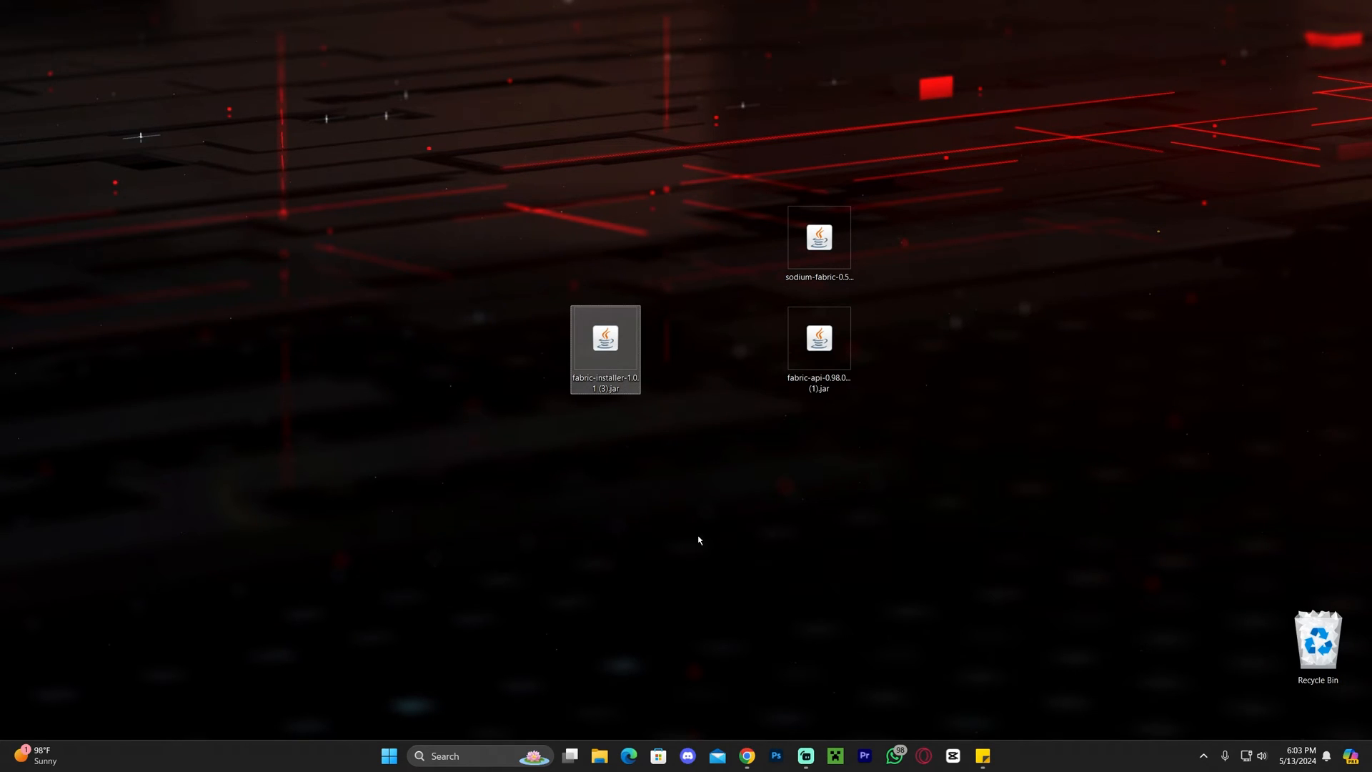
{"action": "mouse_move", "coordinate": [612, 452]}
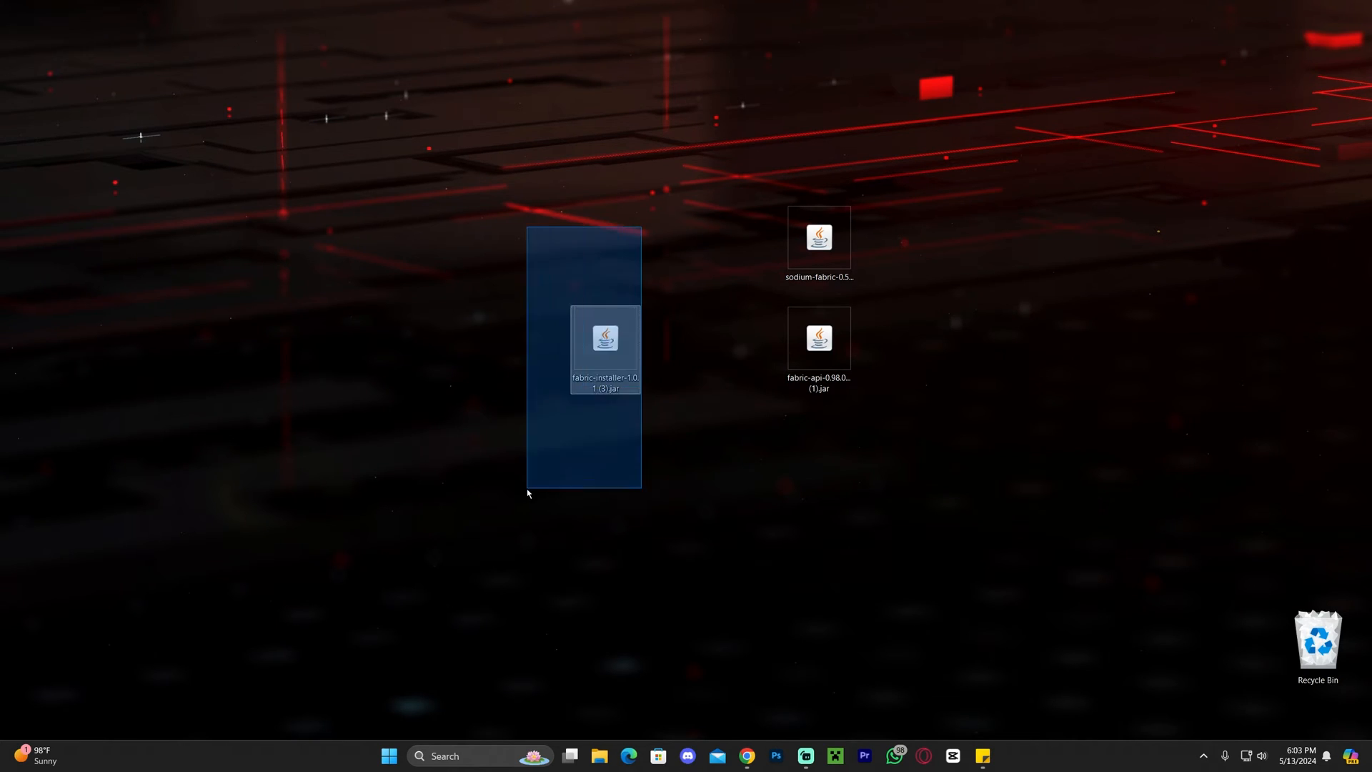
- Run fabric-installer-1.0.1 (3).jar from the desktop to launch the Fabric Installer
{"action": "left_click", "coordinate": [606, 345]}
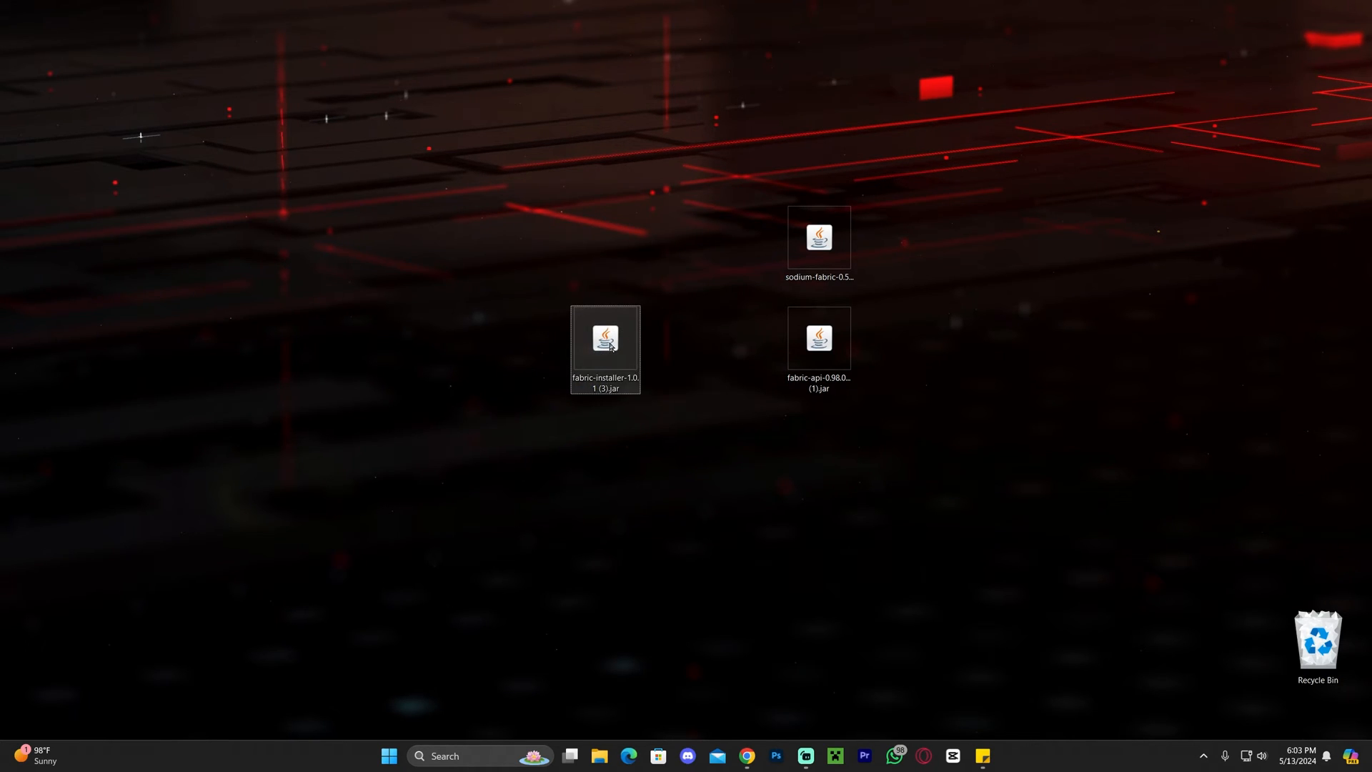
{"action": "double_click", "coordinate": [606, 337]}
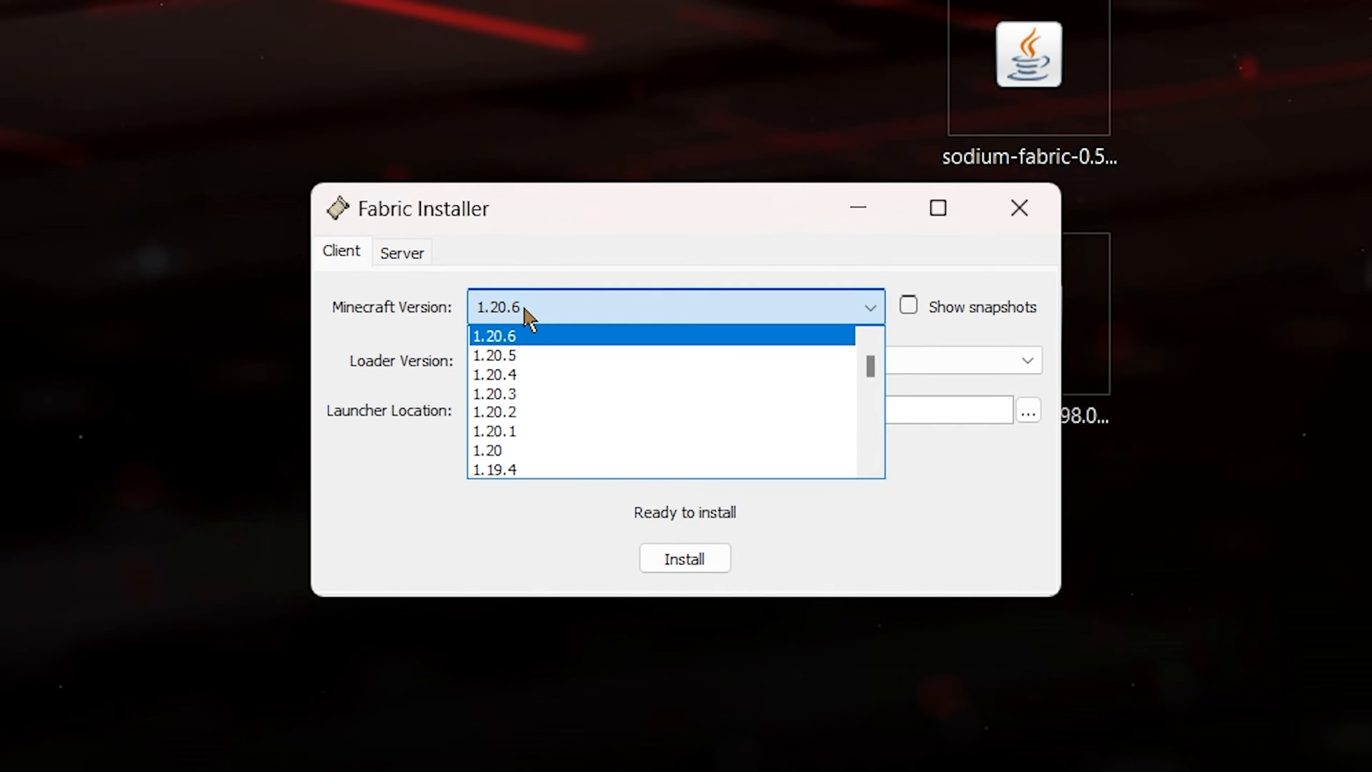
- Install Fabric Loader 0.15.11 for Minecraft 1.20.6 and dismiss the success message
{"action": "left_click", "coordinate": [493, 336]}
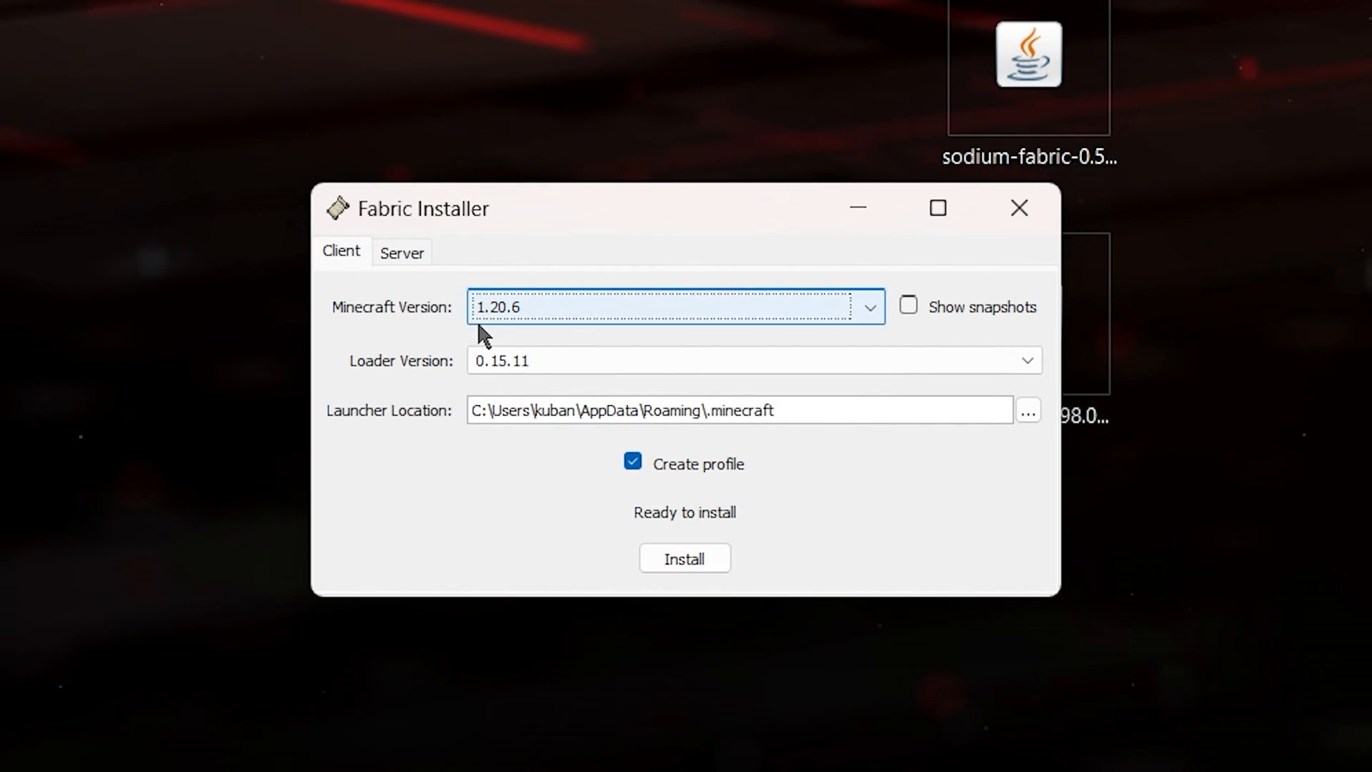
{"action": "left_click", "coordinate": [684, 557]}
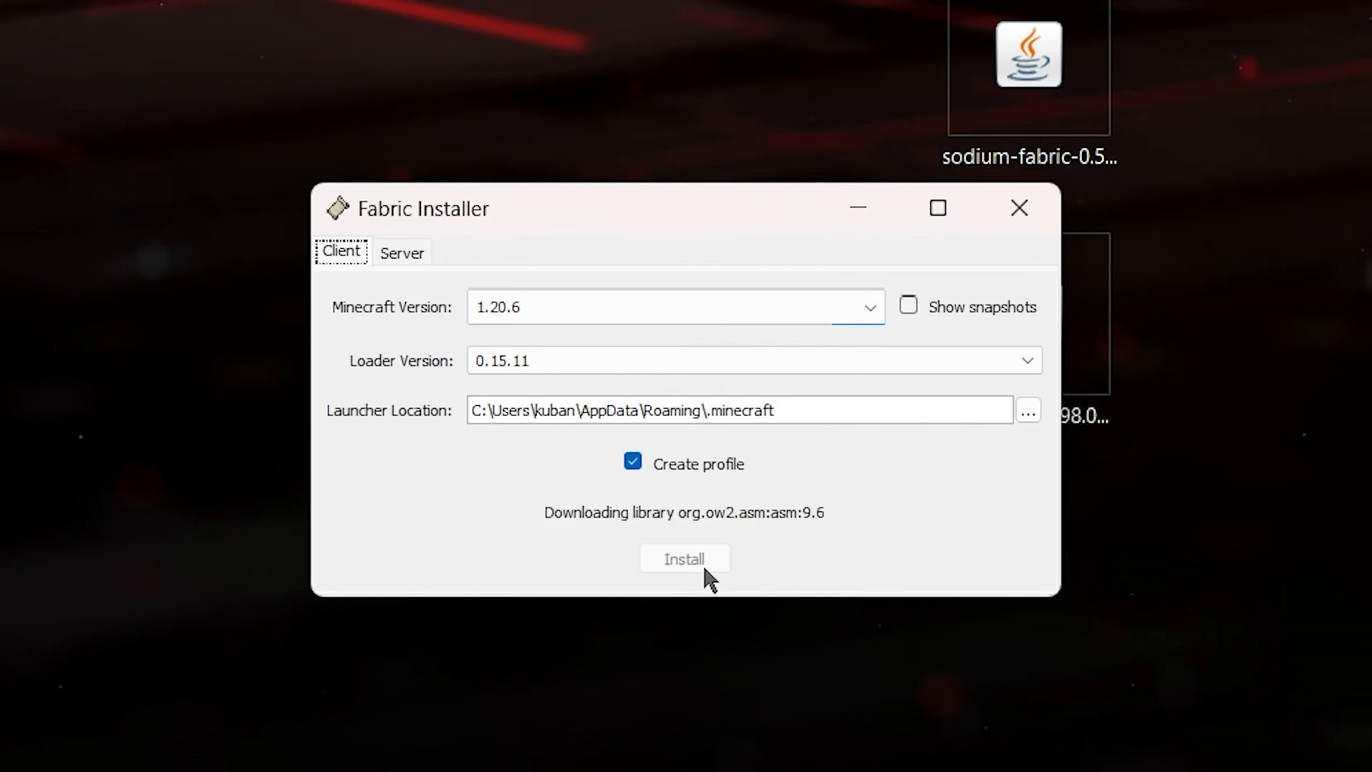
{"action": "left_click", "coordinate": [685, 558]}
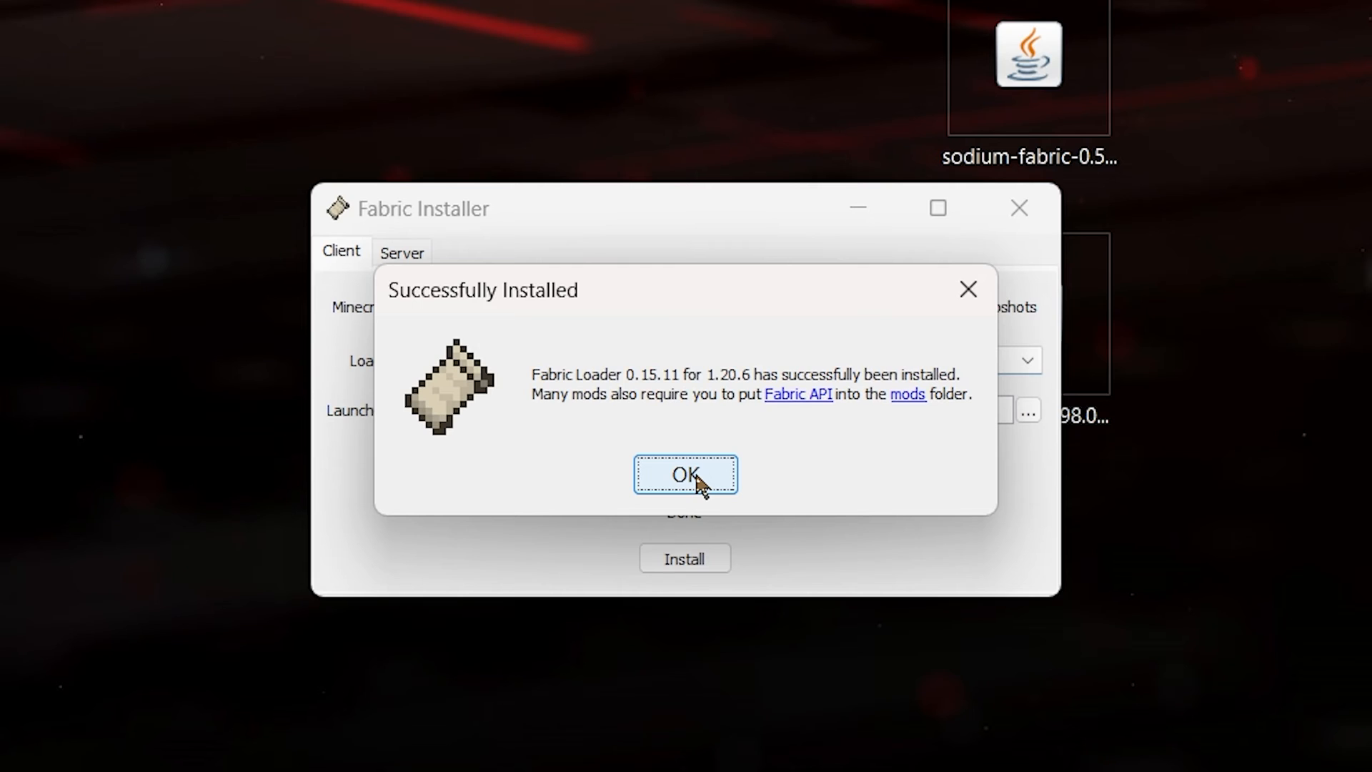
{"action": "left_click", "coordinate": [686, 473]}
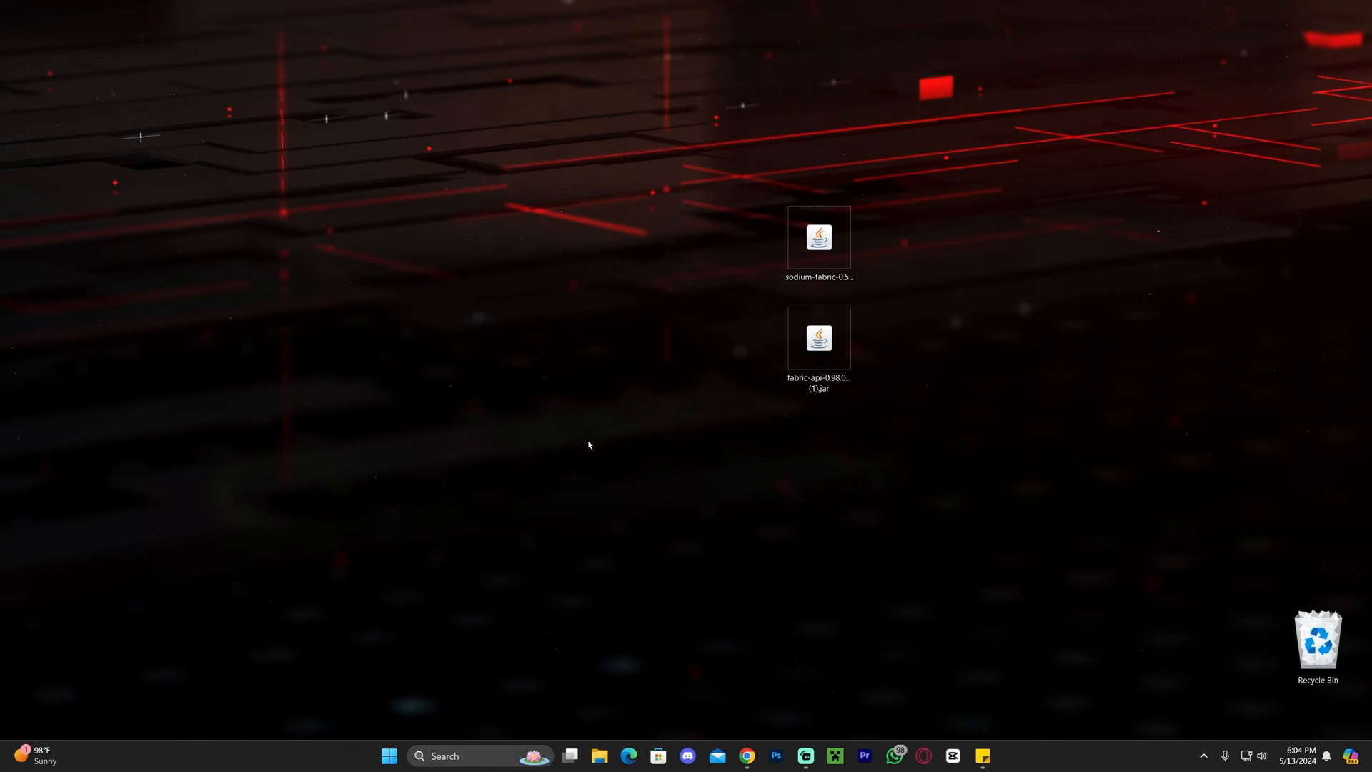
{"action": "mouse_move", "coordinate": [844, 700]}
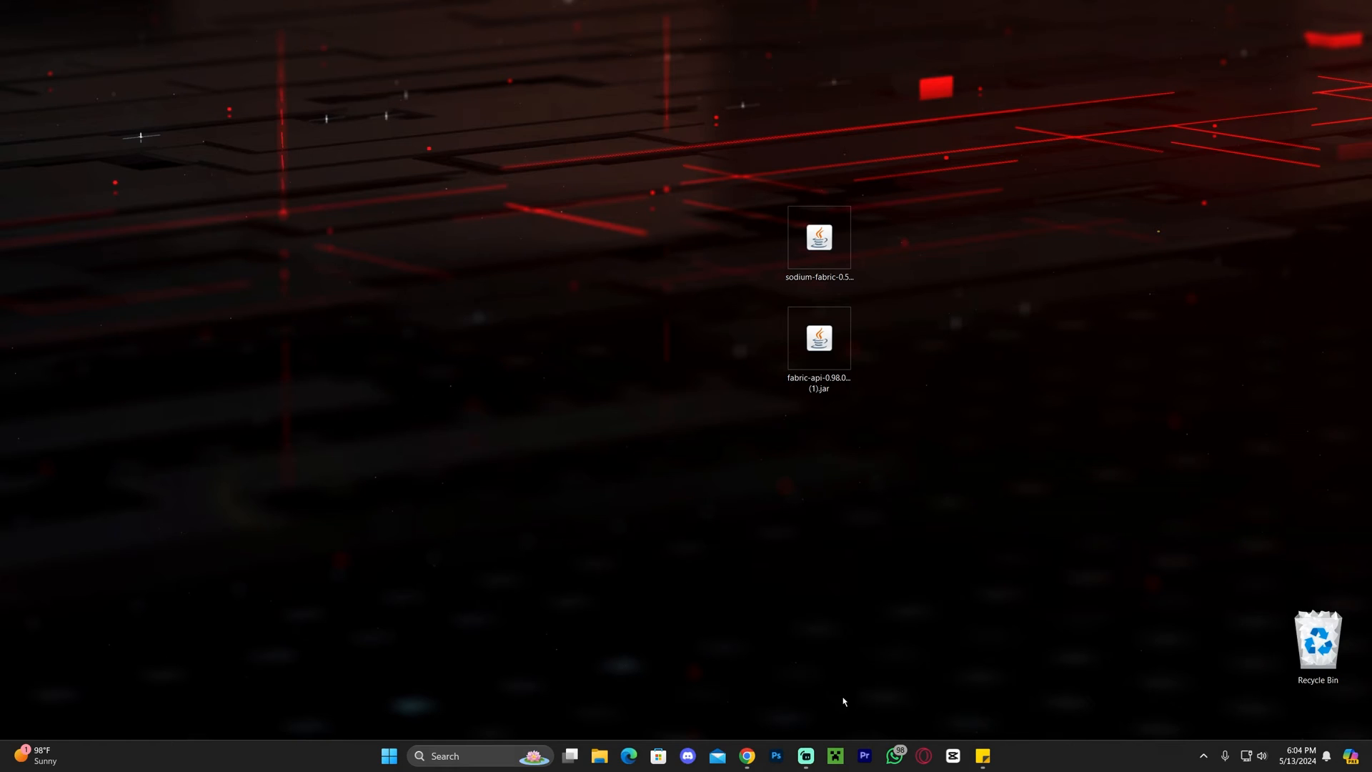
{"action": "mouse_move", "coordinate": [717, 510]}
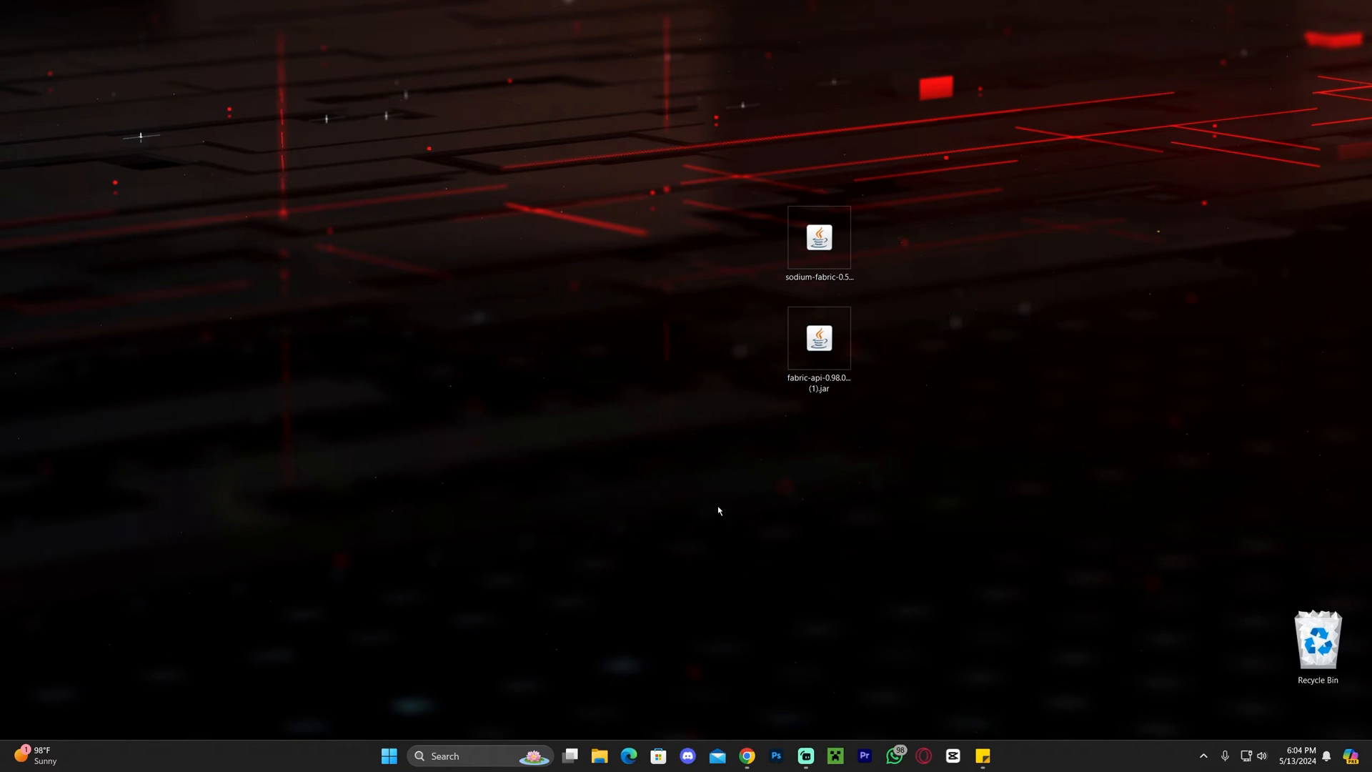
- Bring up the Minecraft Launcher and show the Java Edition Installations list
{"action": "left_click", "coordinate": [836, 755]}
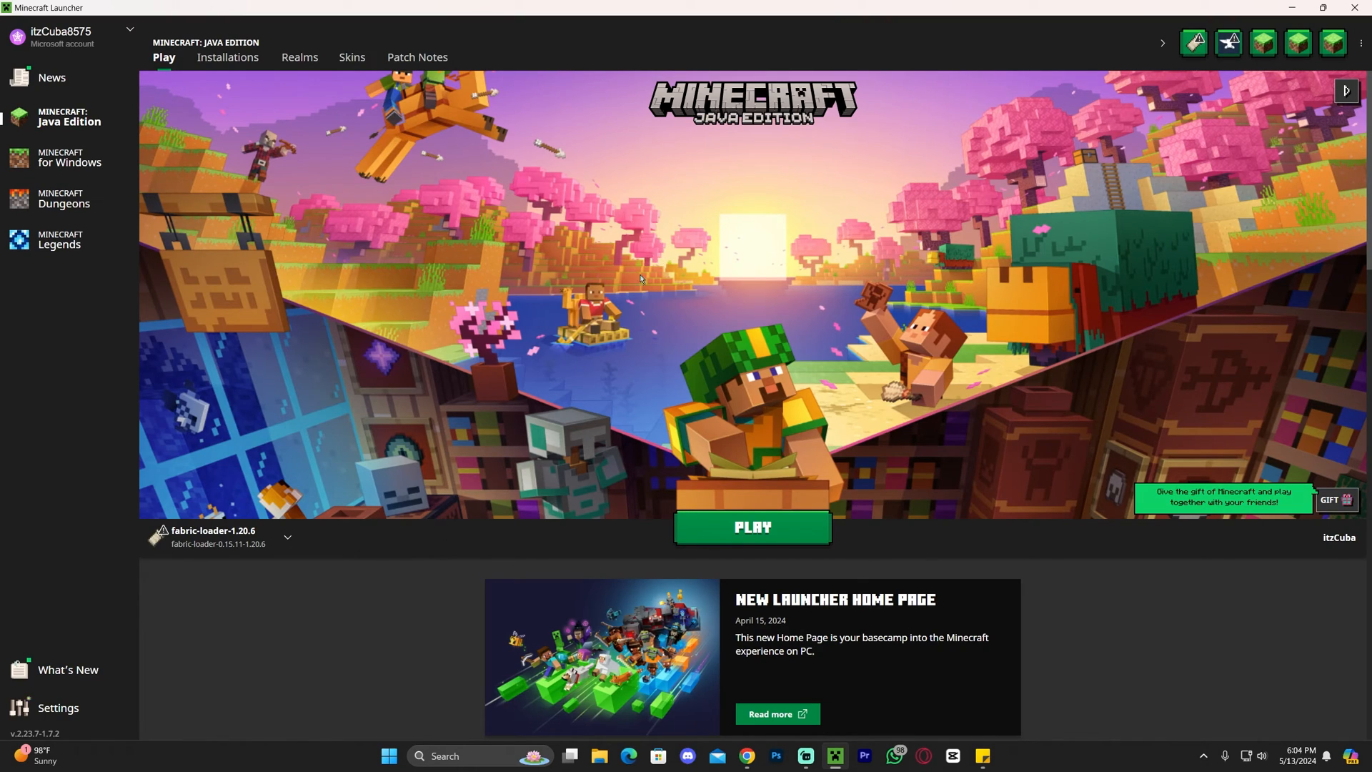
{"action": "mouse_move", "coordinate": [158, 535]}
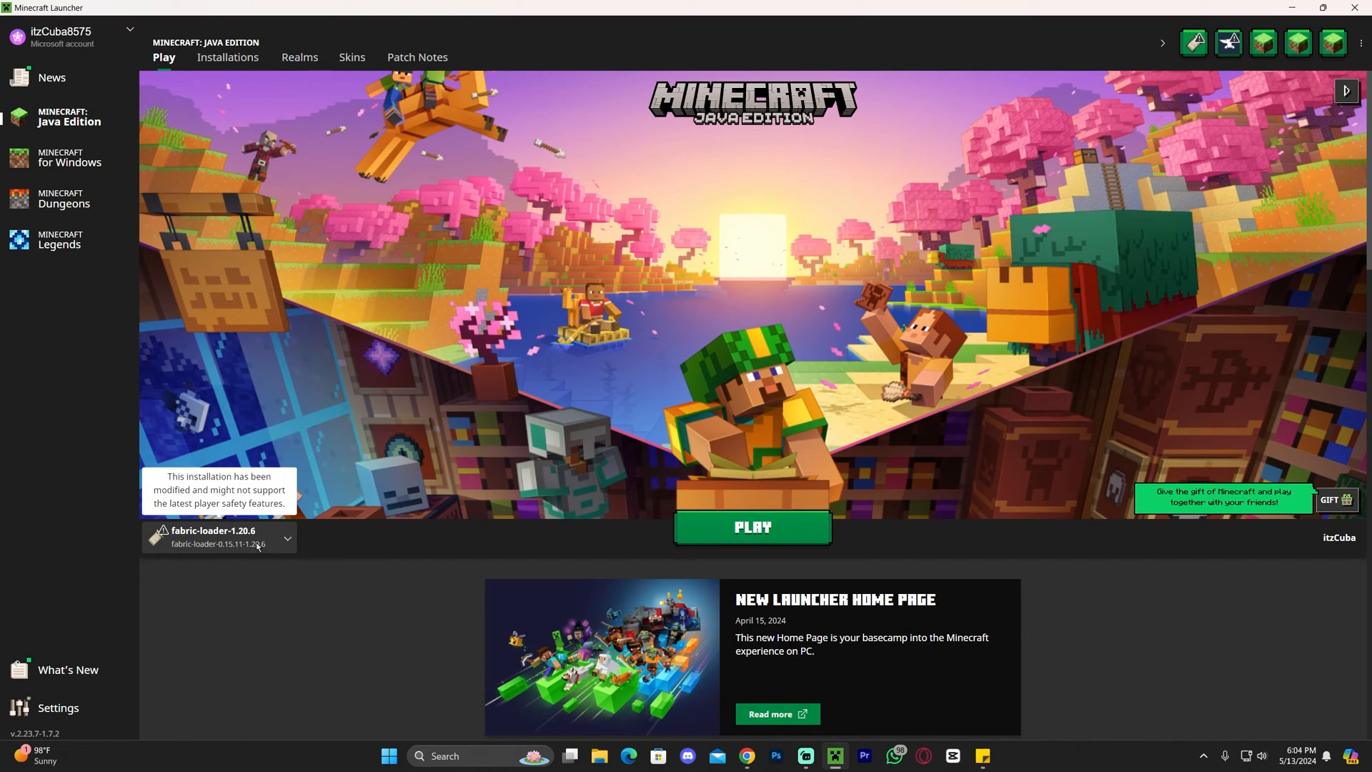
{"action": "mouse_move", "coordinate": [375, 536]}
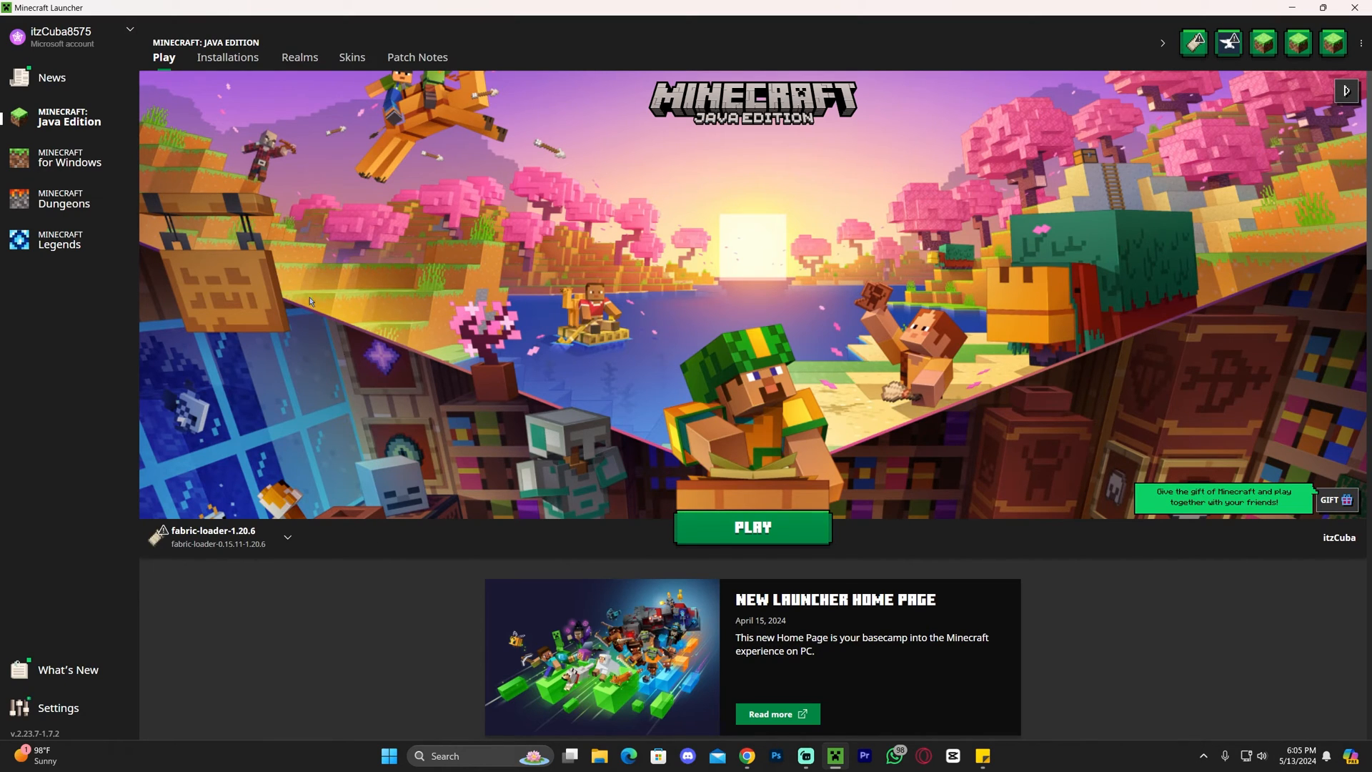
{"action": "left_click", "coordinate": [227, 57]}
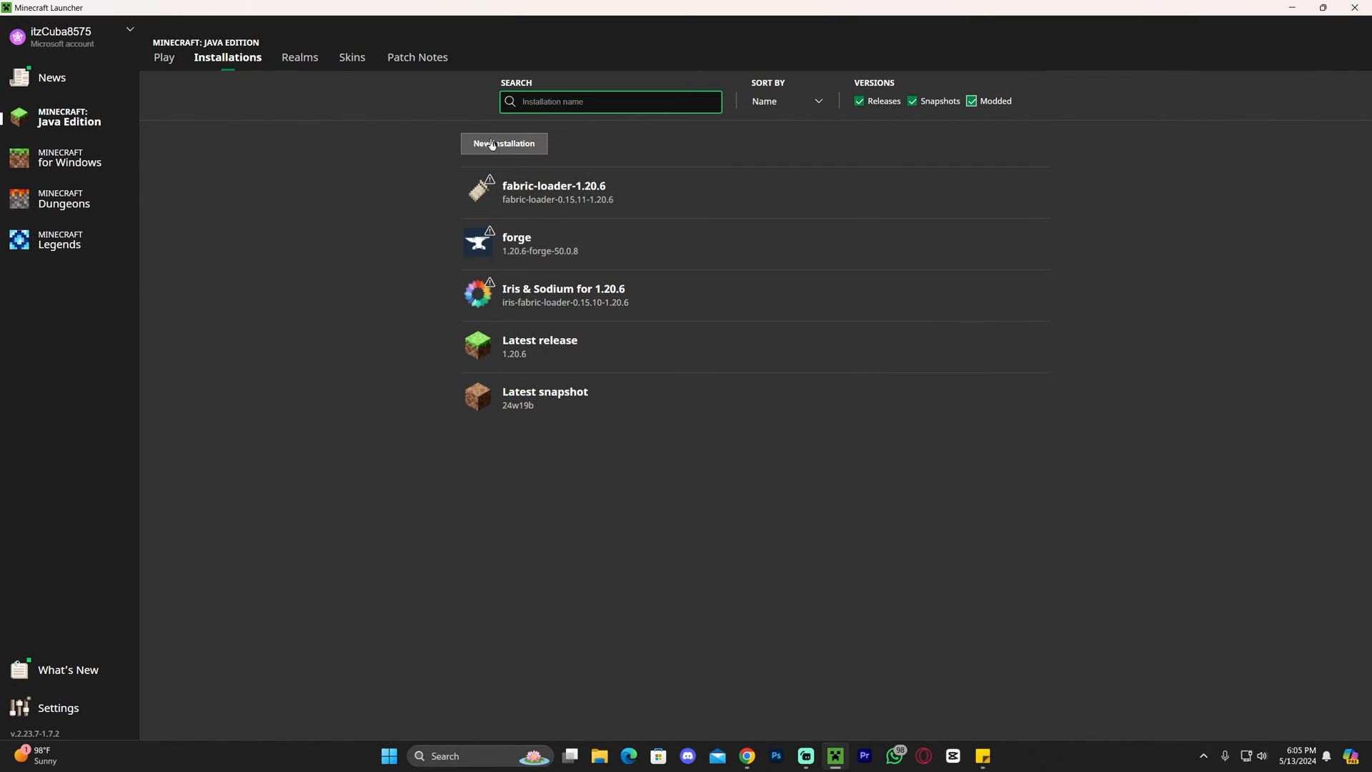
- Create an 'Apex Hosting' installation on release fabric-loader-0.15.11-1.20.6
{"action": "left_click", "coordinate": [503, 143]}
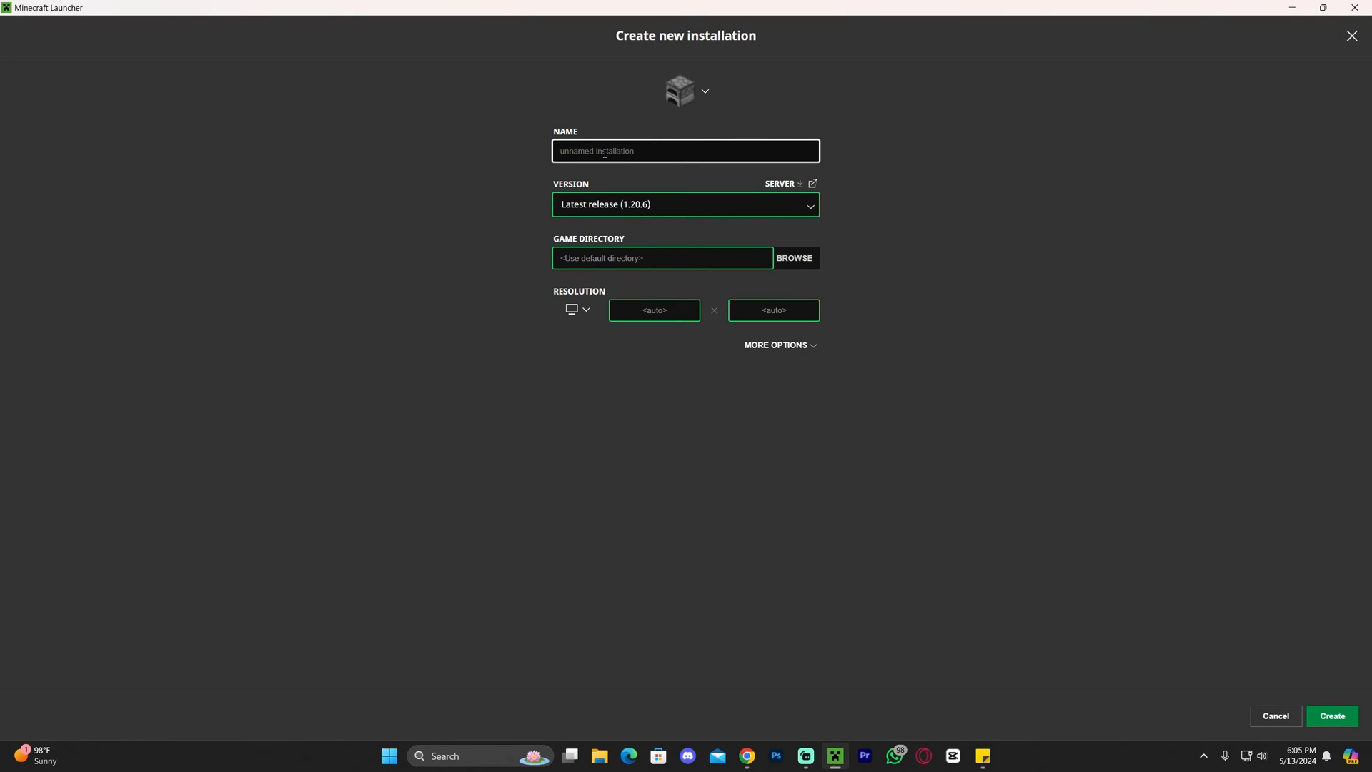
{"action": "type", "text": "Apex Hosting"}
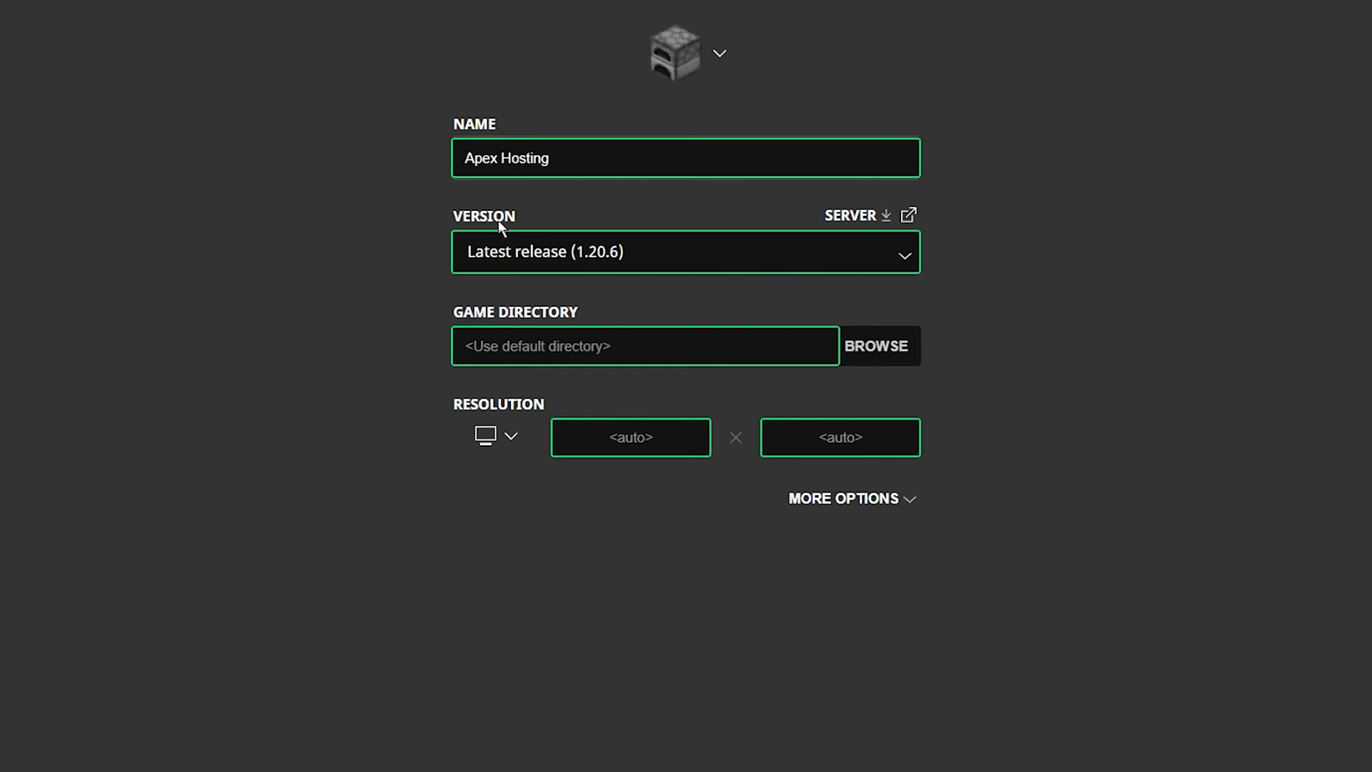
{"action": "left_click", "coordinate": [686, 252]}
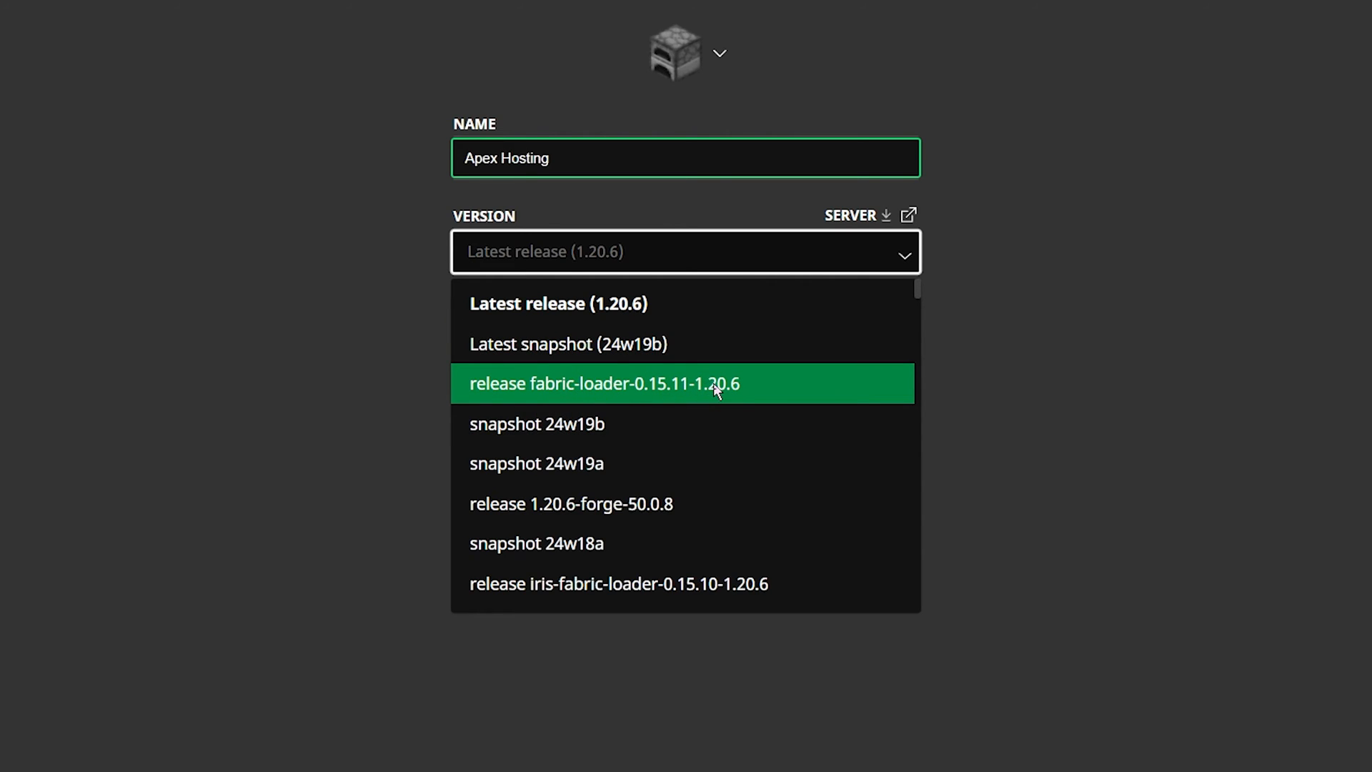
{"action": "left_click", "coordinate": [603, 383]}
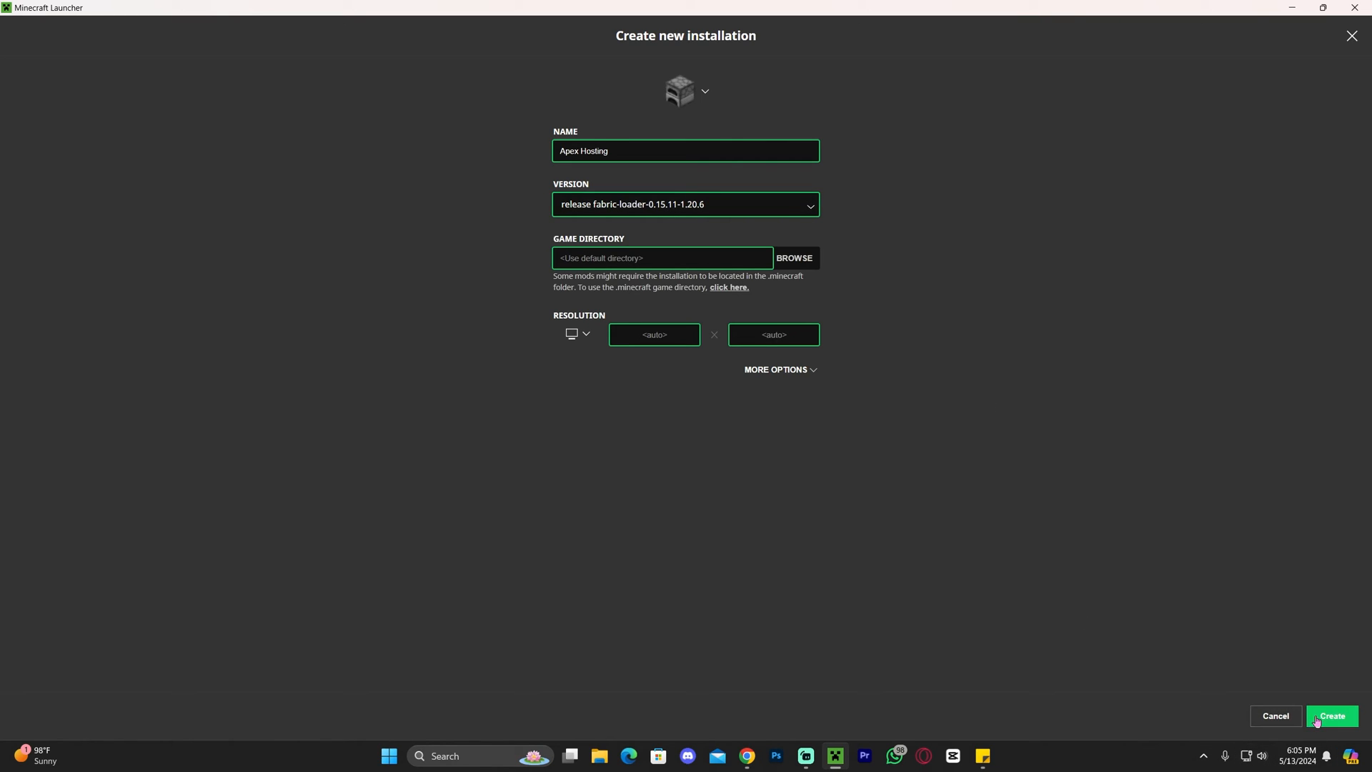
{"action": "left_click", "coordinate": [1331, 715]}
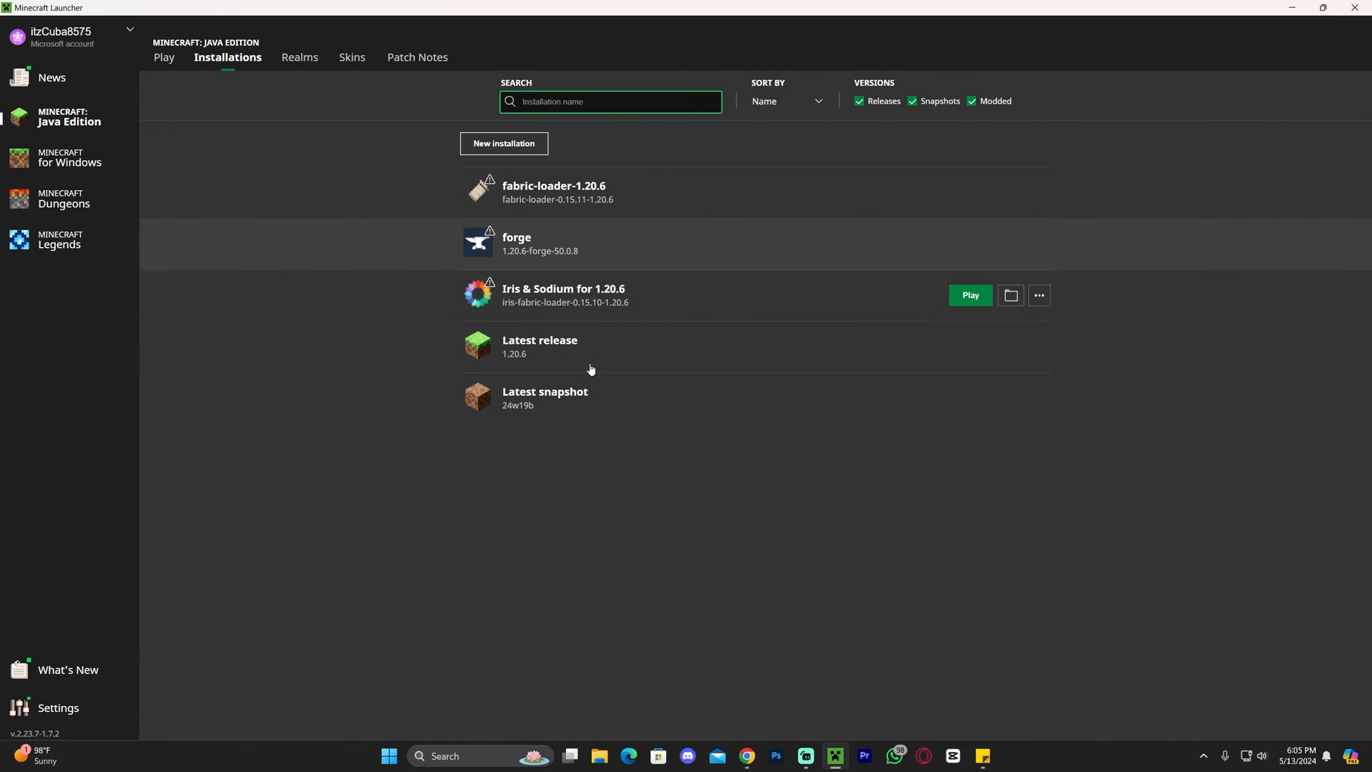
{"action": "mouse_move", "coordinate": [698, 202]}
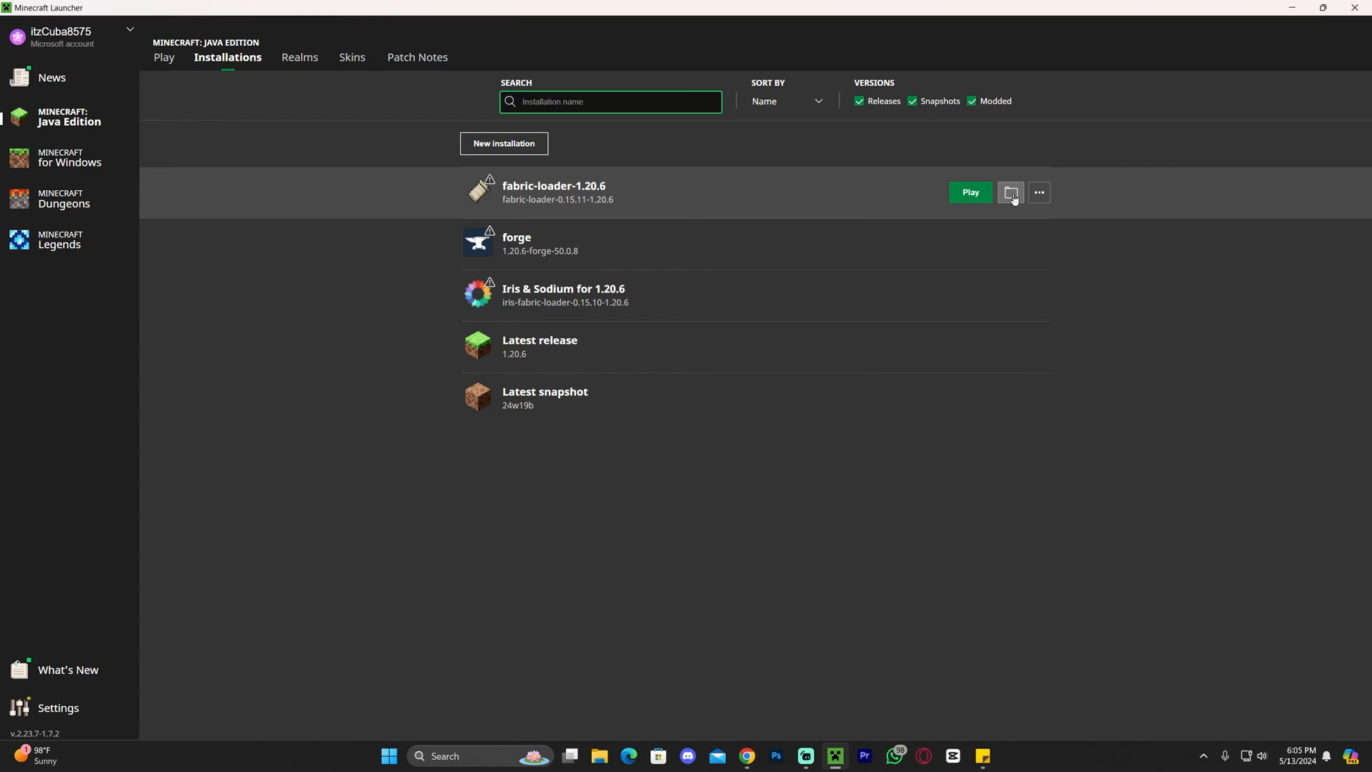
- Open the fabric-loader-1.20.6 installation's .minecraft game folder in File Explorer
{"action": "left_click", "coordinate": [1010, 191]}
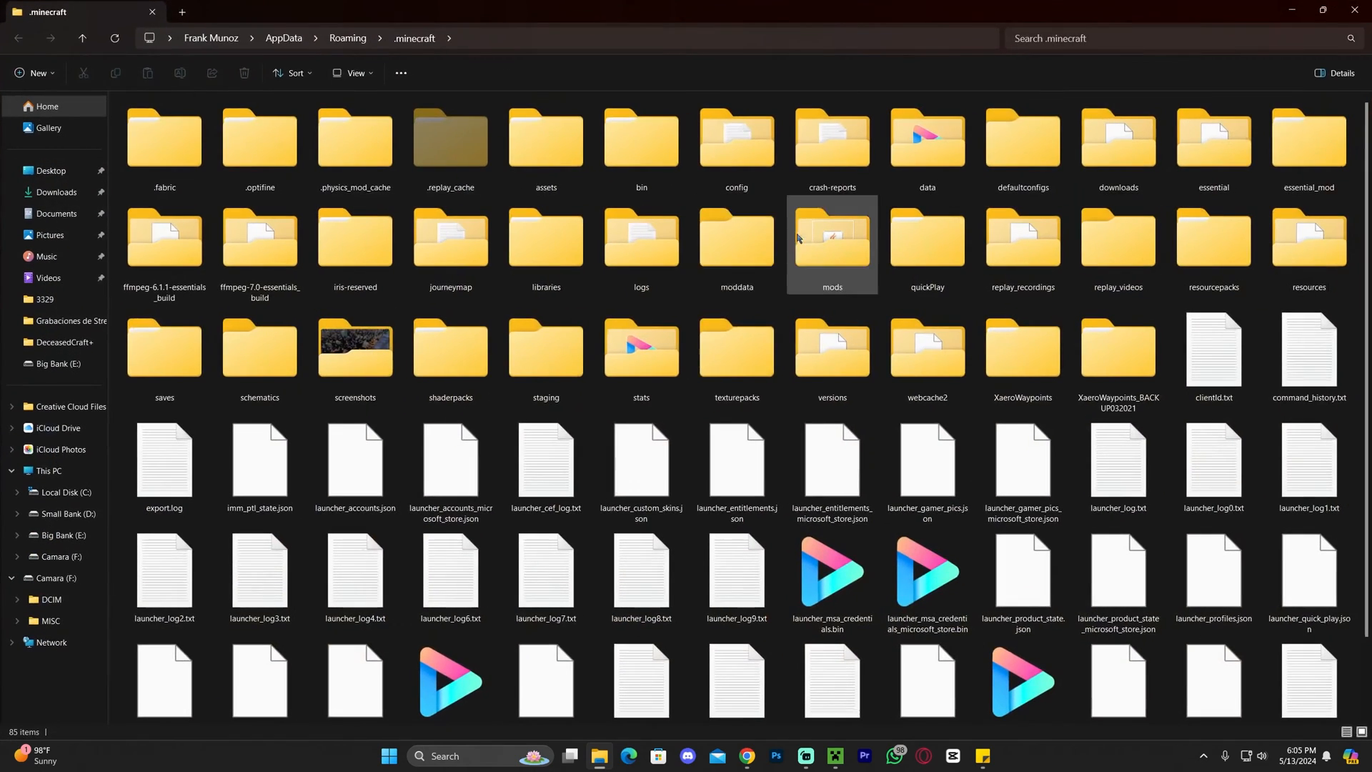
- Replace the old .minecraft mods folder with a new empty 'mods' folder and open it
{"action": "left_click", "coordinate": [832, 246]}
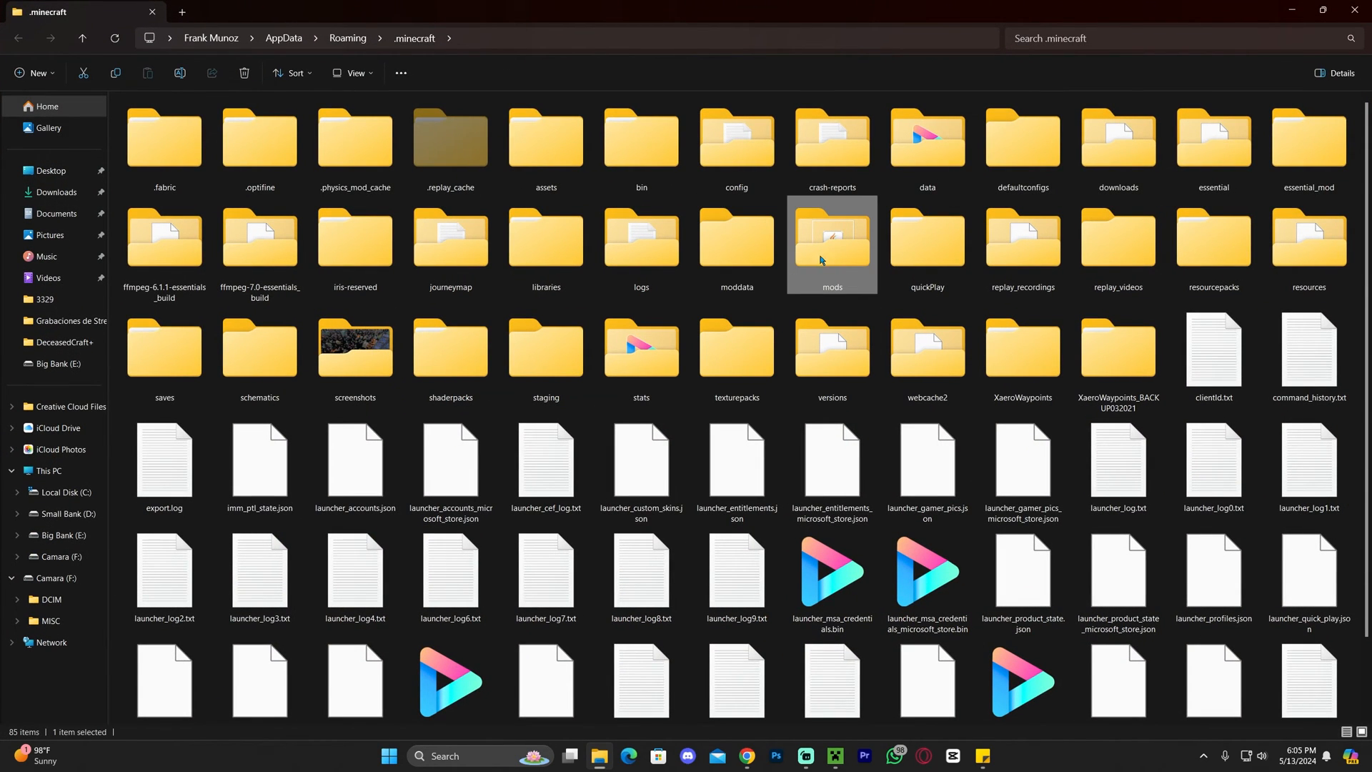
{"action": "mouse_move", "coordinate": [837, 250]}
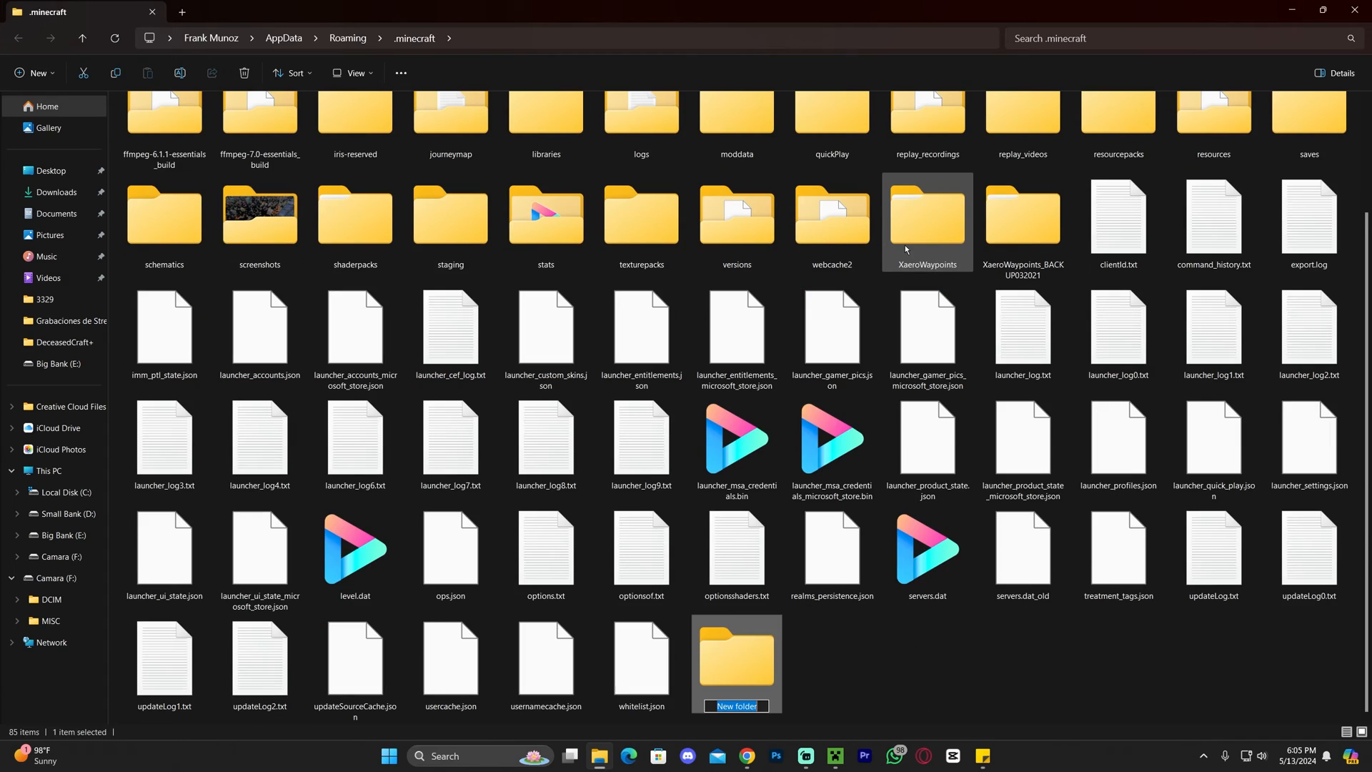
{"action": "type", "text": "mods"}
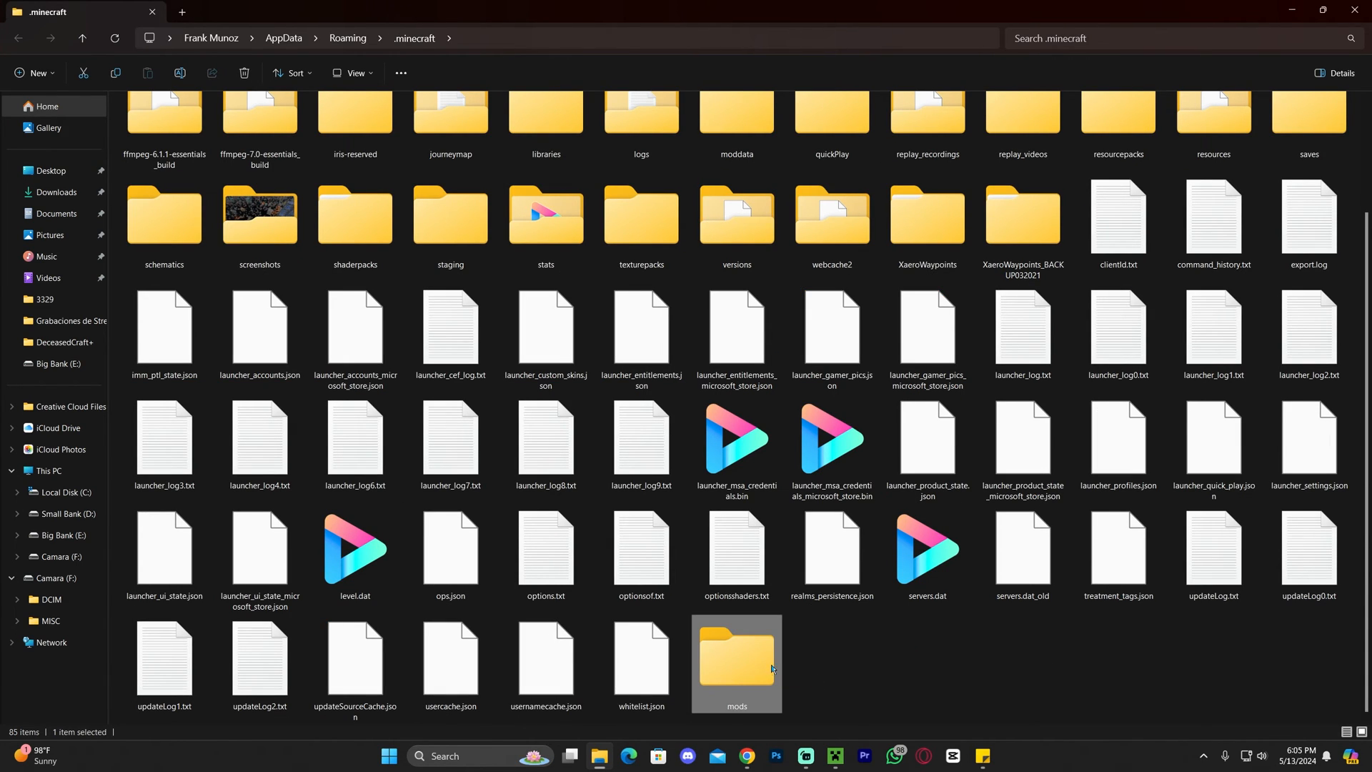
{"action": "double_click", "coordinate": [737, 660]}
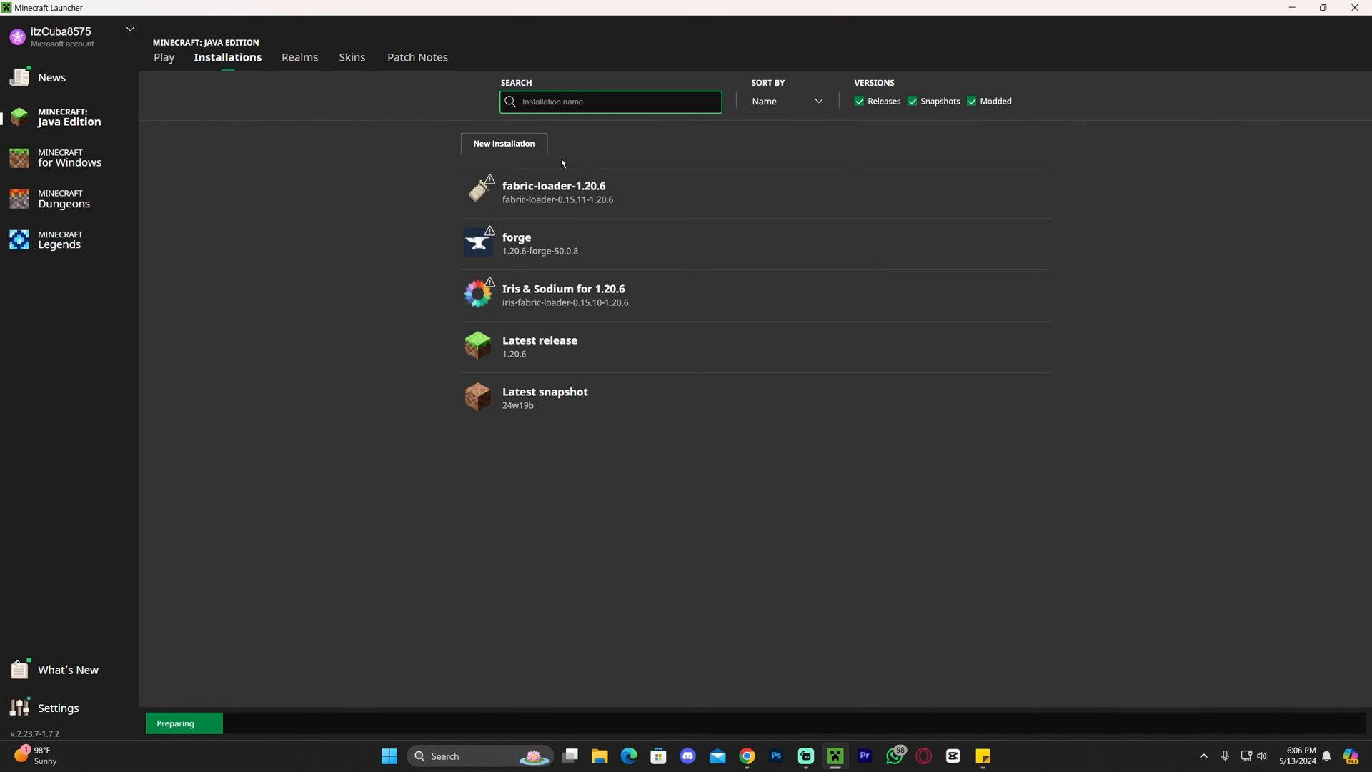
{"action": "mouse_move", "coordinate": [748, 195]}
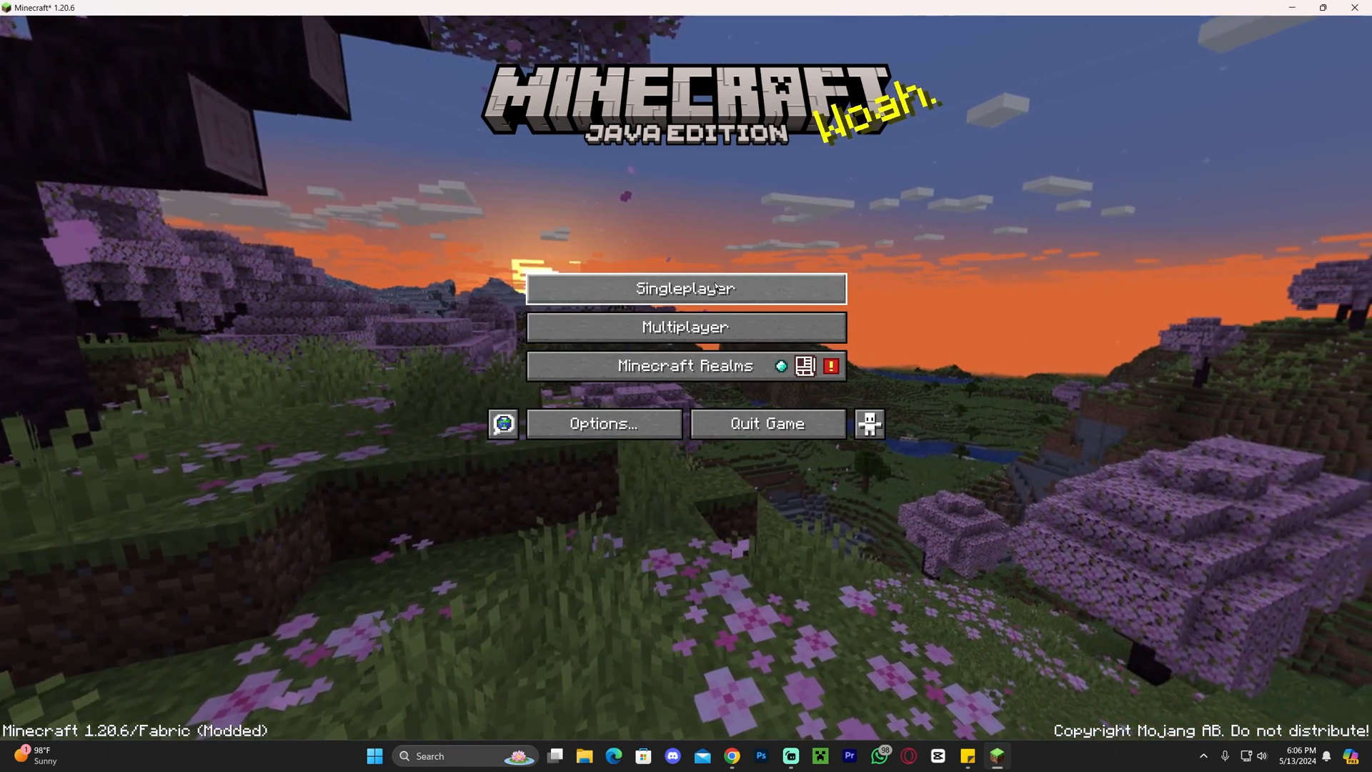
- Proceed from the 1.20.6/Fabric (Modded) title screen into resource loading
{"action": "left_click", "coordinate": [689, 288]}
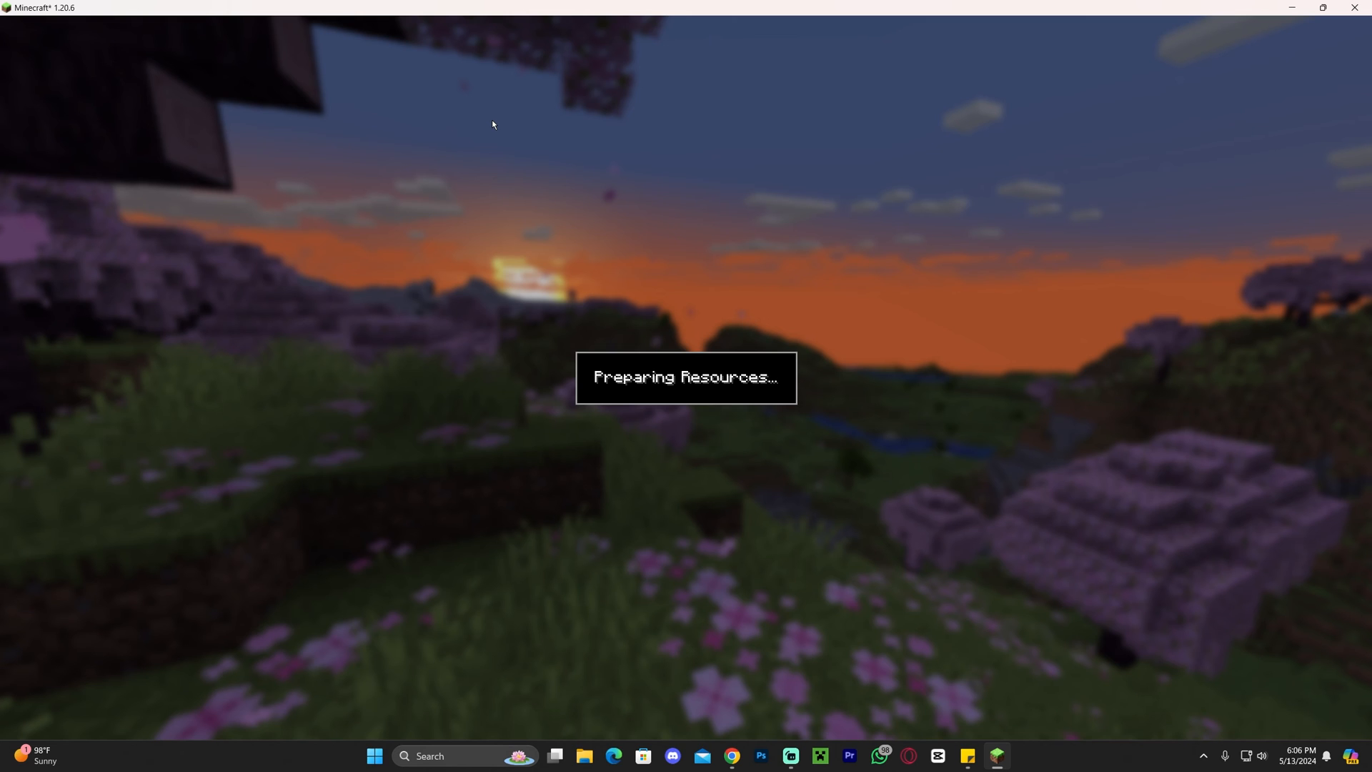